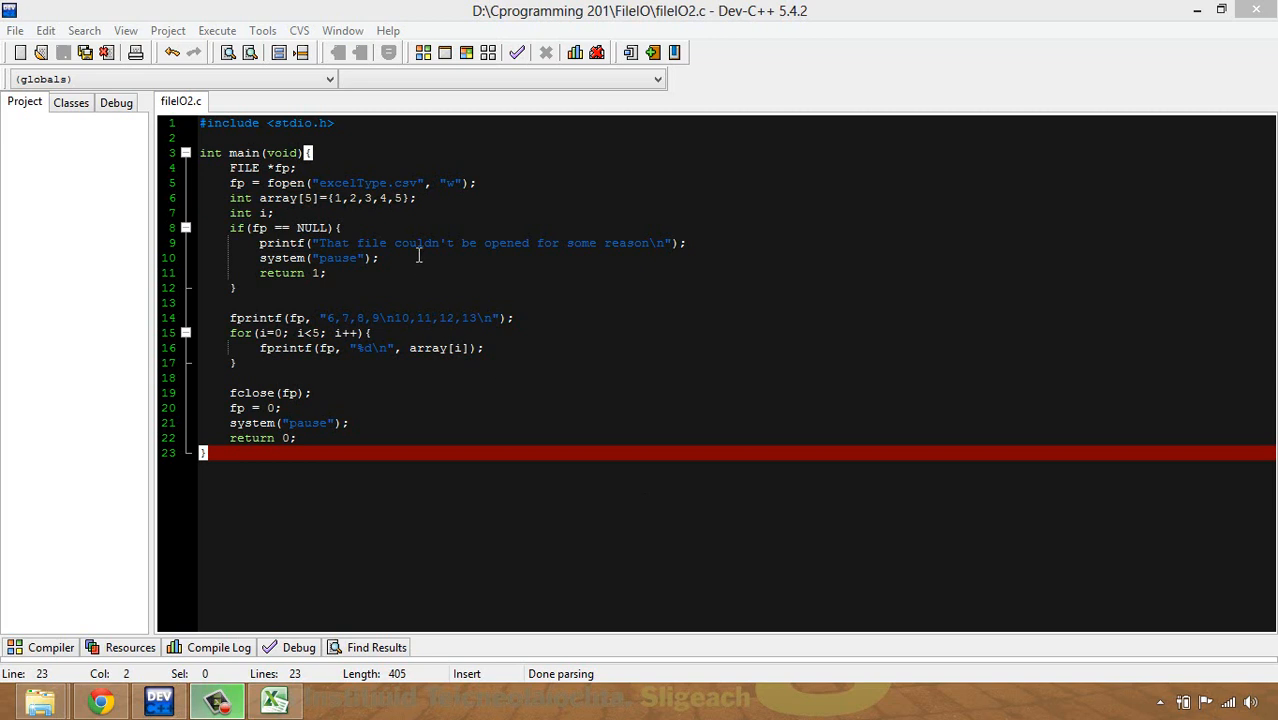
Change the fopen output file name on line 5 from excelType.csv to sinwave.csv.
click(340, 197)
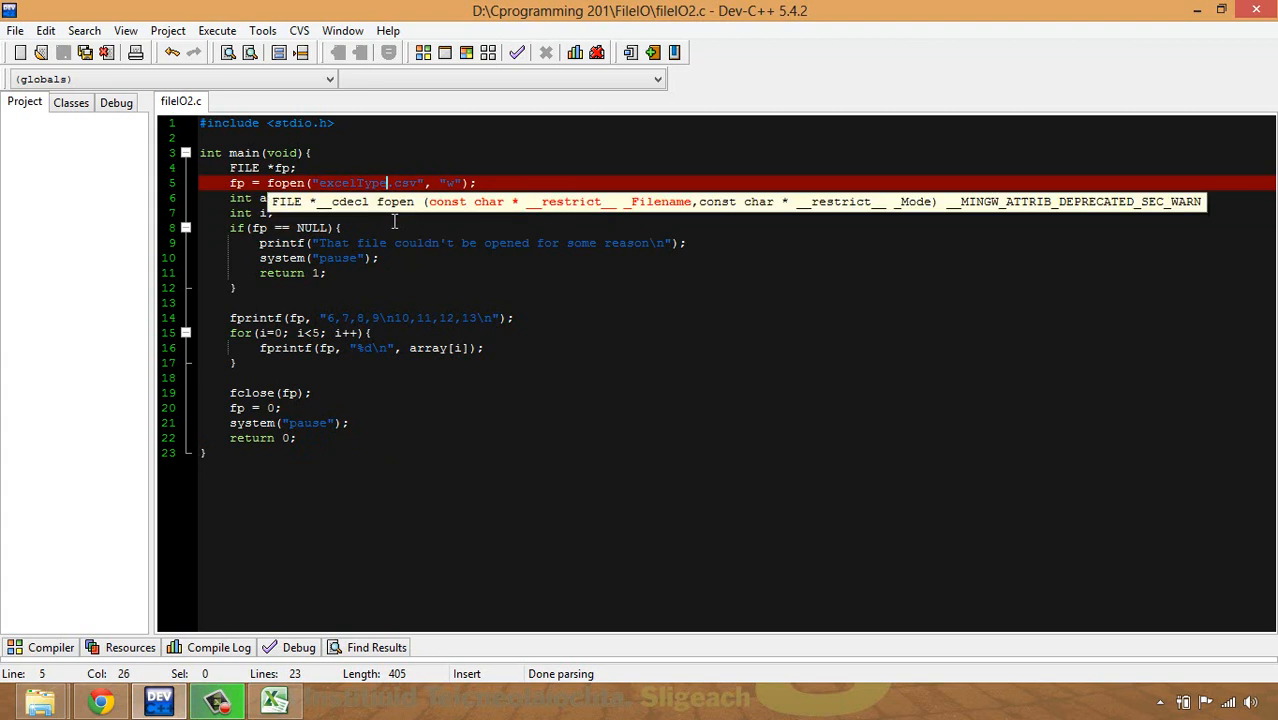
double_click(355, 183)
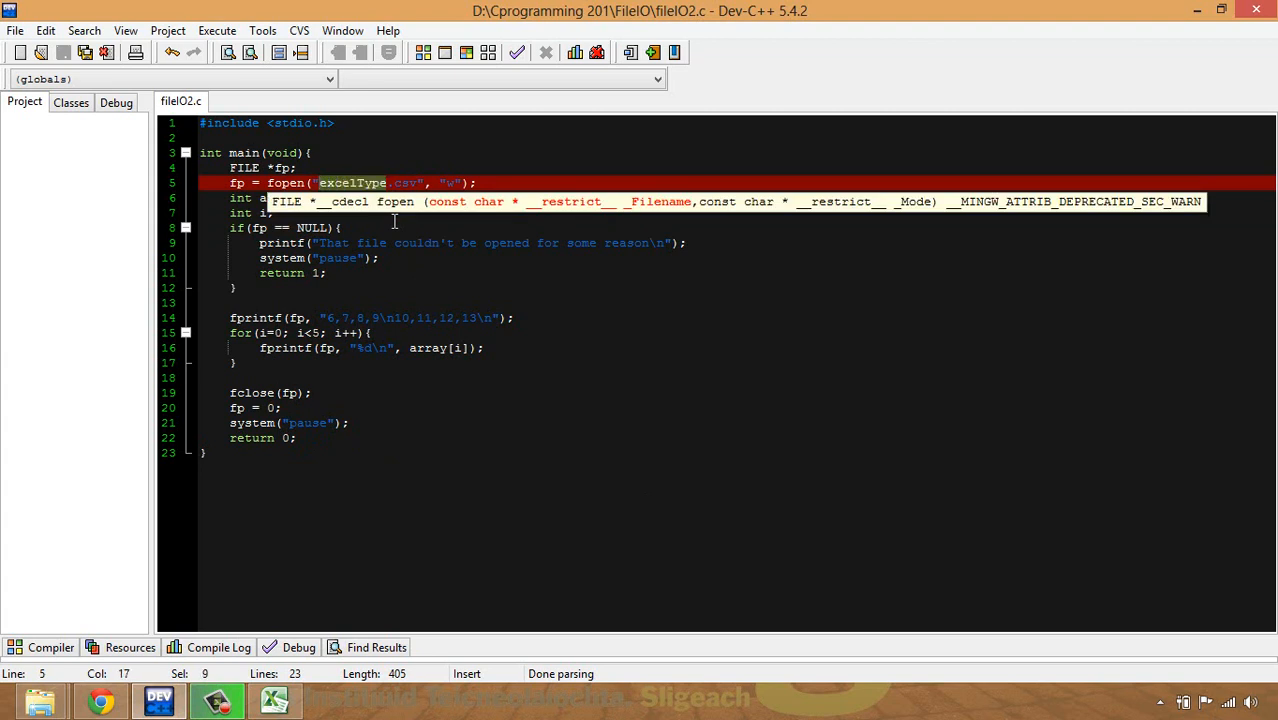
text(sinwav)
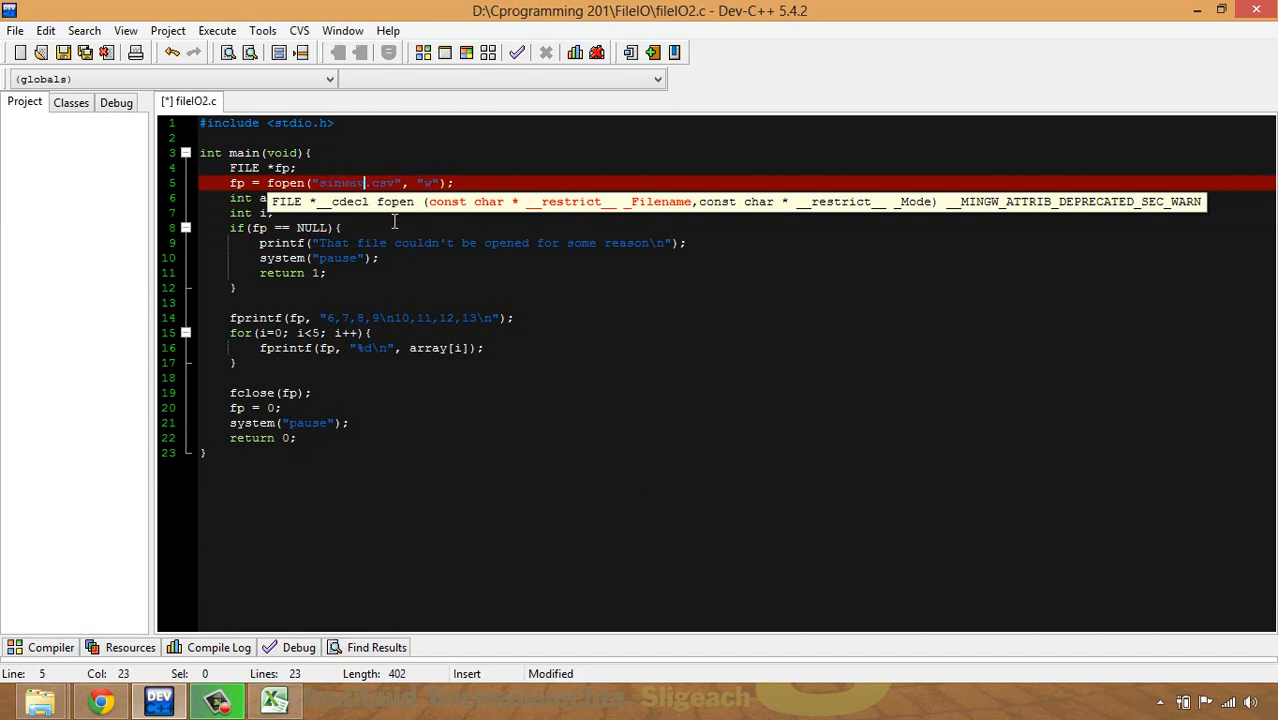
text(e)
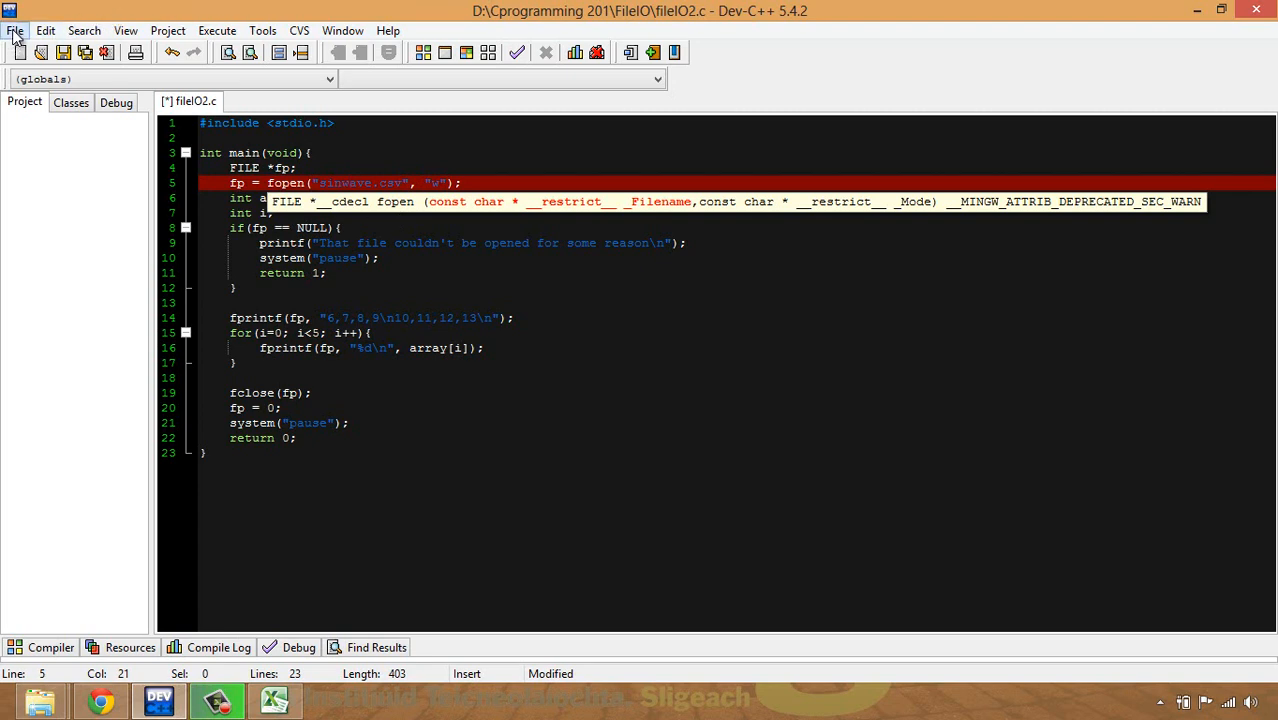
Save the edited program as fileIO3.c in the FileIO folder.
click(15, 30)
text(fileIO3)
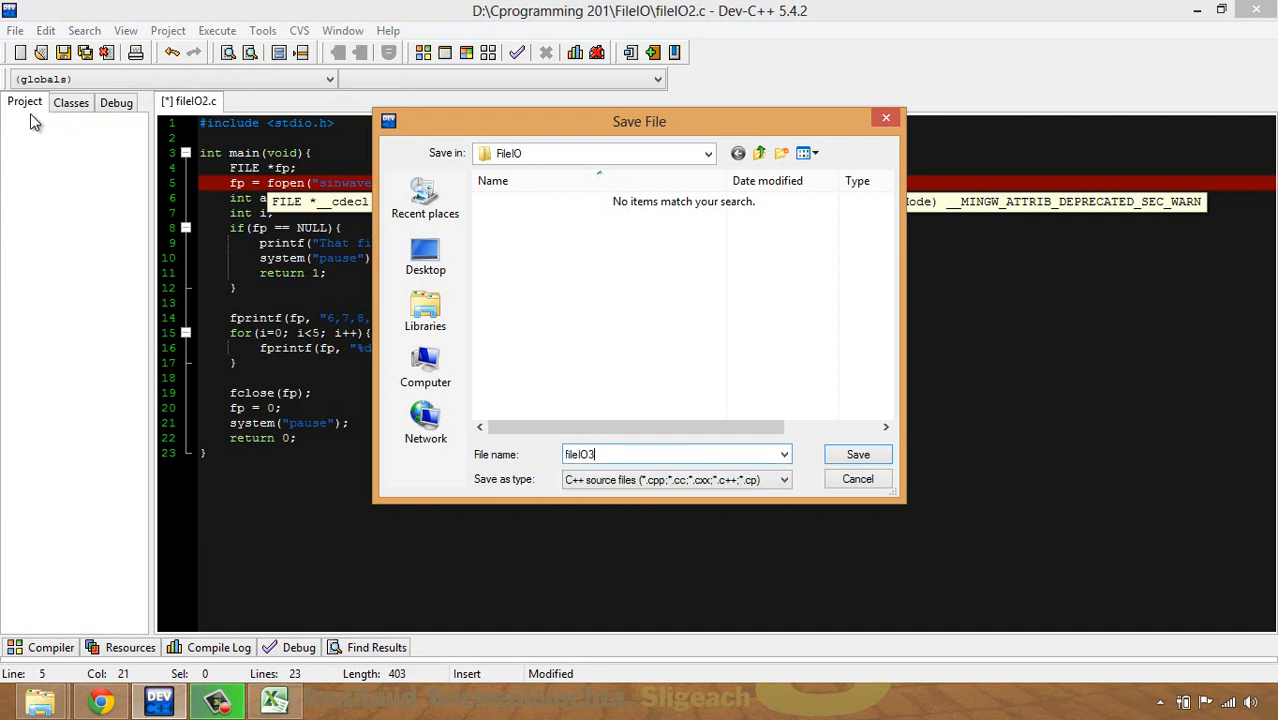
text(.)
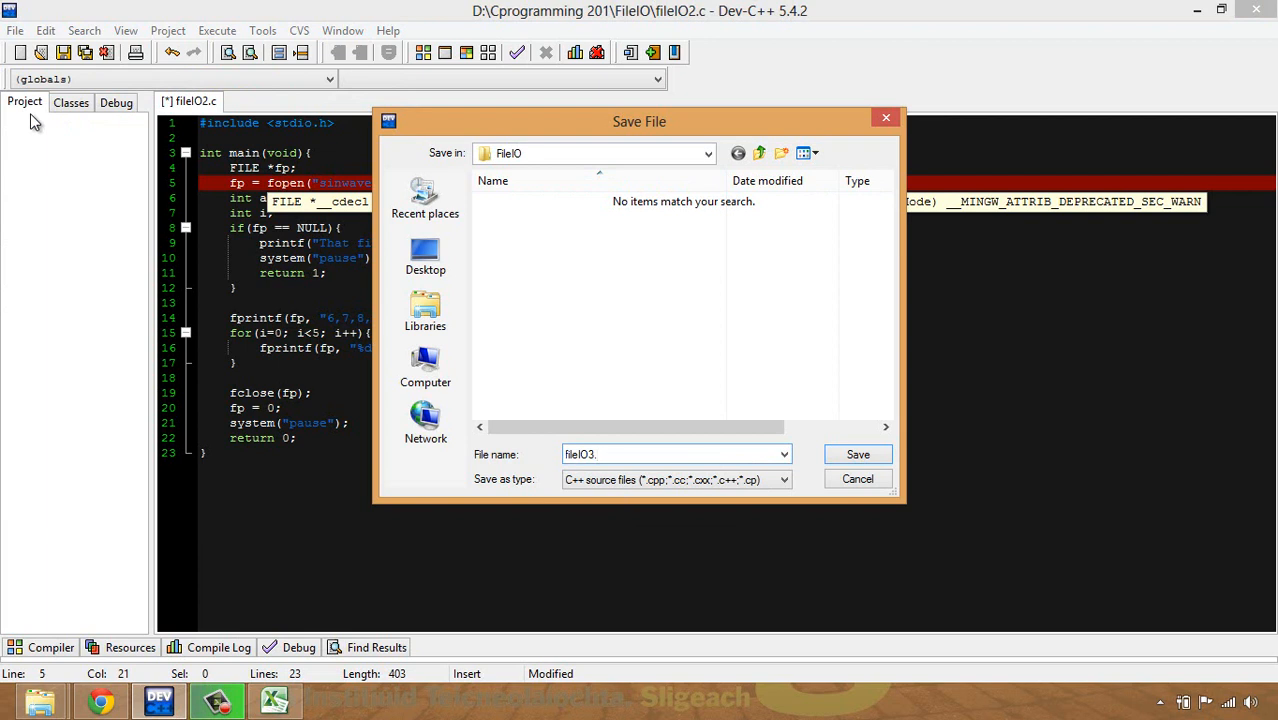
click(857, 454)
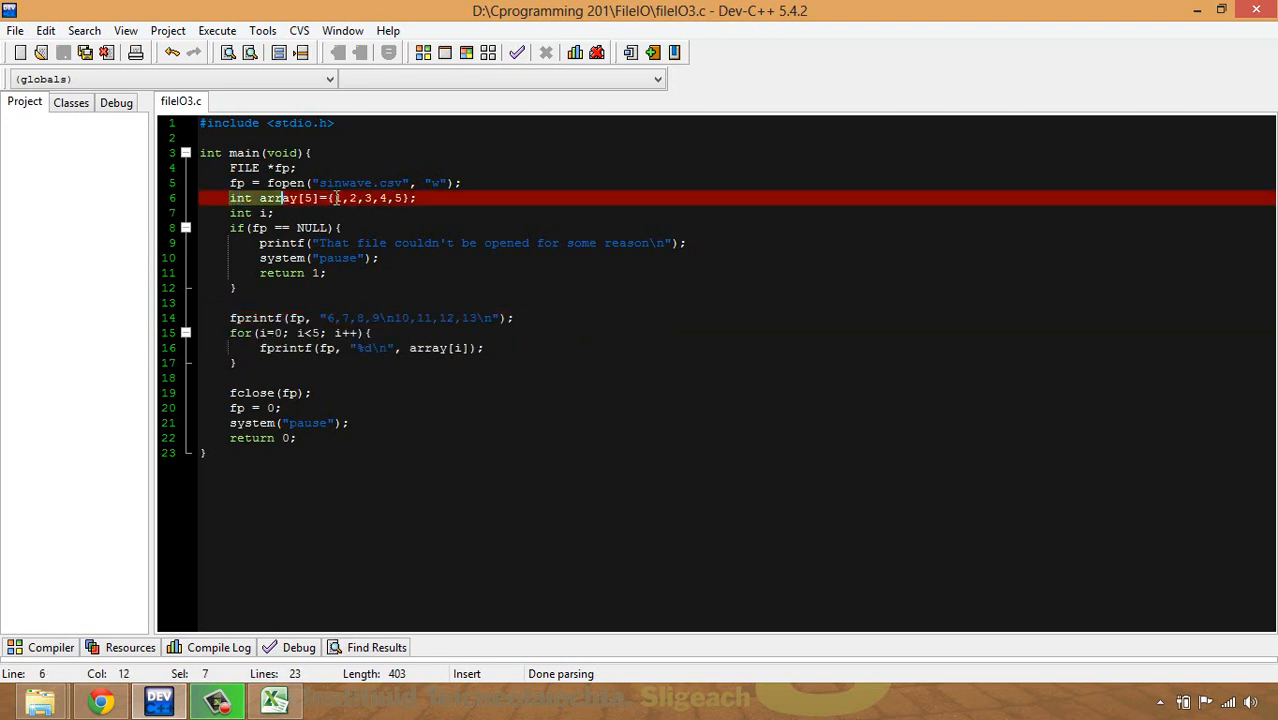
Delete the integer array line and declare constants const float PI = 3.14159 and const N = 100.
key(Delete)
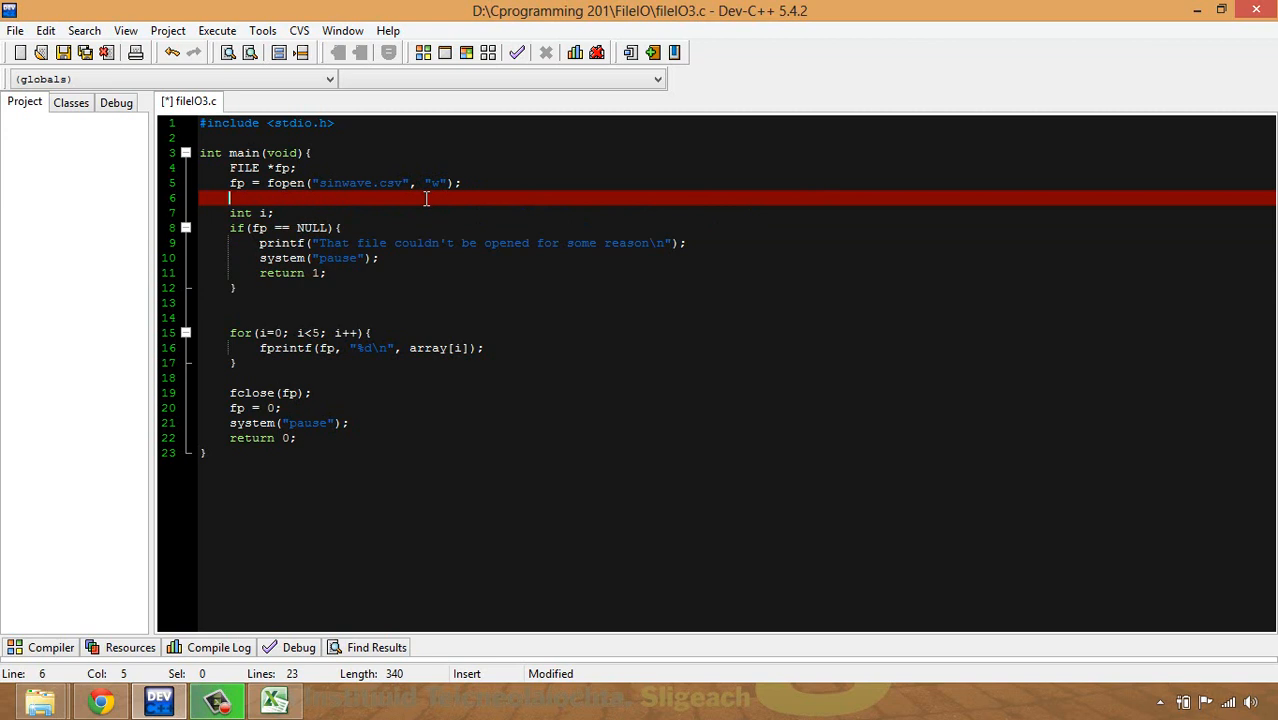
text(c)
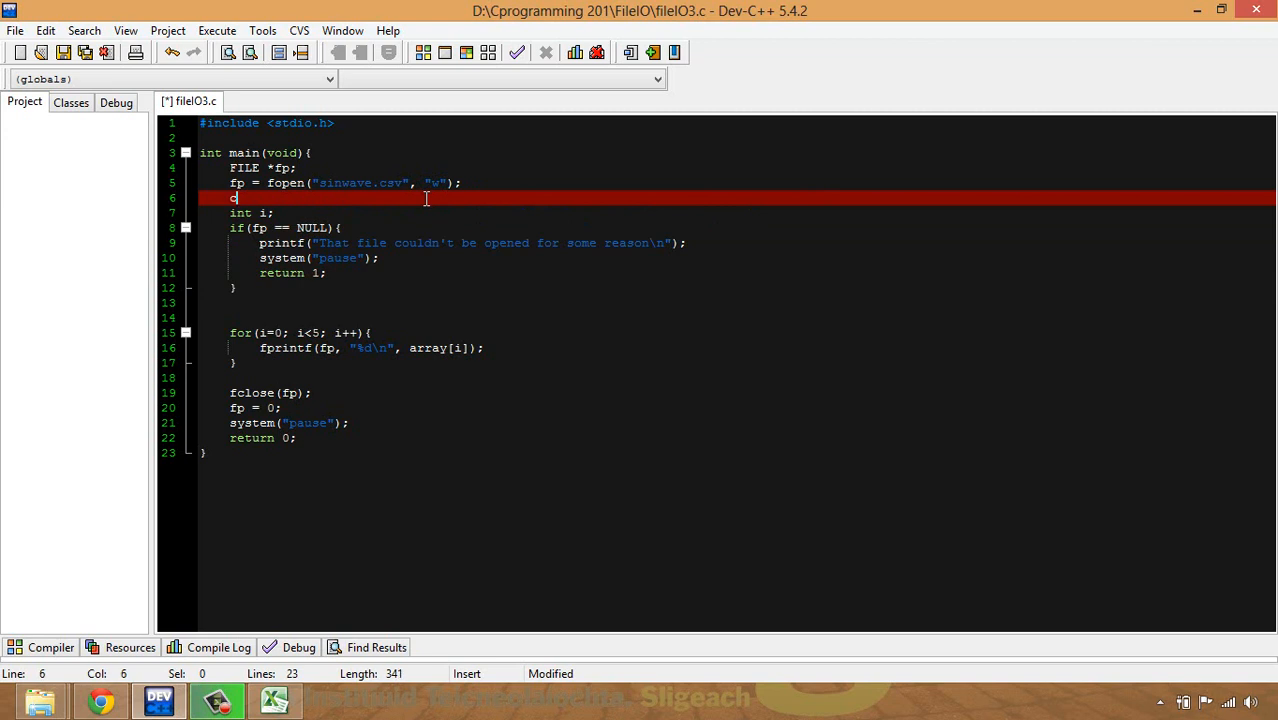
text(onst)
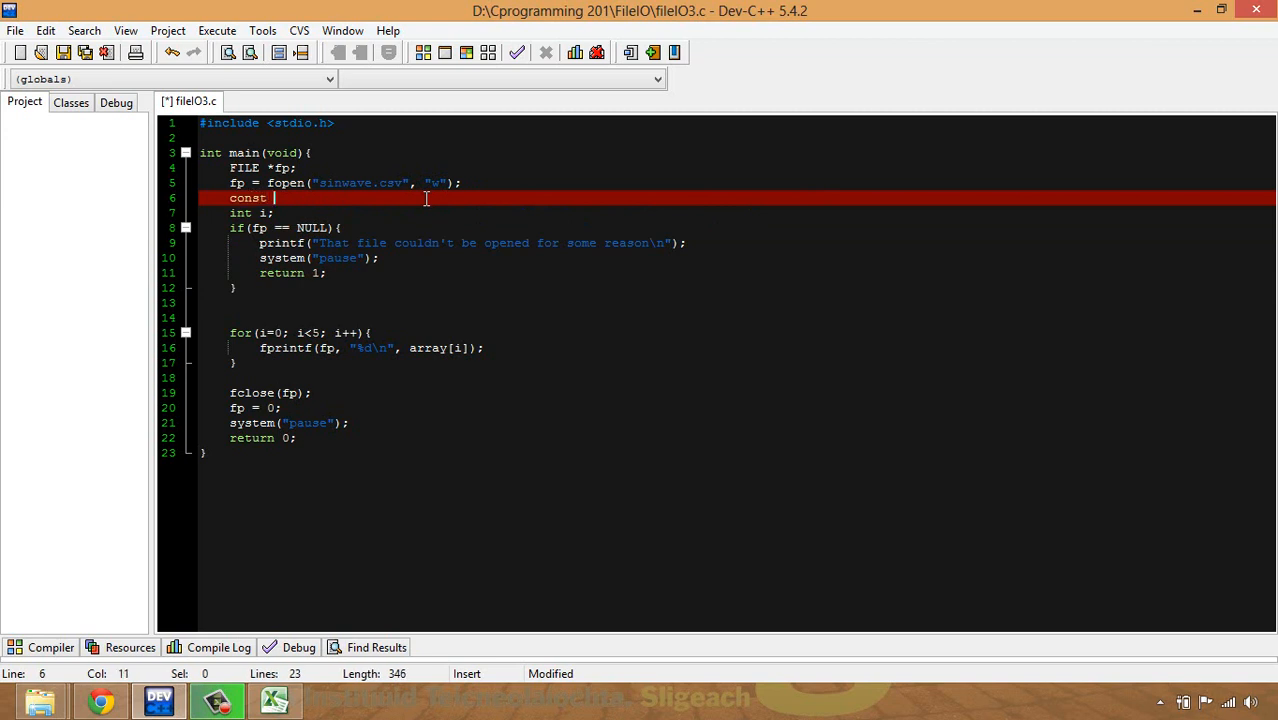
text(float)
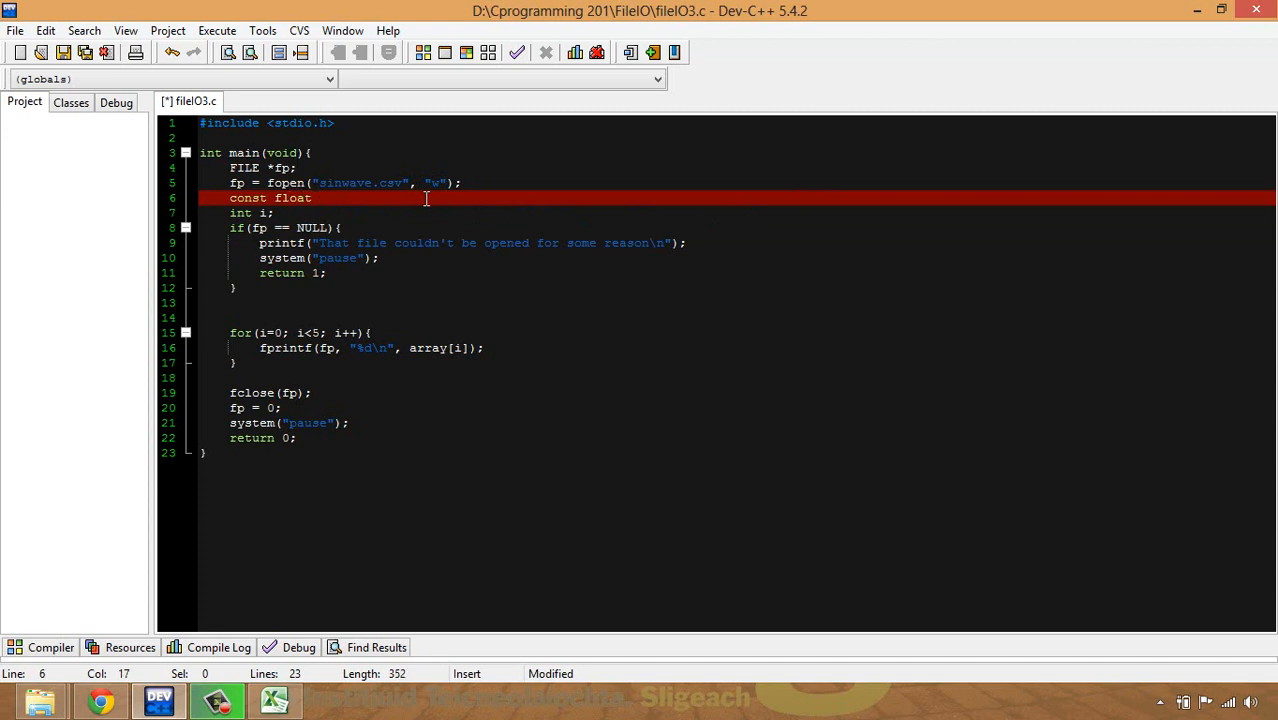
text(H)
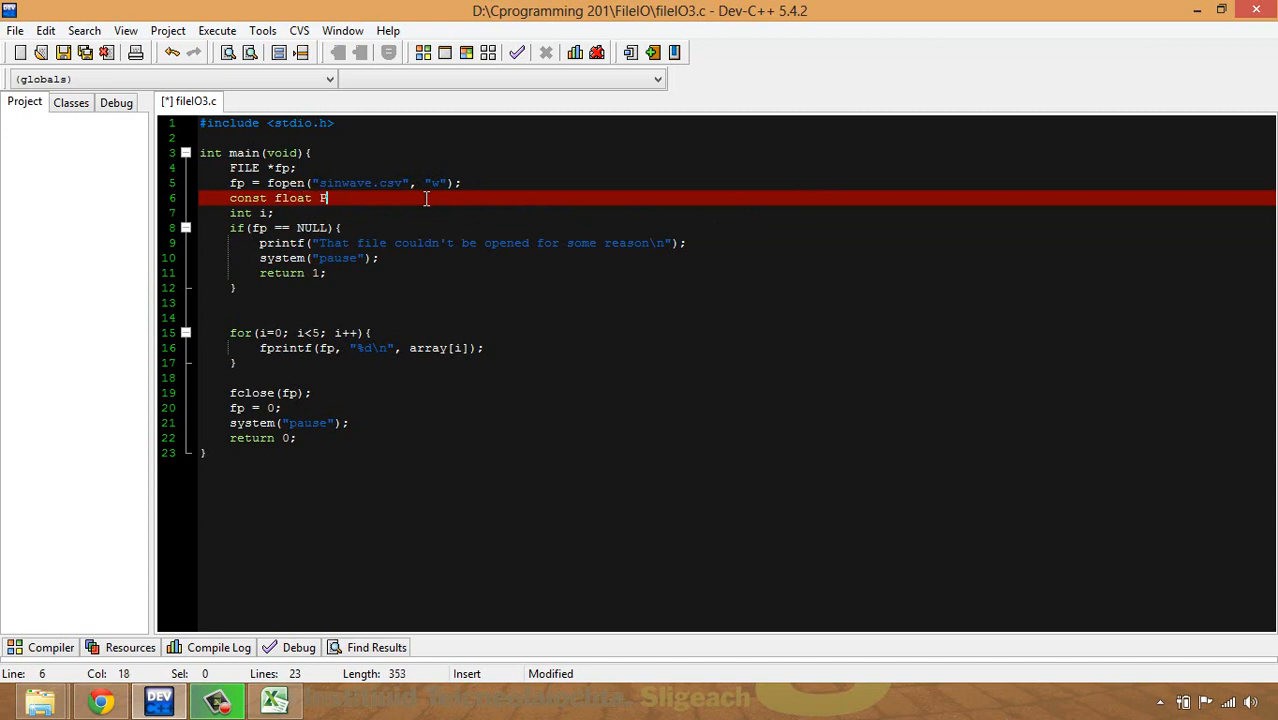
text(PI)
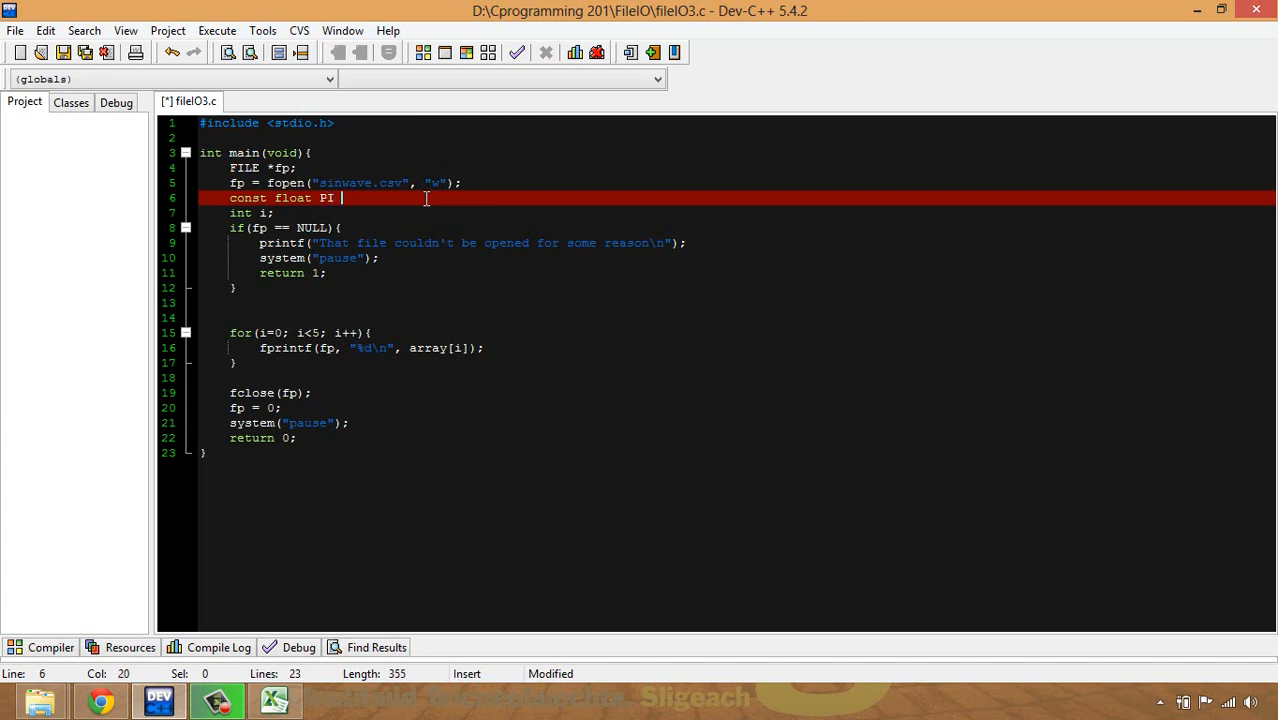
text(=)
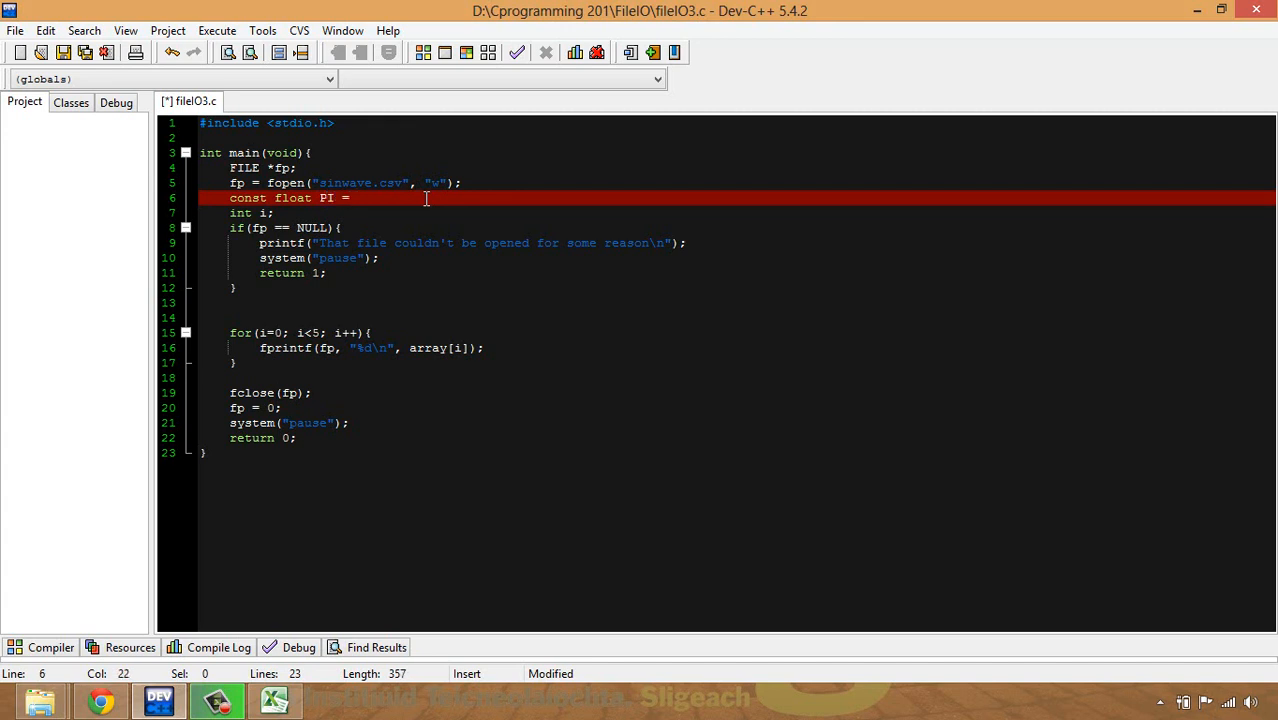
text(3.14159)
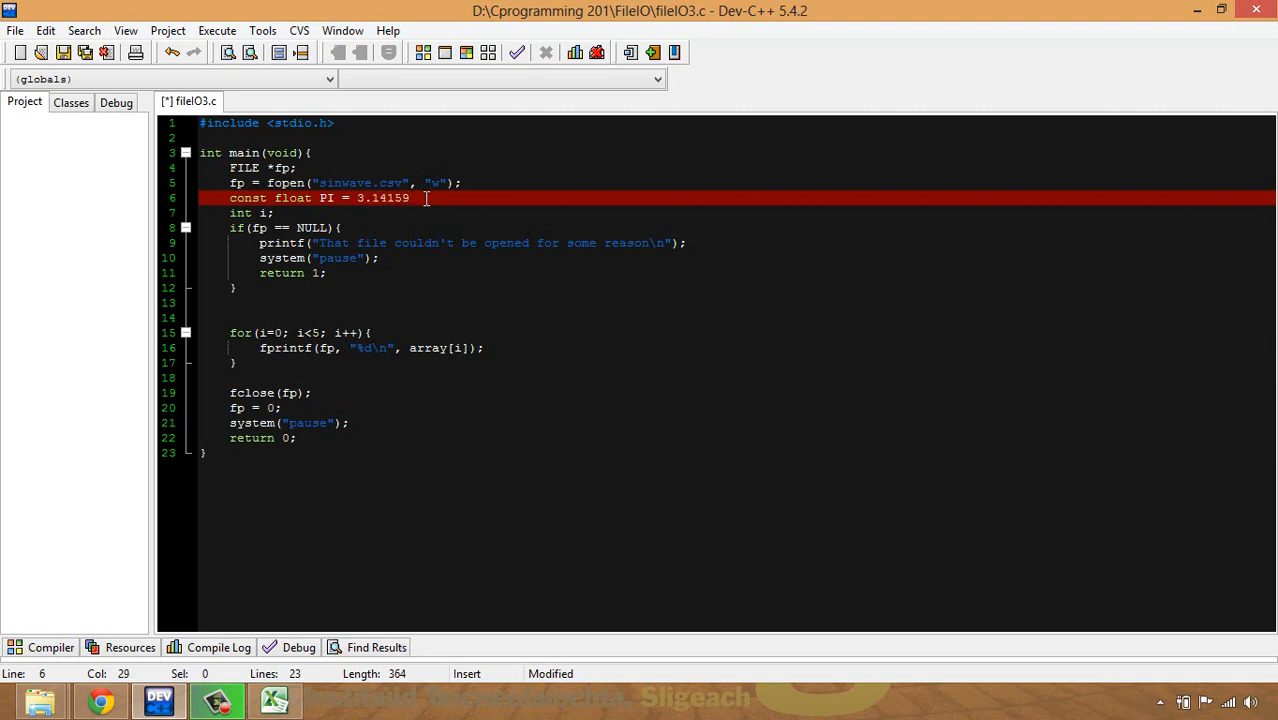
text(;)
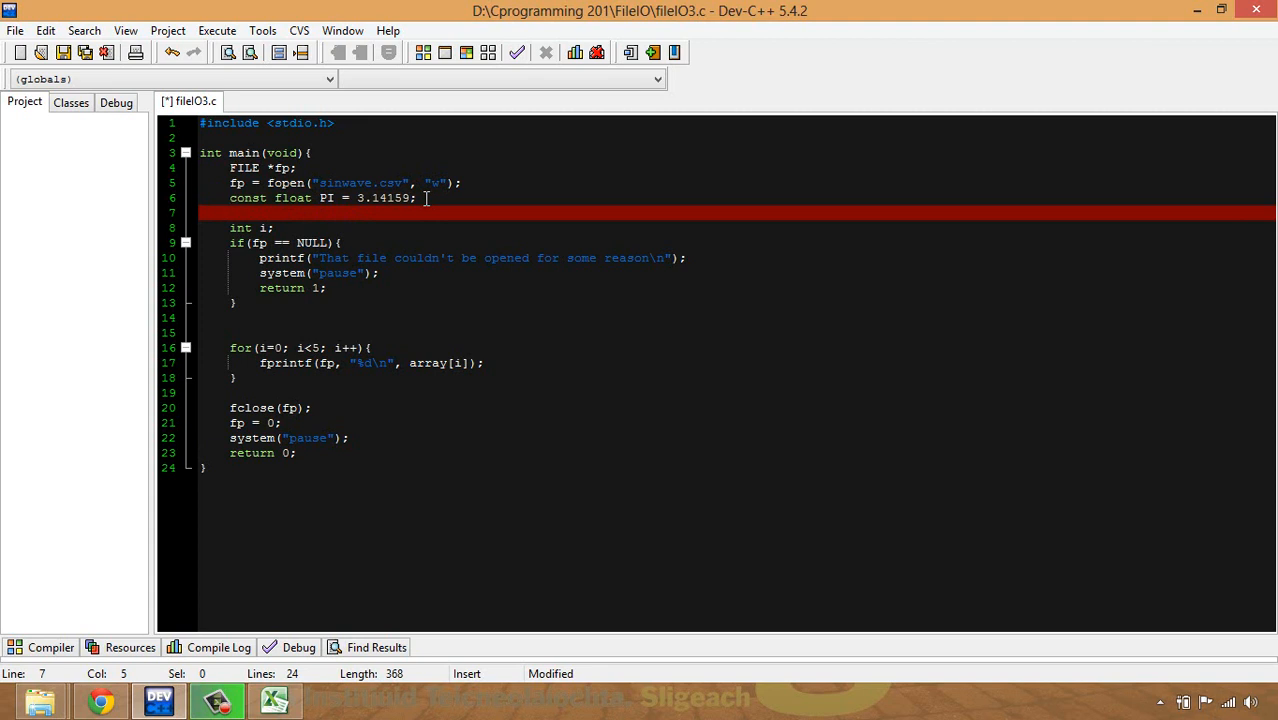
text(const N =)
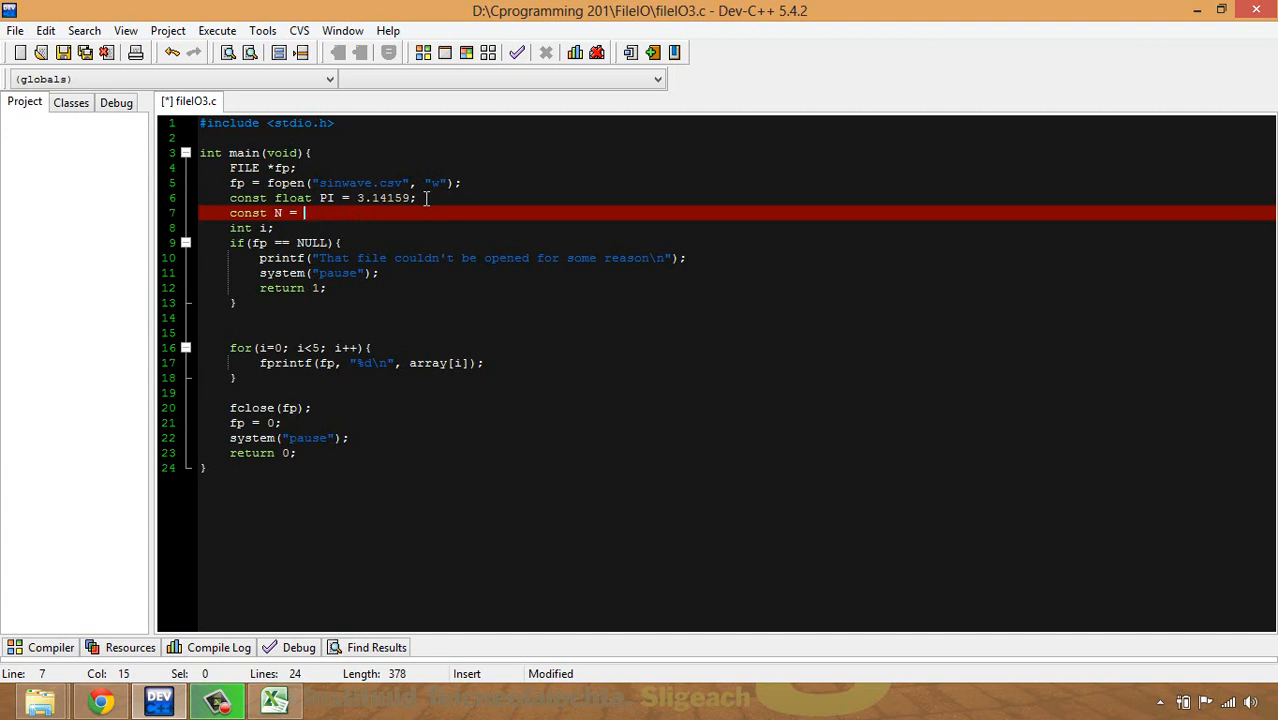
text(100;)
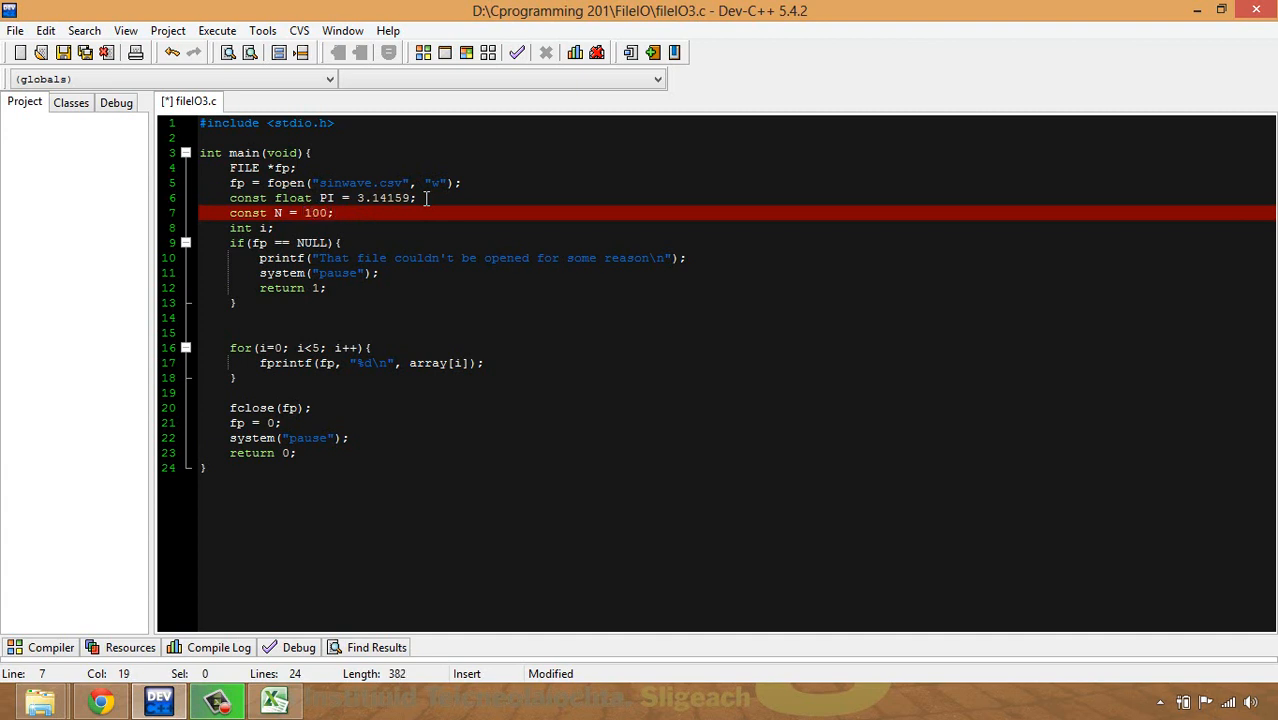
Loop while i<N and print each value with format "%f,", dropping the array[i] argument.
click(335, 347)
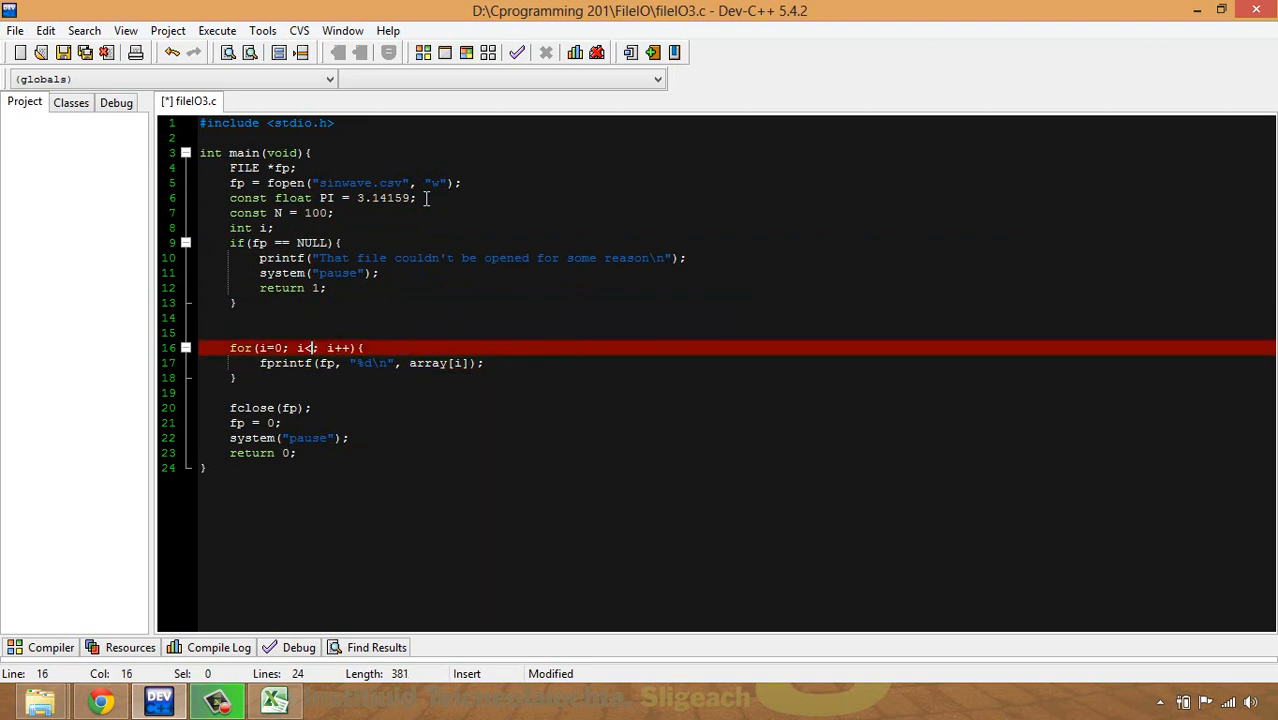
text(N)
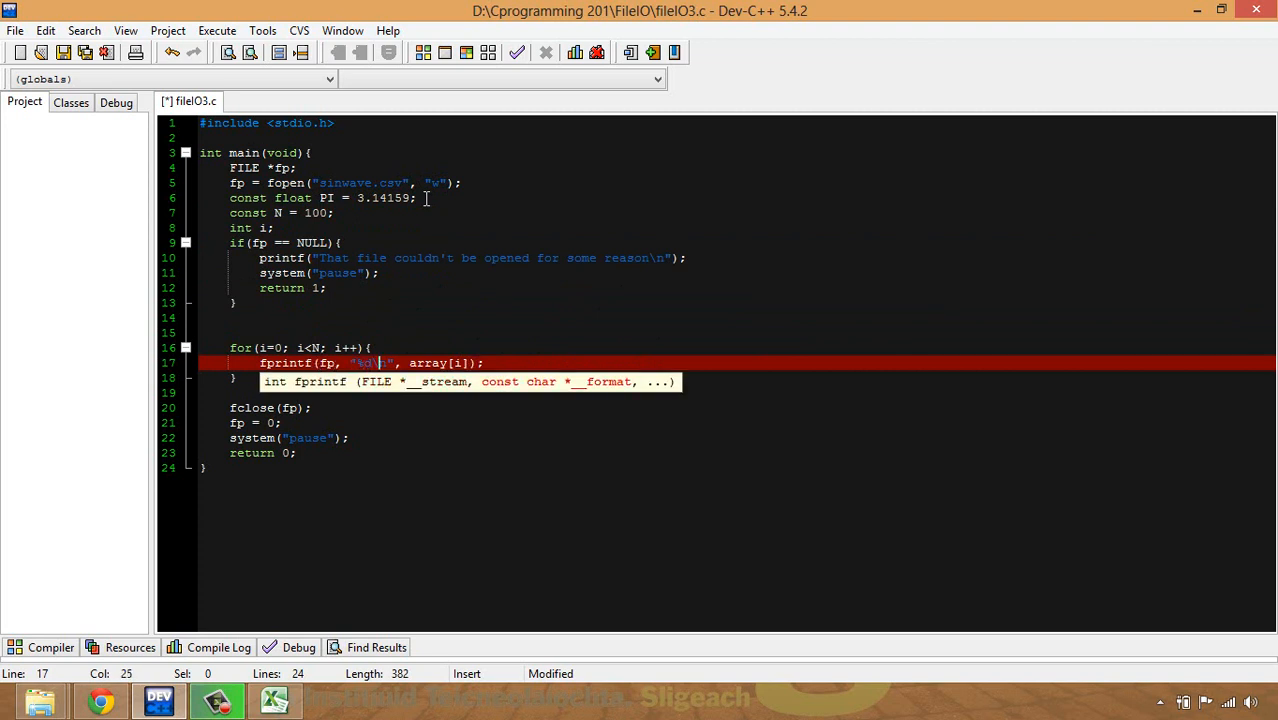
key(BackSpace)
text(f)
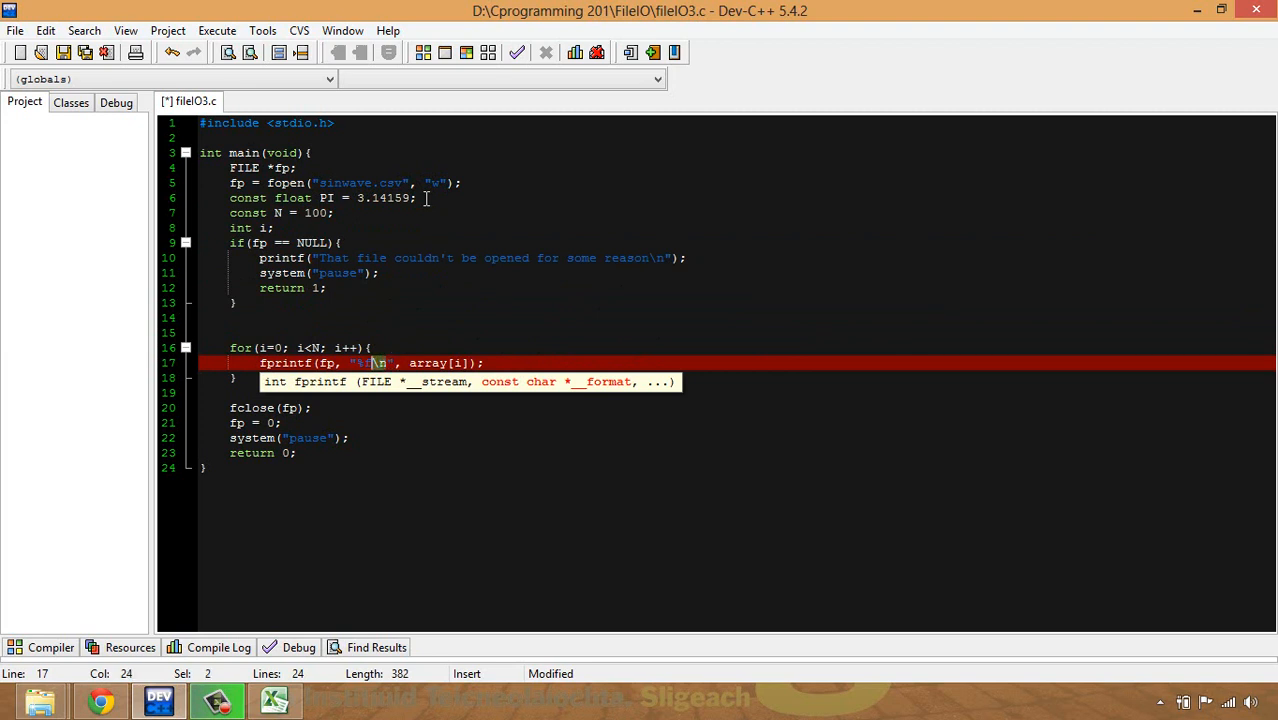
text(,)
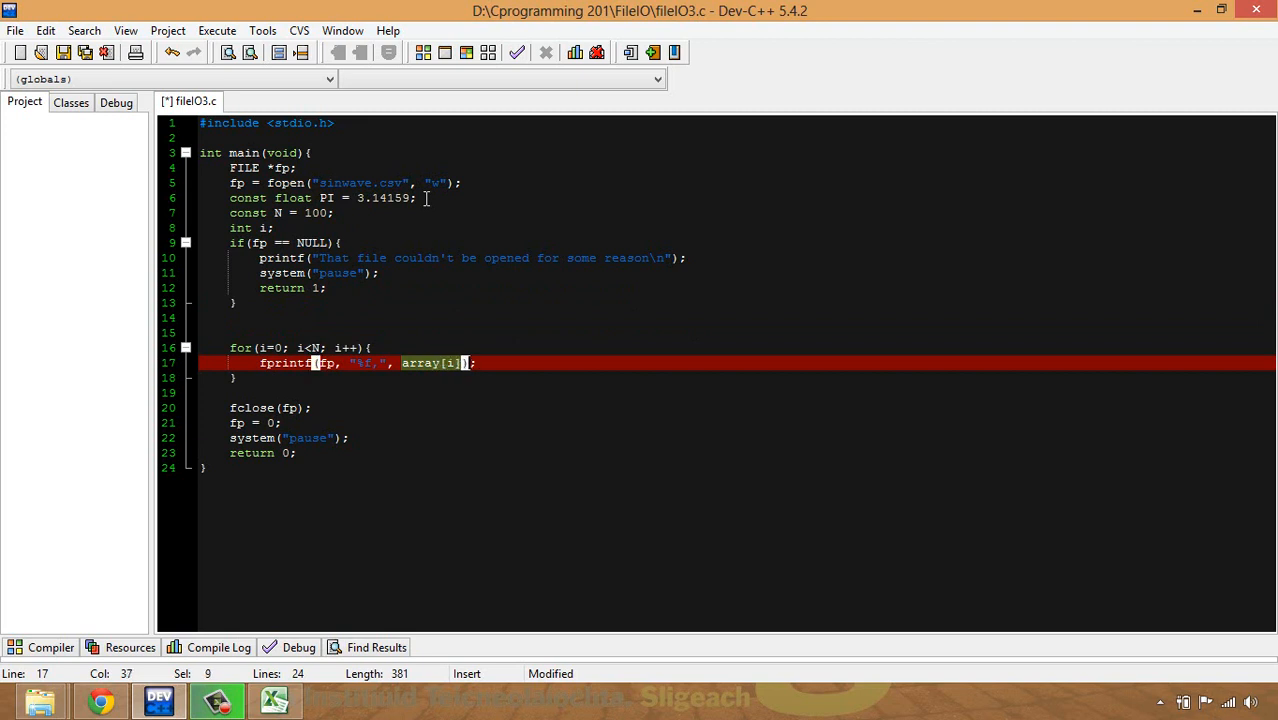
key(Delete)
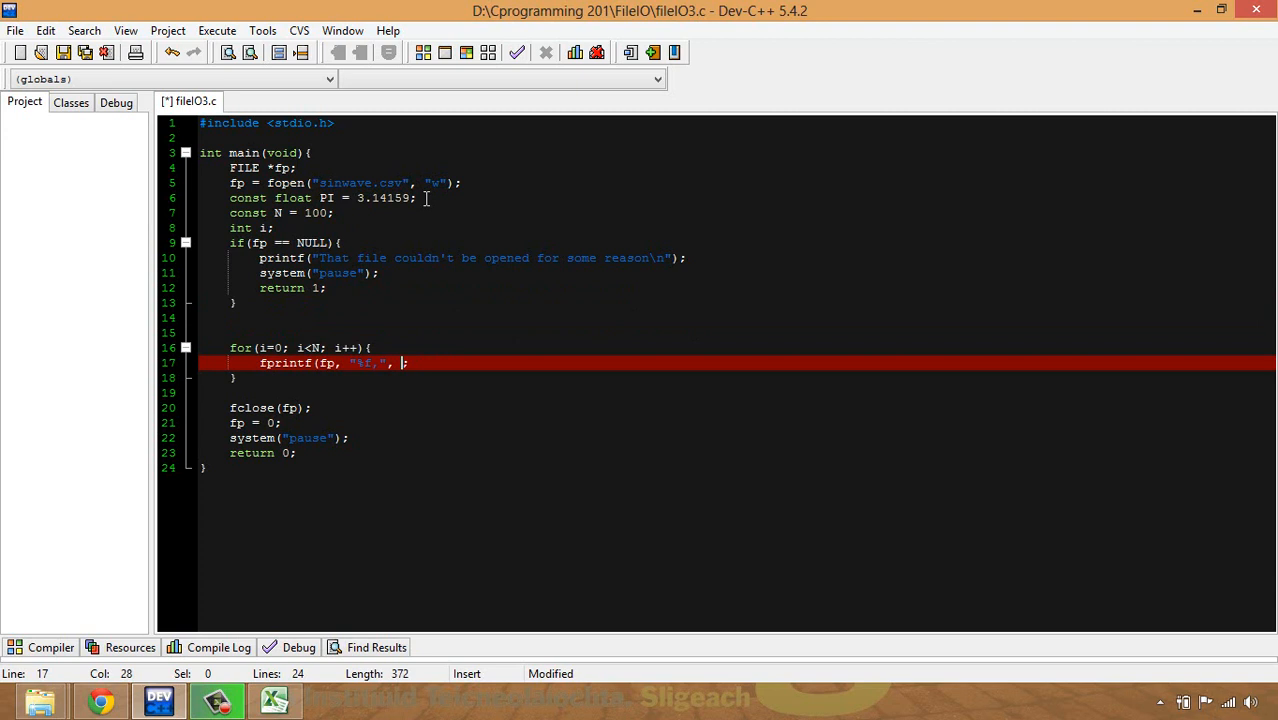
Make the loop's fprintf write sin(2*PI*1*i/N) as its value.
text(sin)
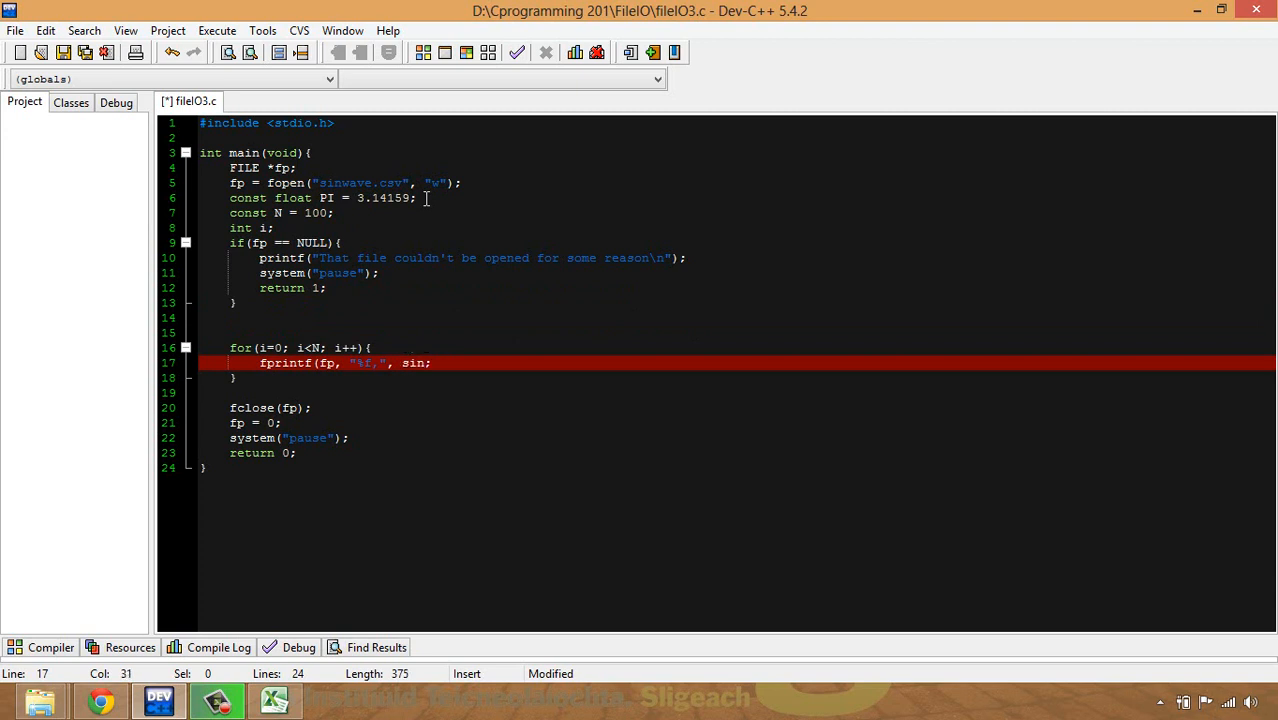
text(()))
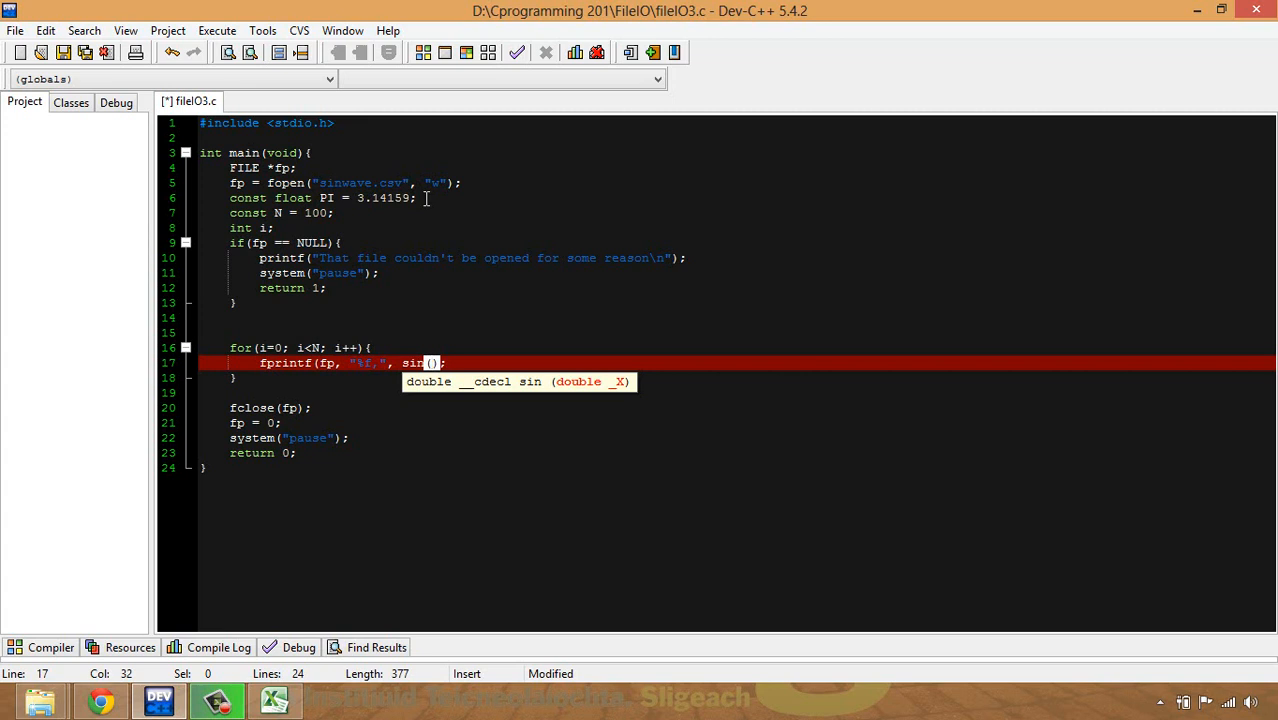
text(2*)
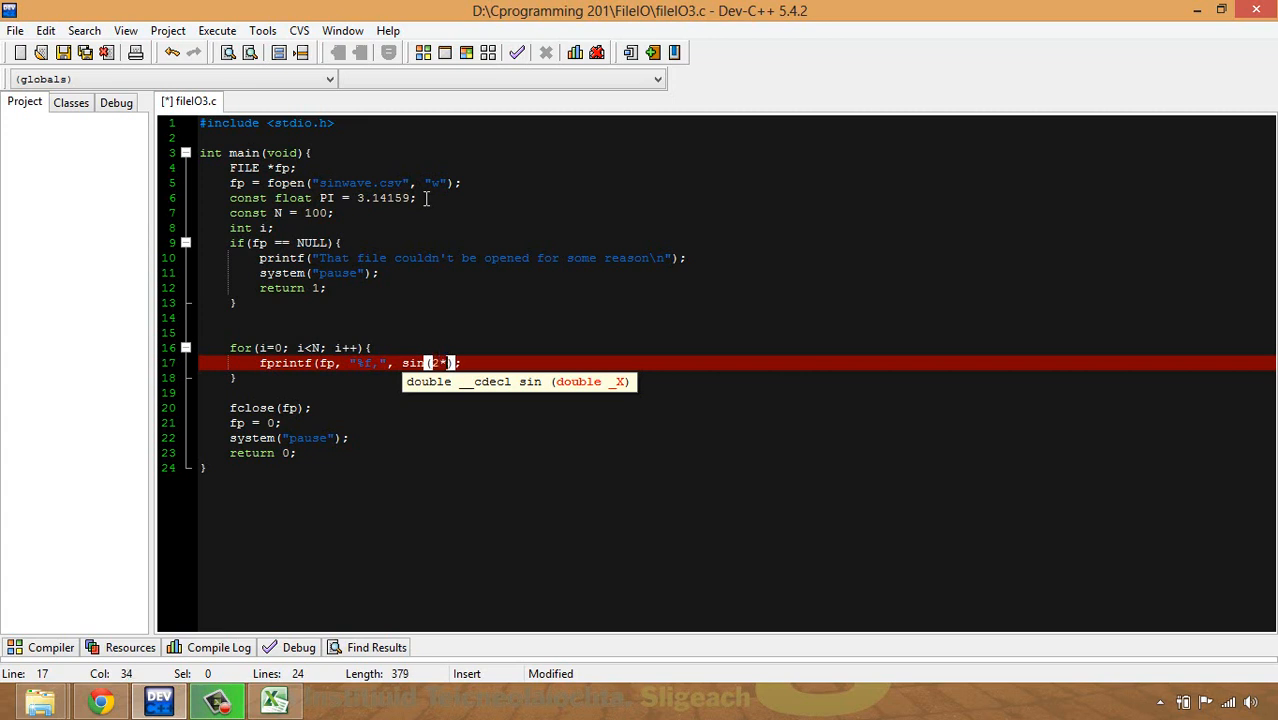
text(PI)
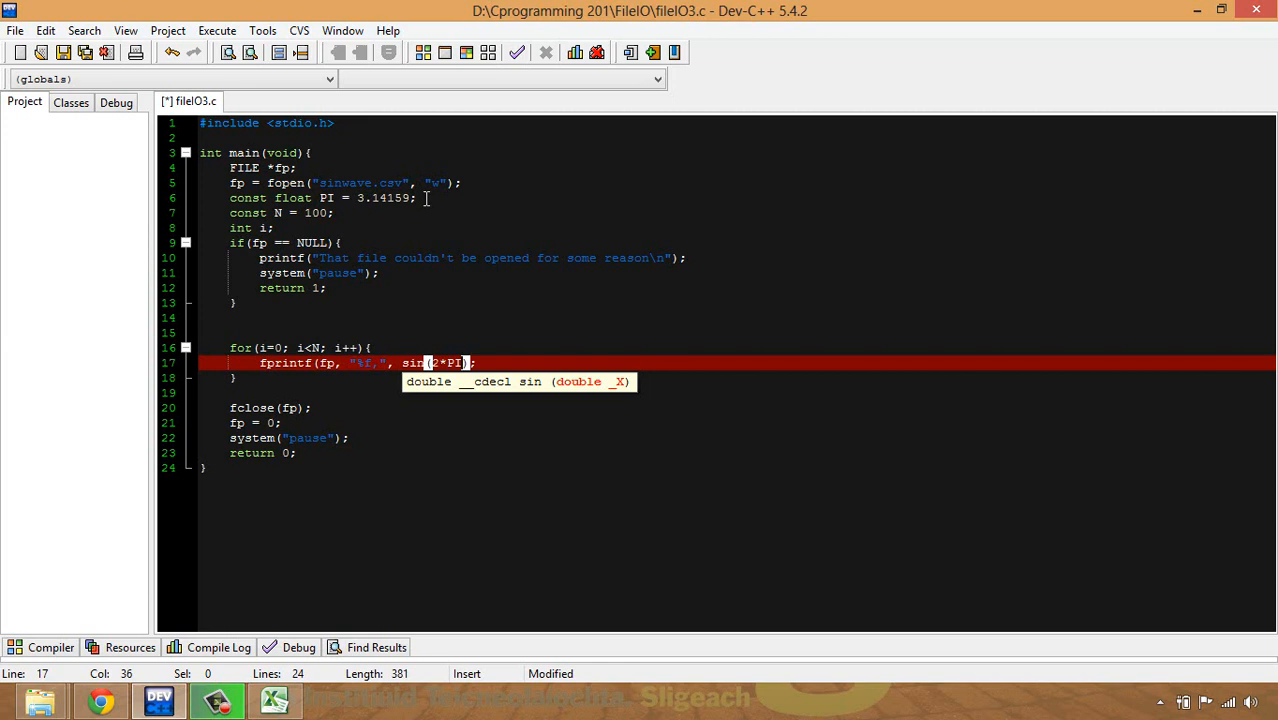
text(*1)
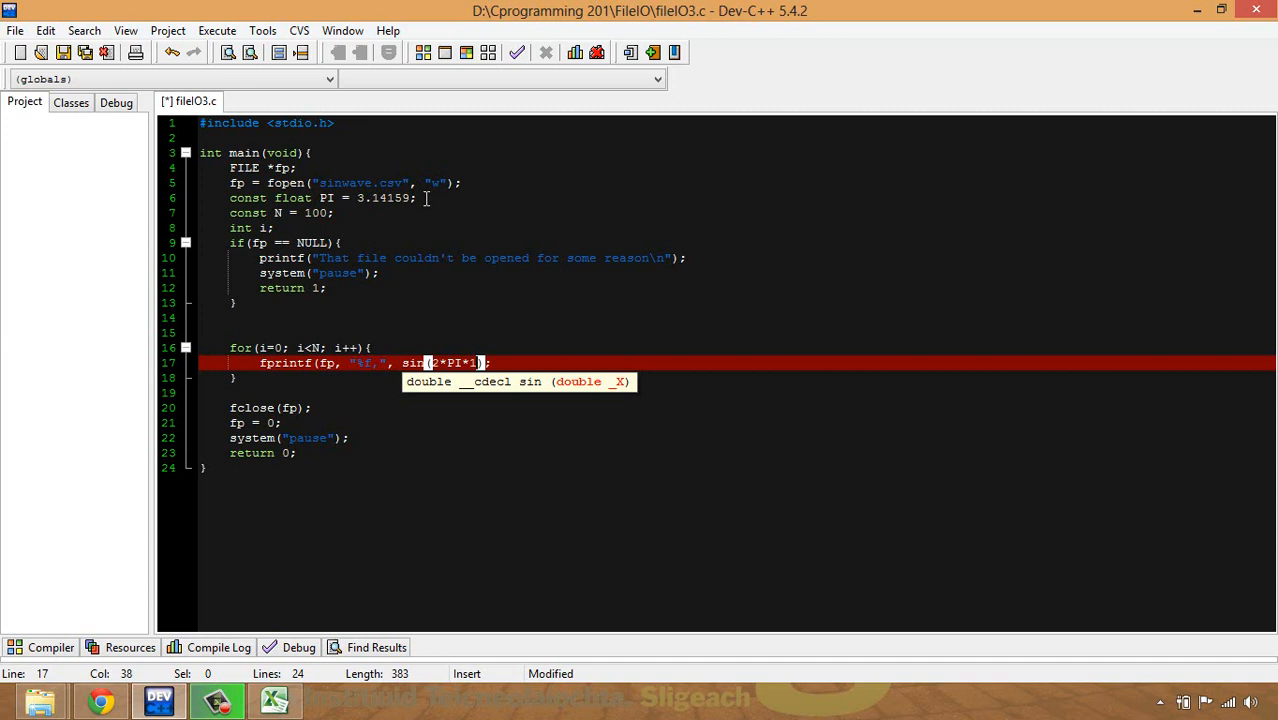
text(*)
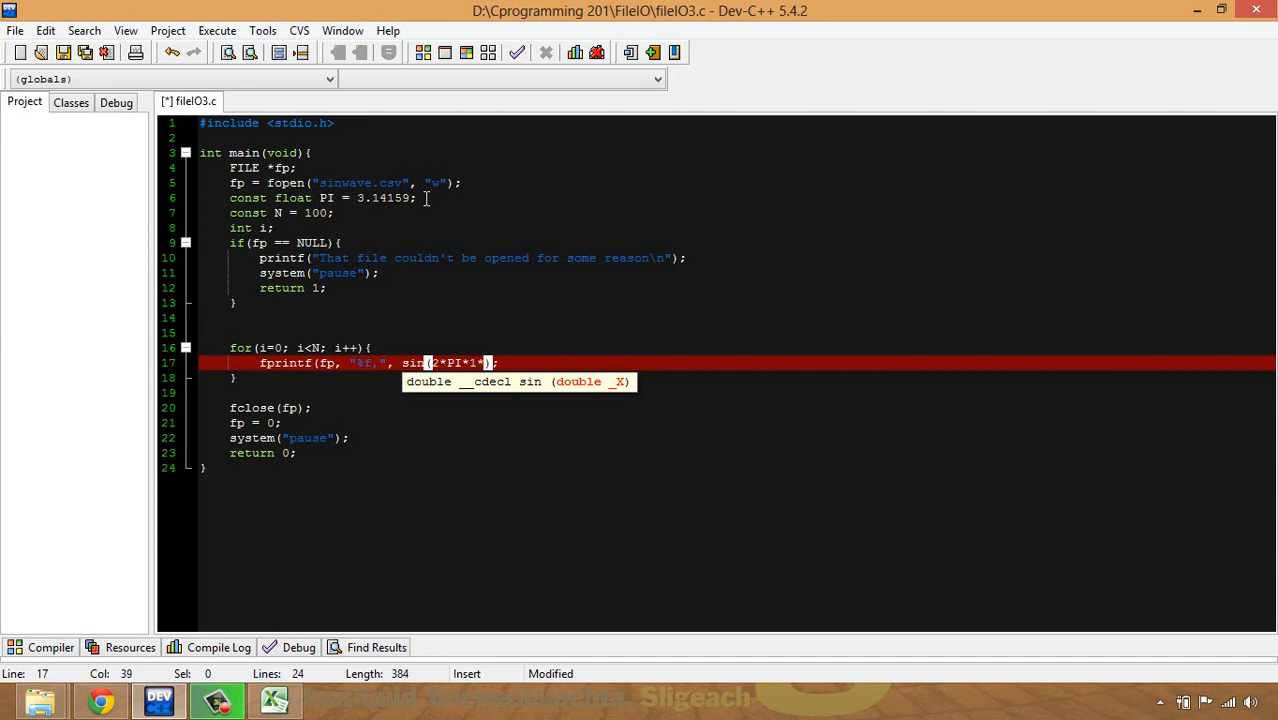
text(i)
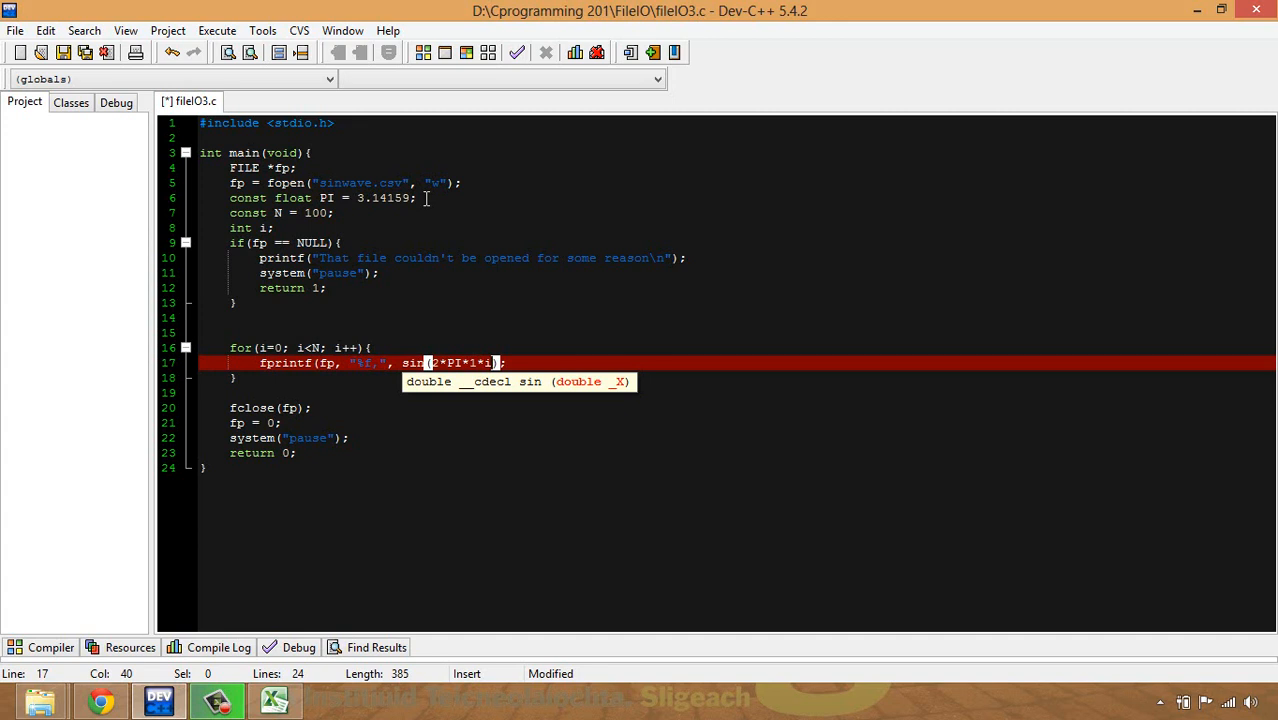
mouse_move(314, 348)
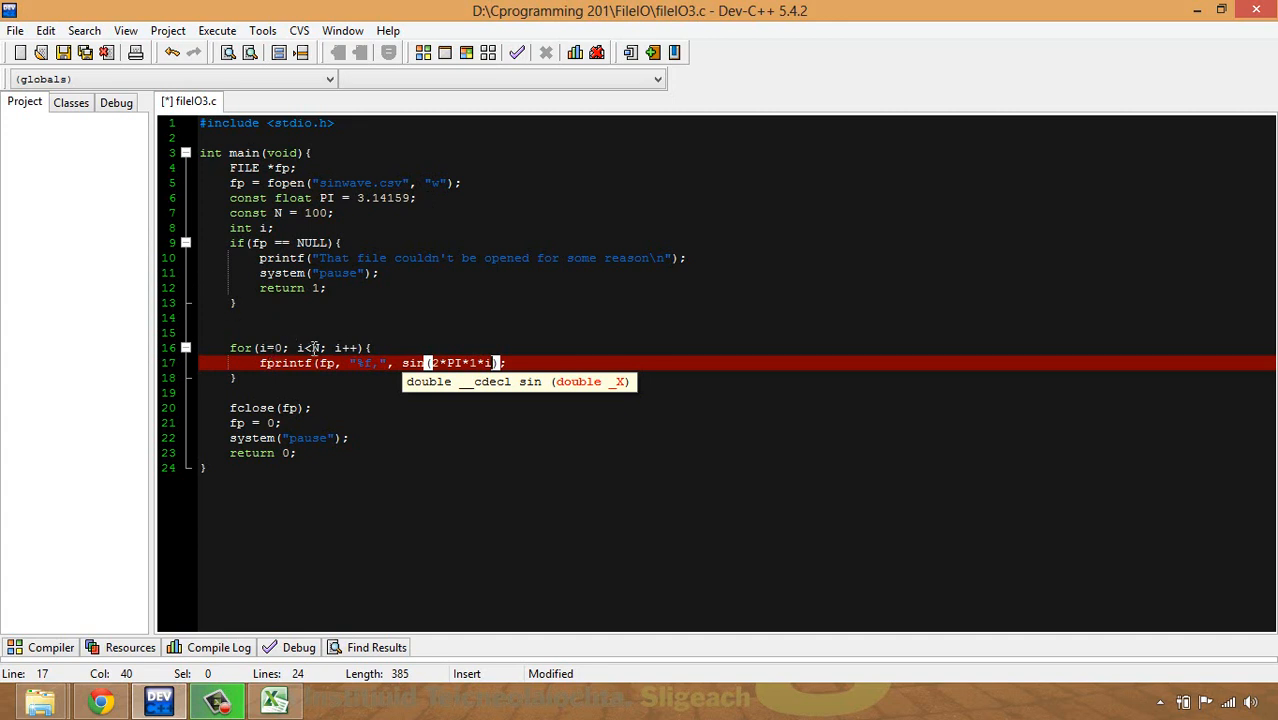
text(/)
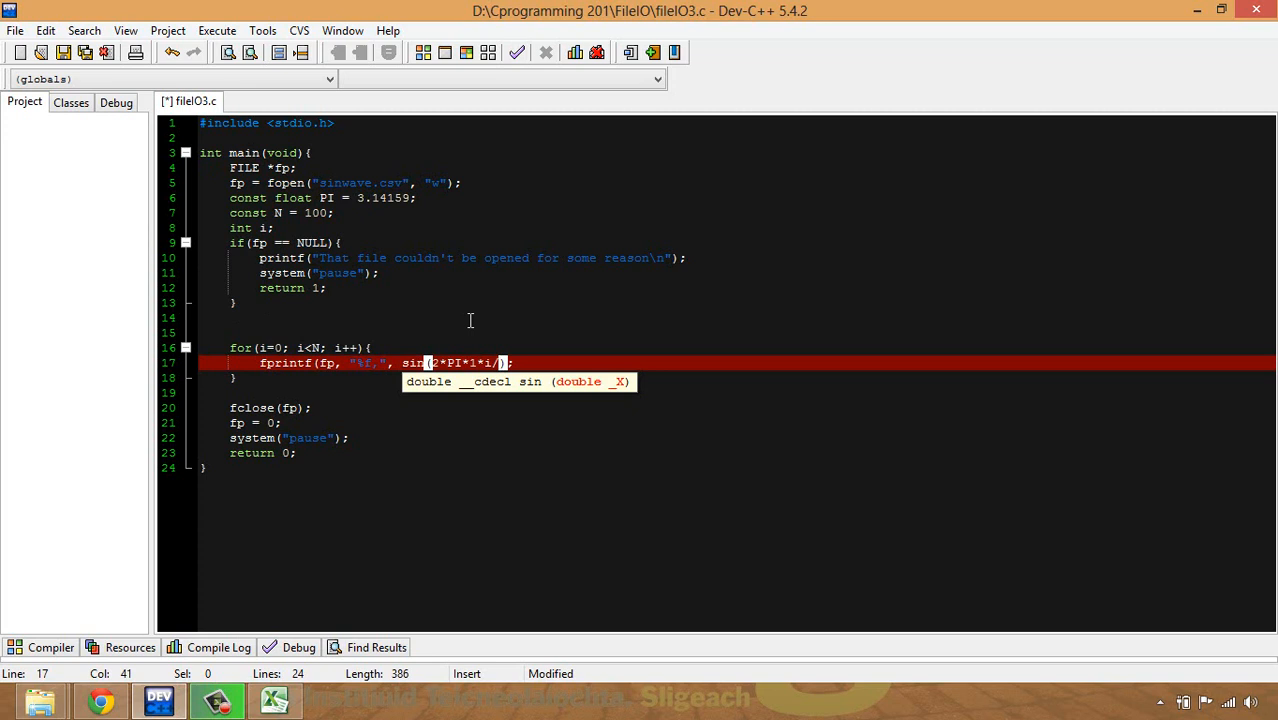
text(N)
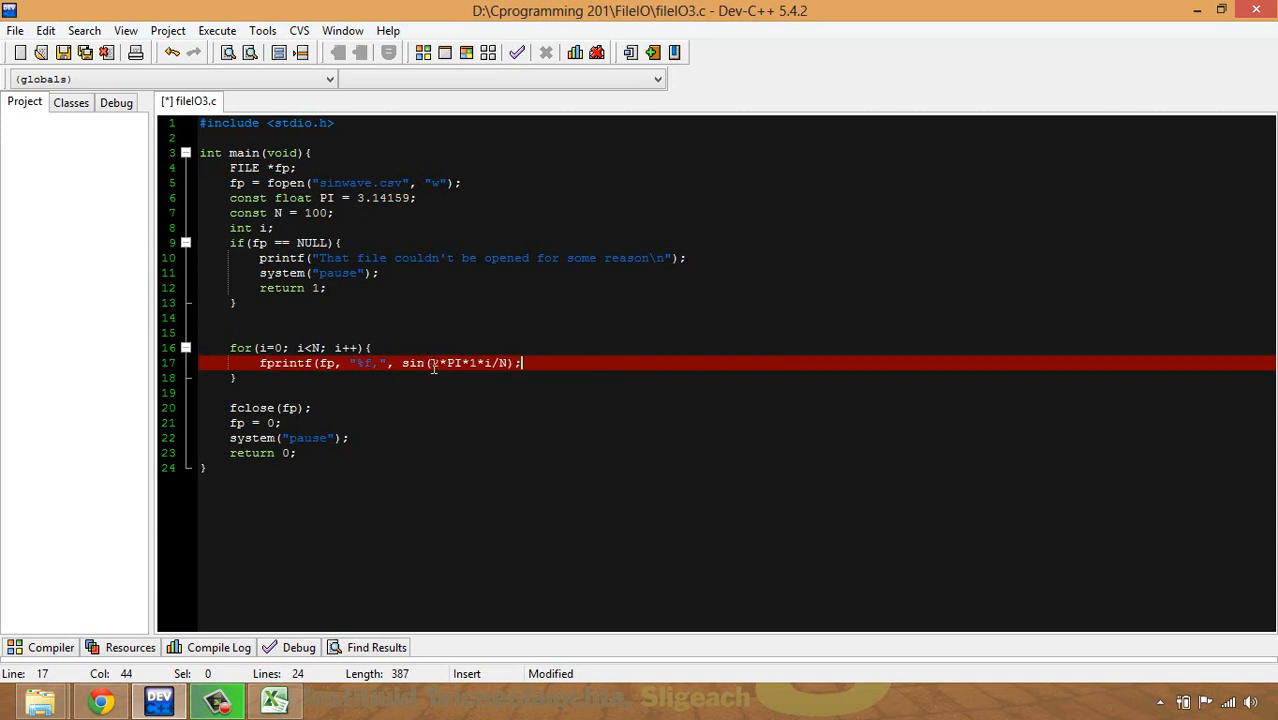
text(2)
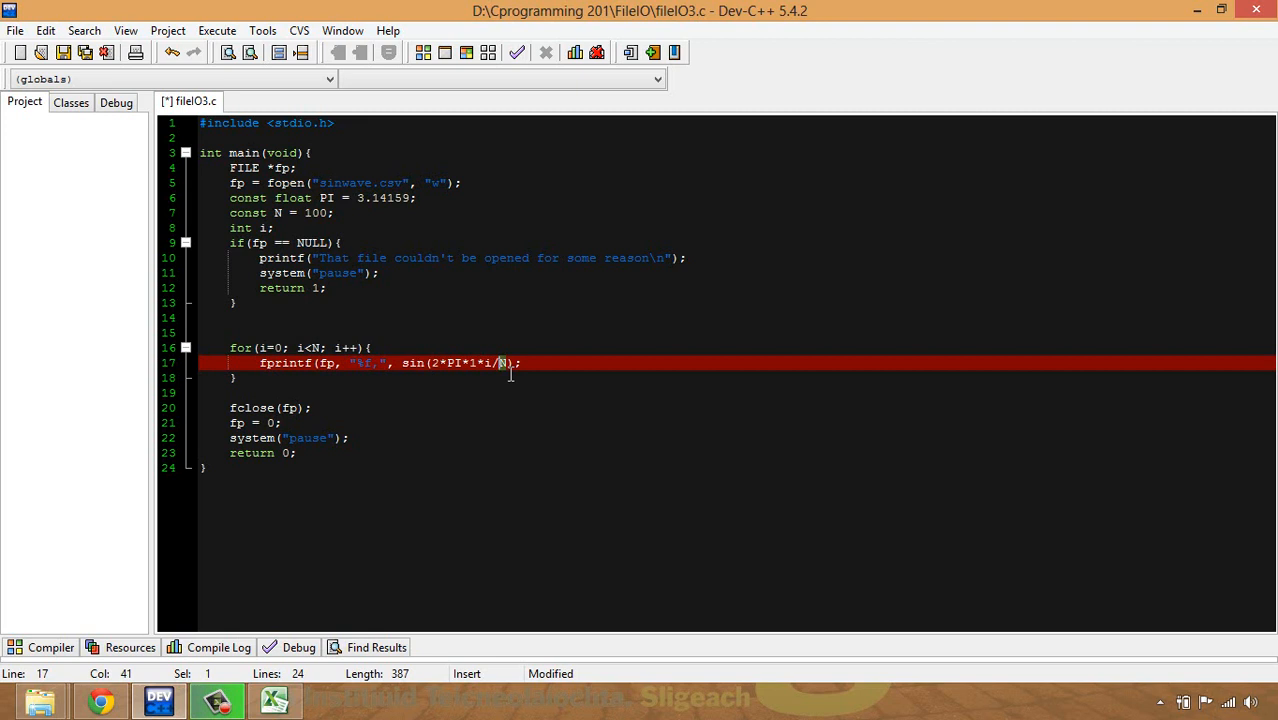
click(232, 377)
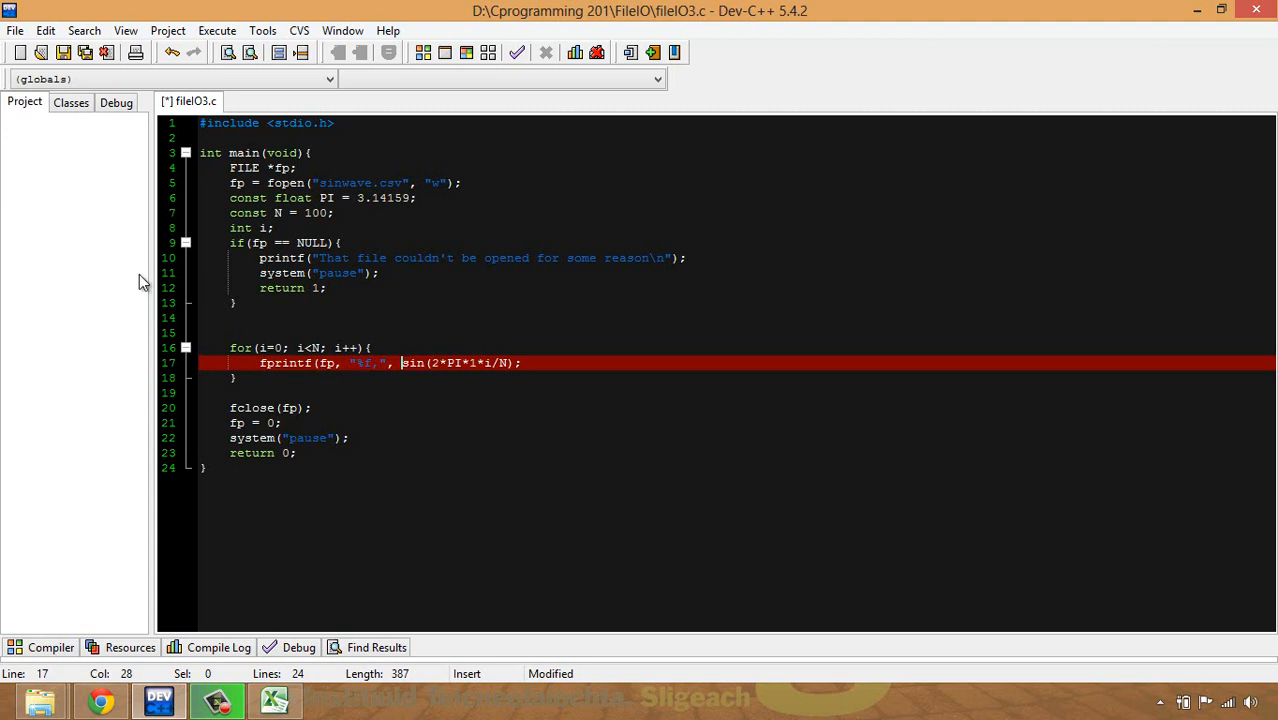
Compile, add the missing closing parenthesis on line 17, recompile, and run to produce sinwave.csv.
click(63, 52)
text())
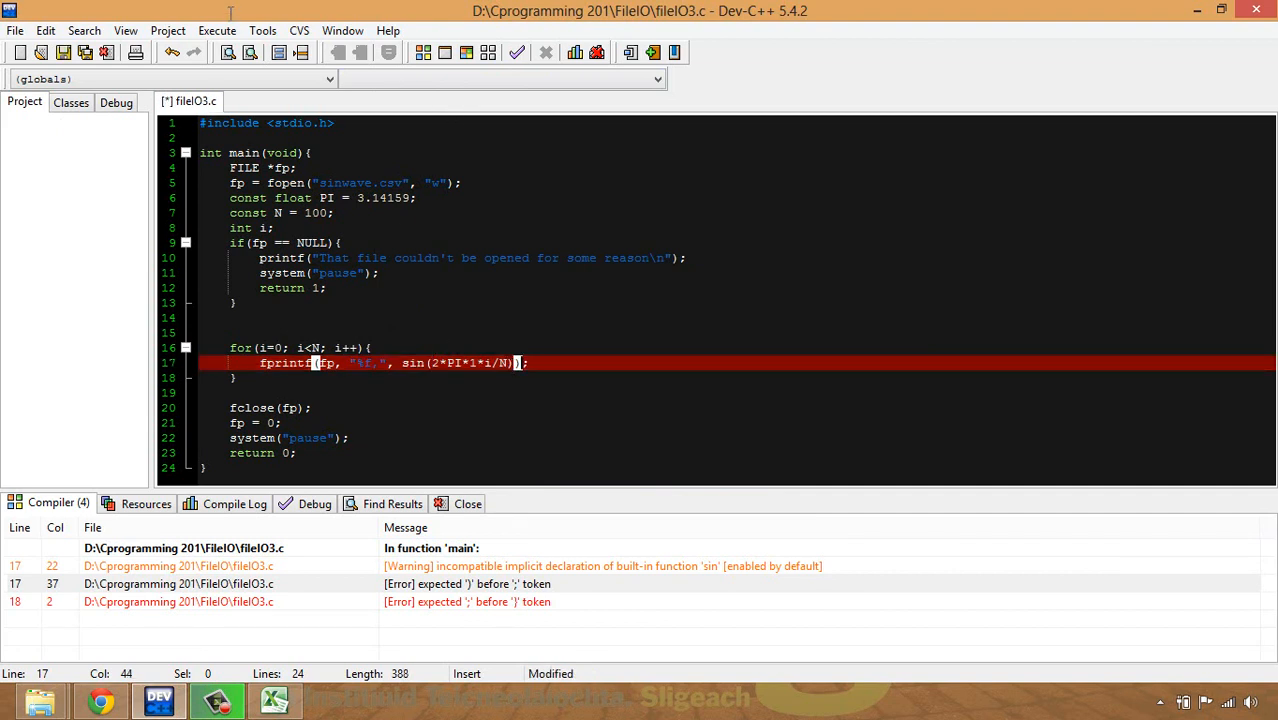
click(63, 52)
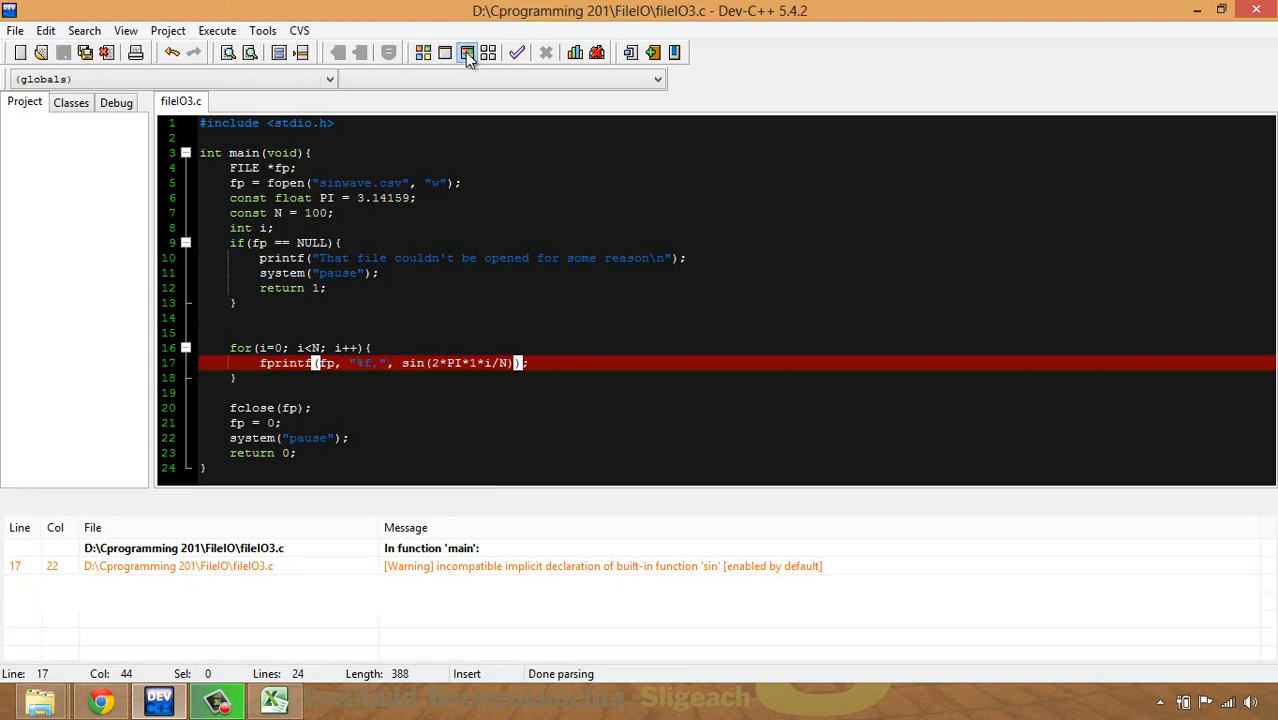
click(467, 52)
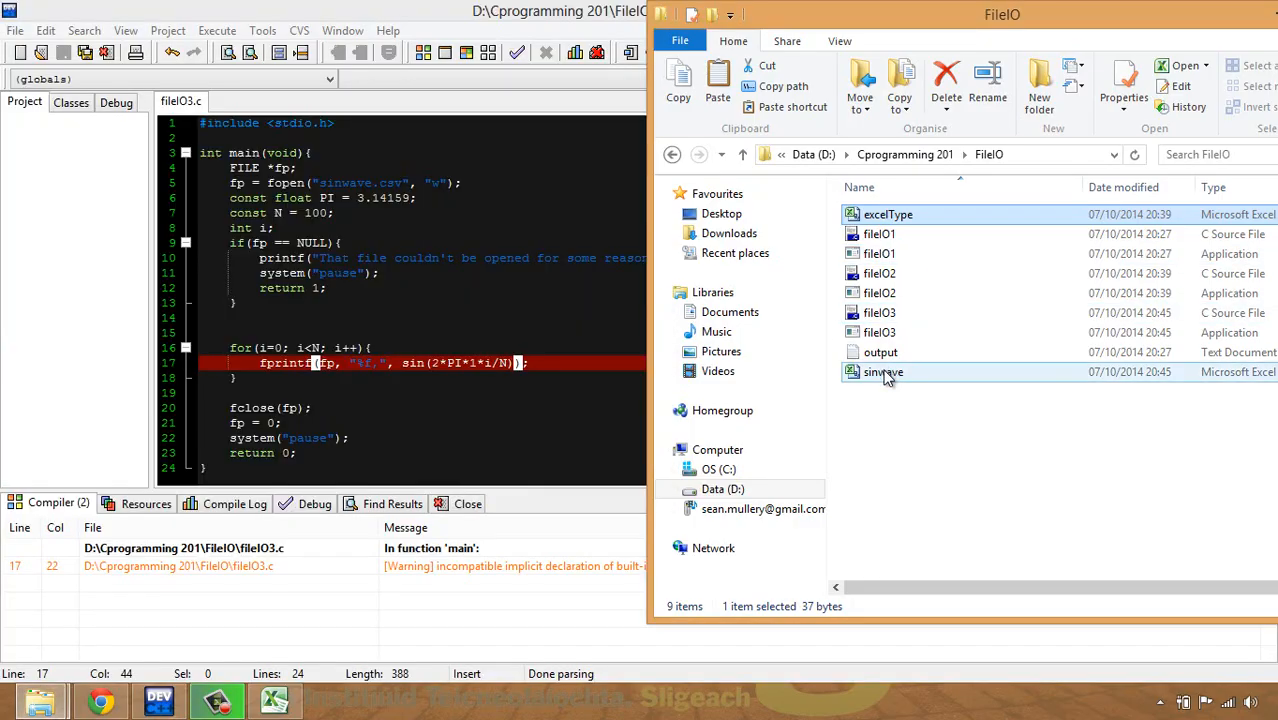
Open sinwave.csv from the FileIO folder in Excel.
double_click(883, 372)
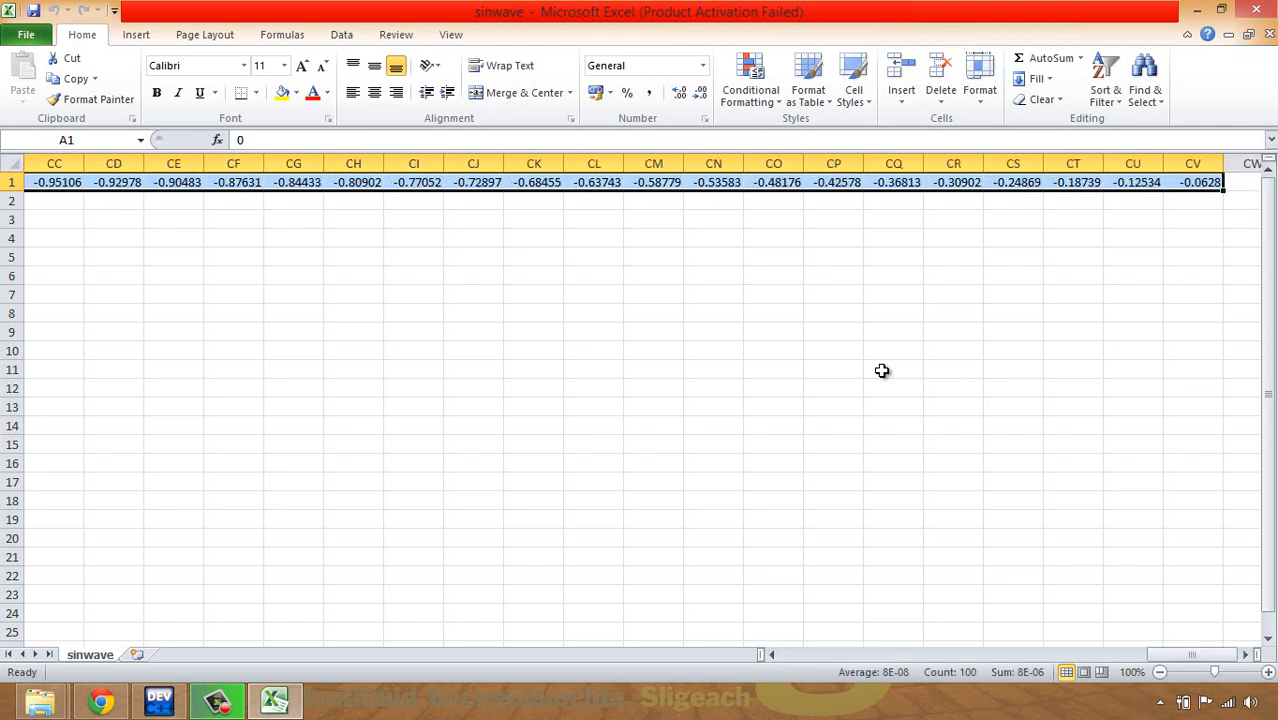
mouse_move(330, 47)
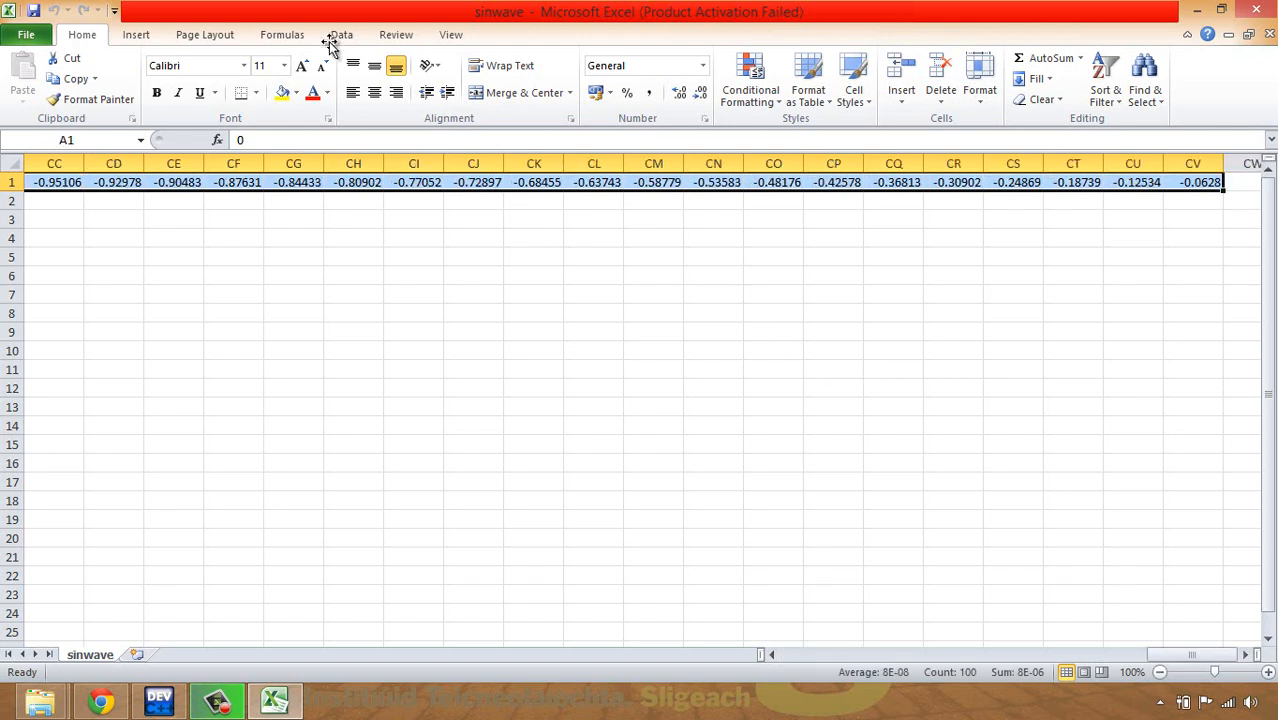
mouse_move(136, 34)
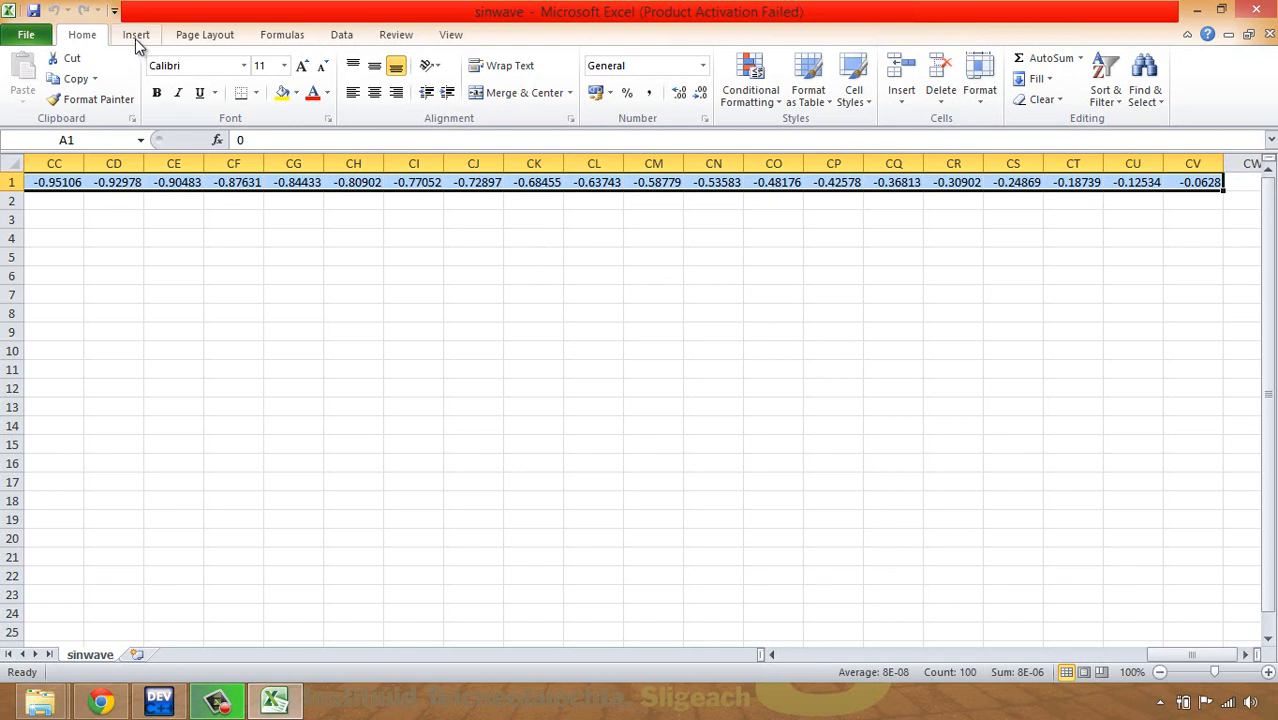
Insert a plain 2-D line chart of the 100 sine values in row 1.
click(135, 34)
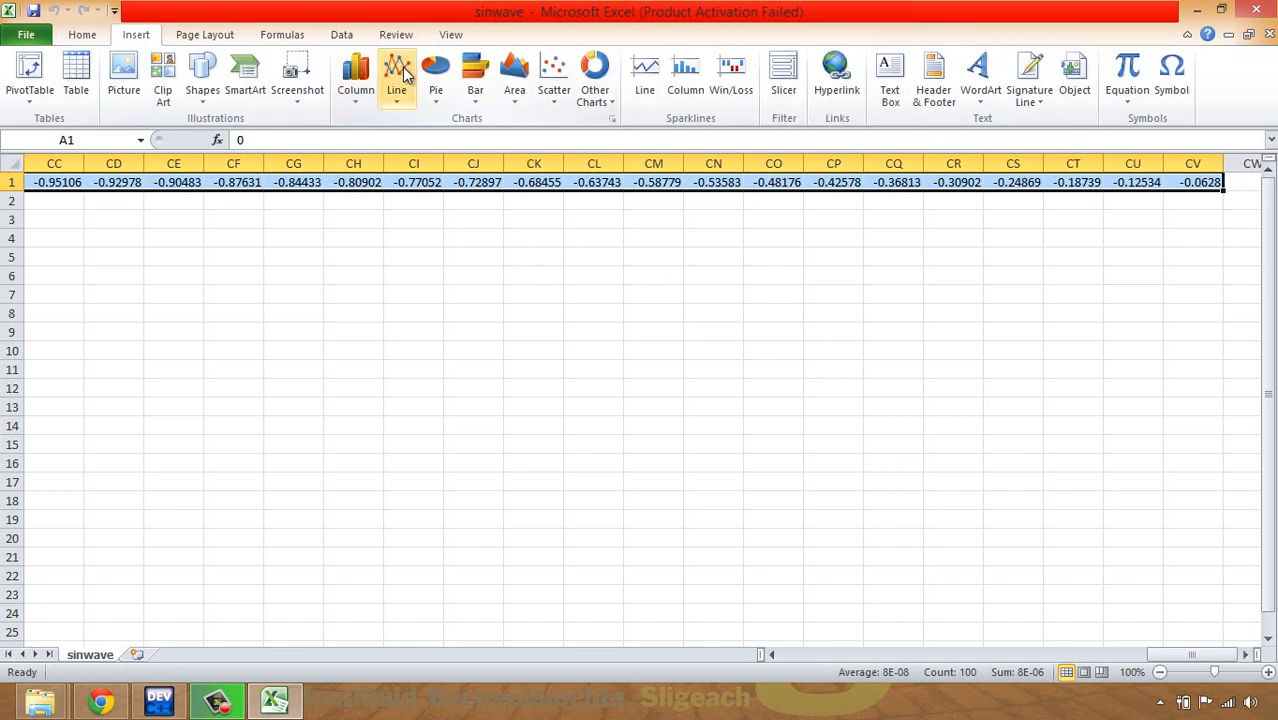
mouse_move(396, 70)
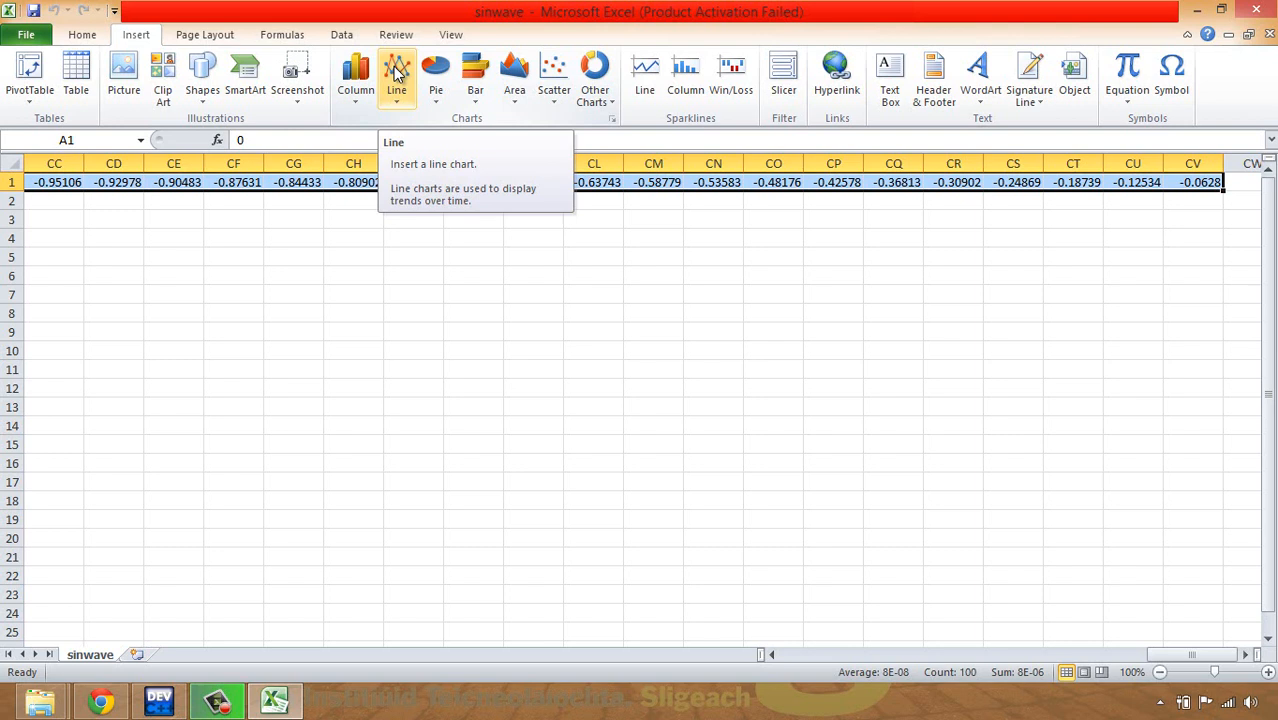
click(396, 75)
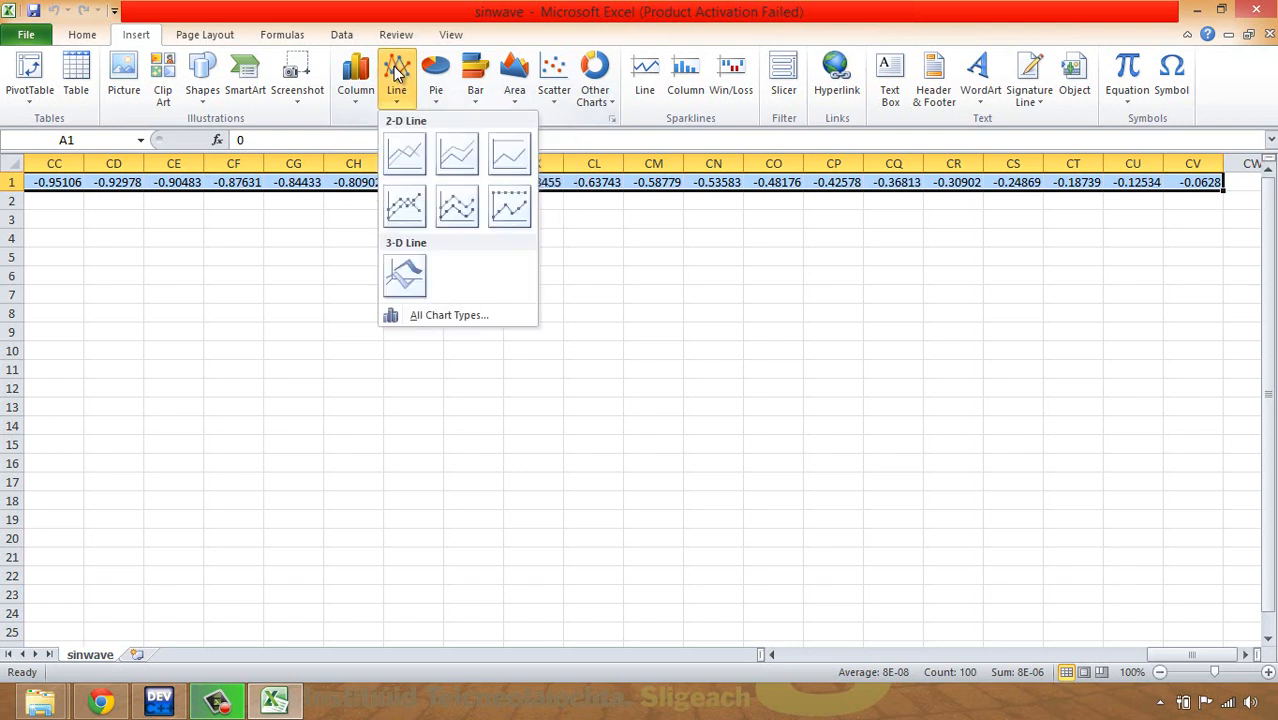
click(405, 153)
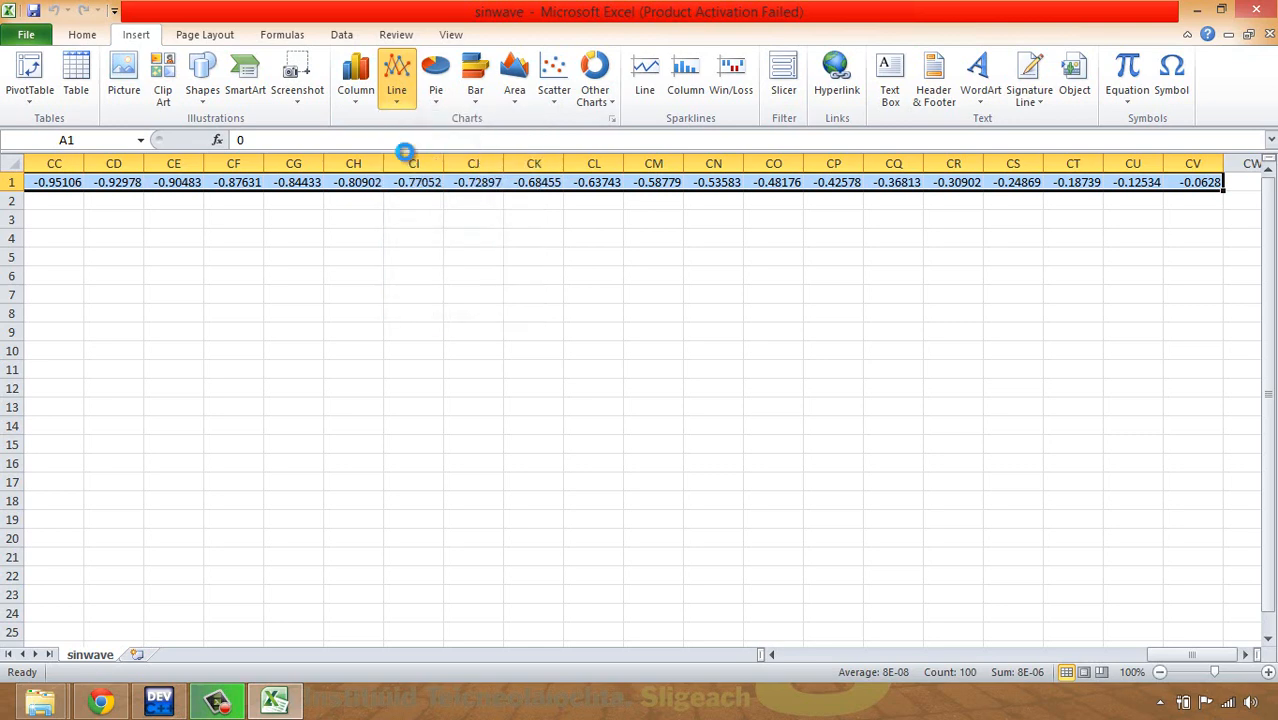
click(396, 70)
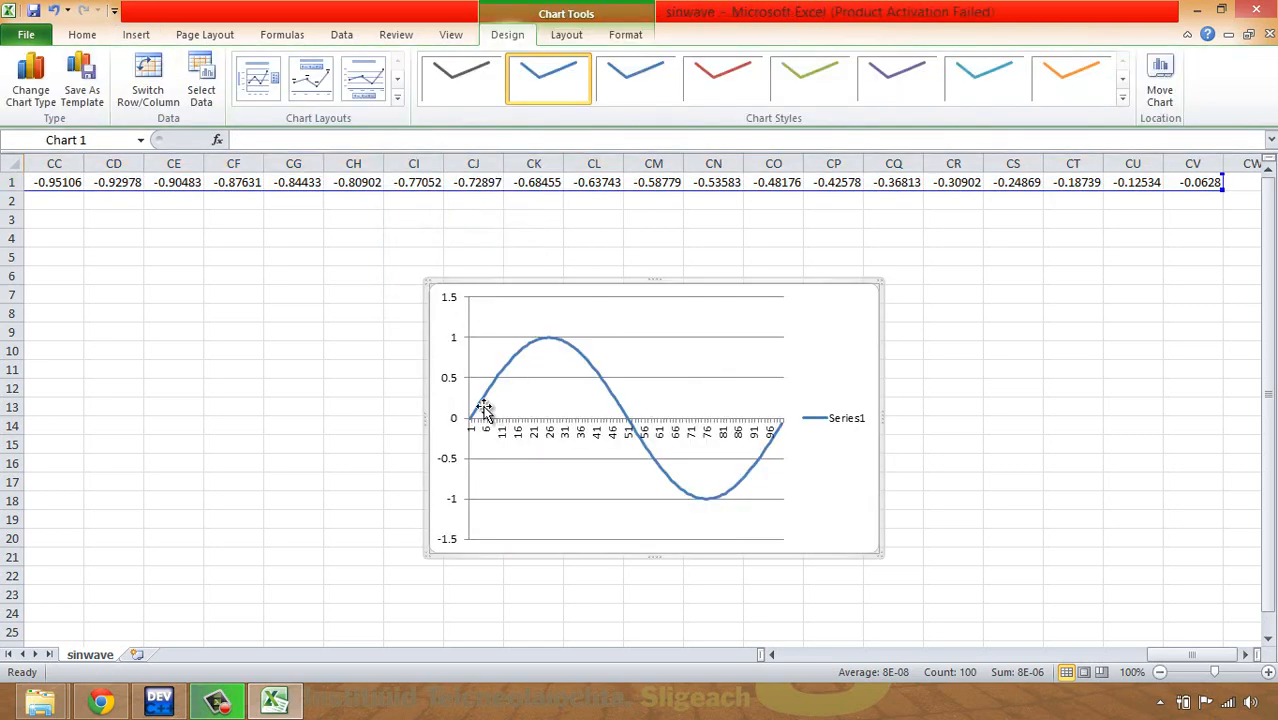
mouse_move(640, 418)
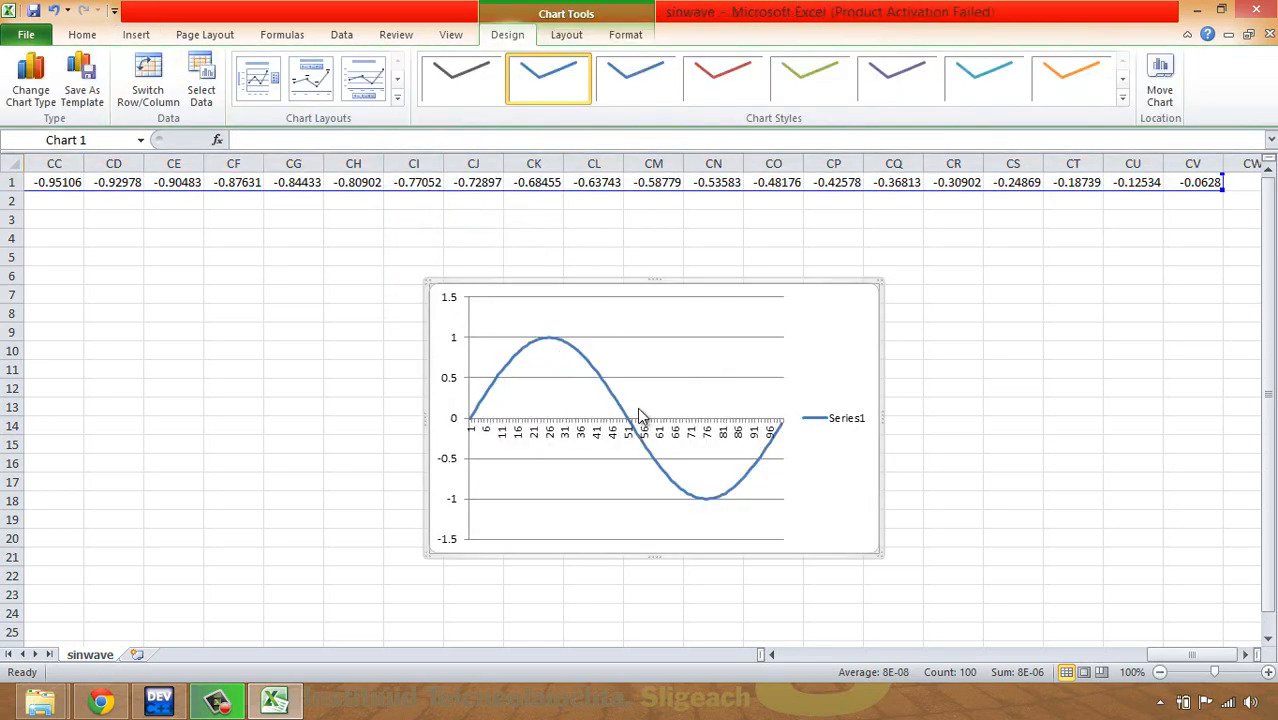
mouse_move(573, 363)
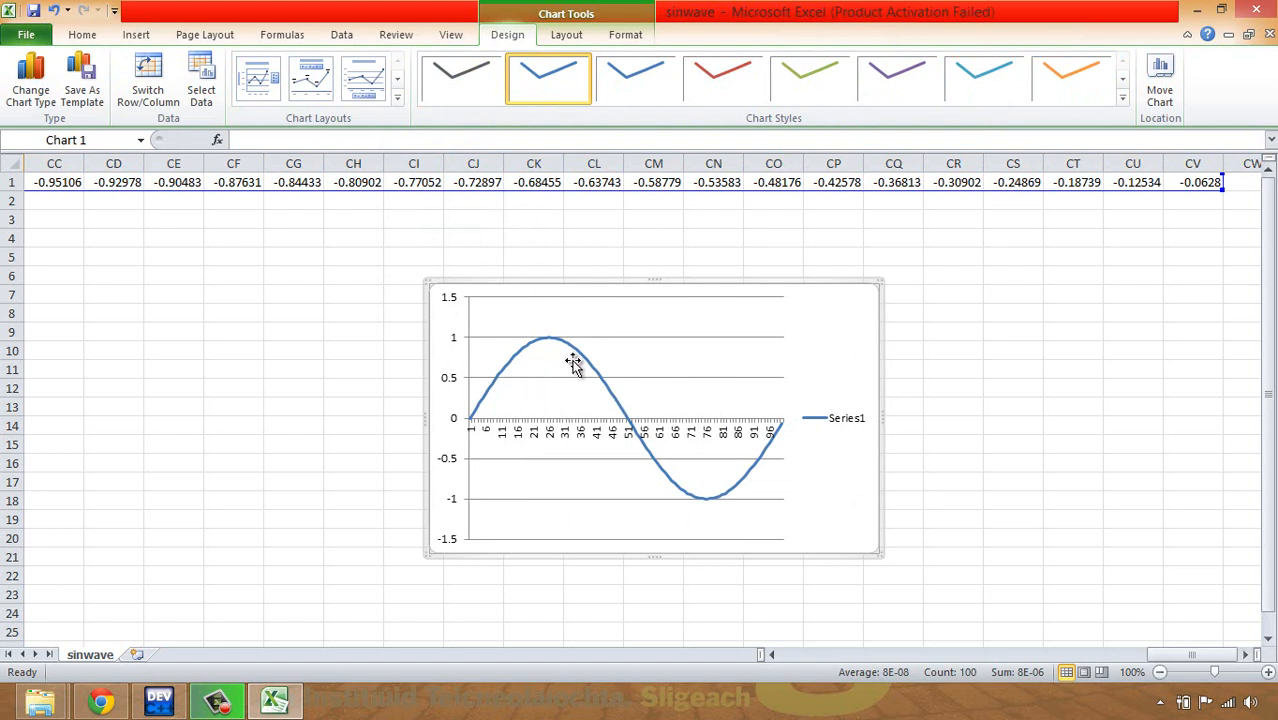
mouse_move(515, 370)
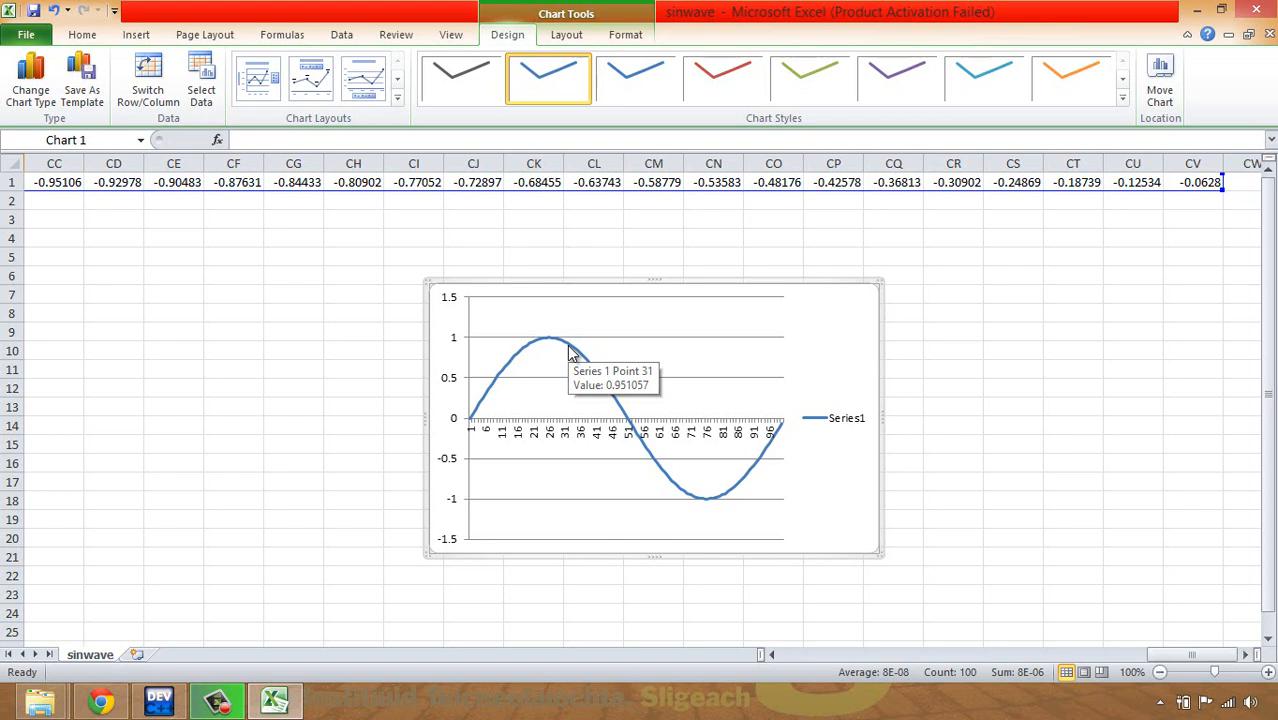
mouse_move(380, 302)
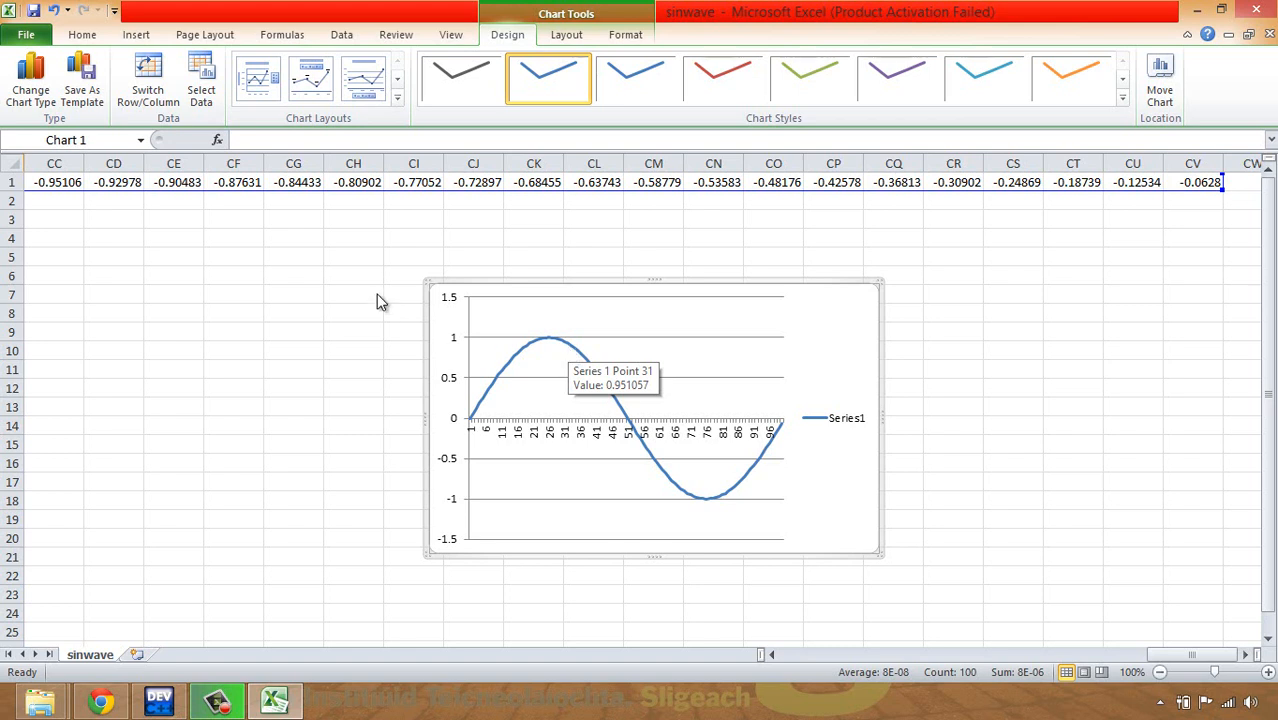
mouse_move(376, 291)
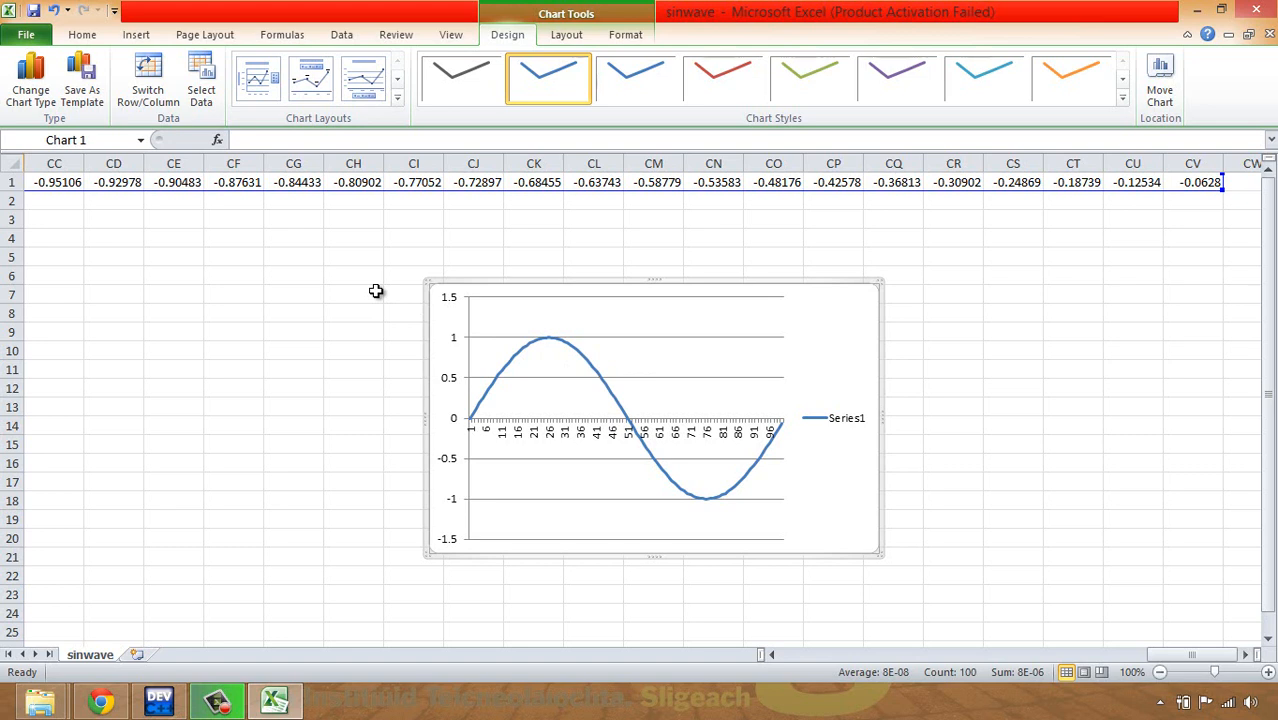
mouse_move(238, 123)
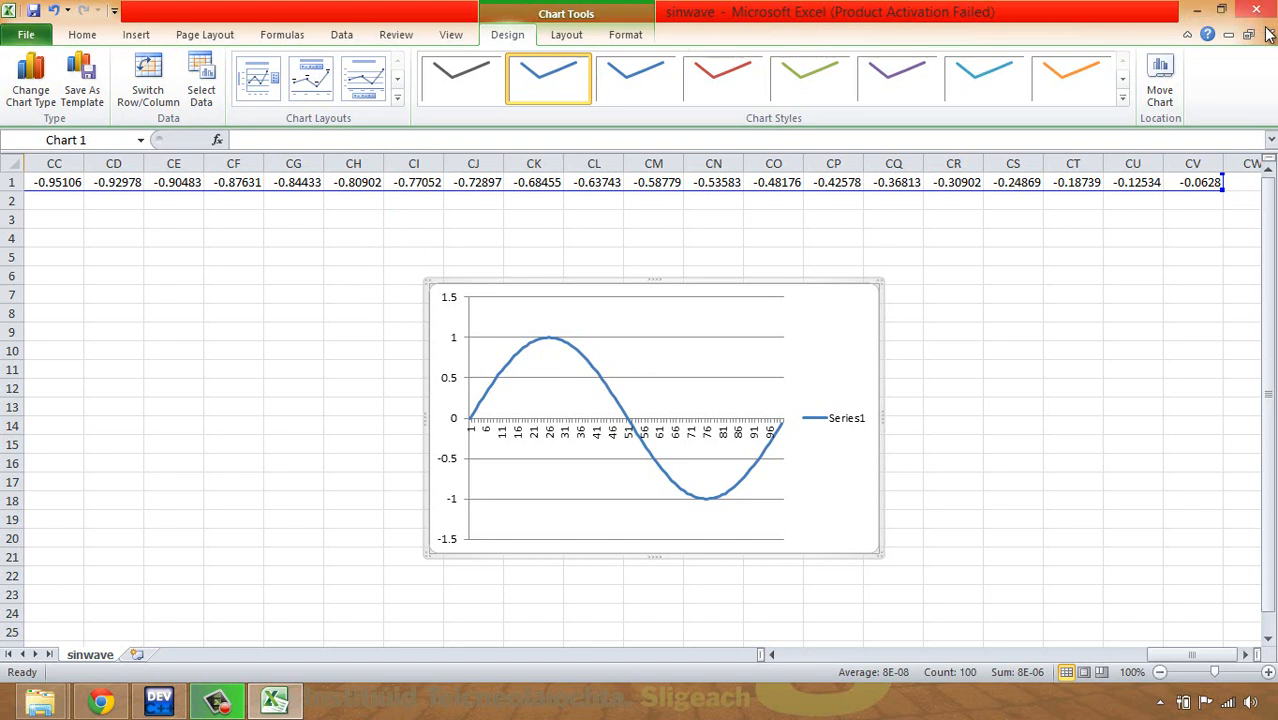
Close the sinwave.csv workbook and return to fileIO3.c in Dev-C++.
click(1257, 11)
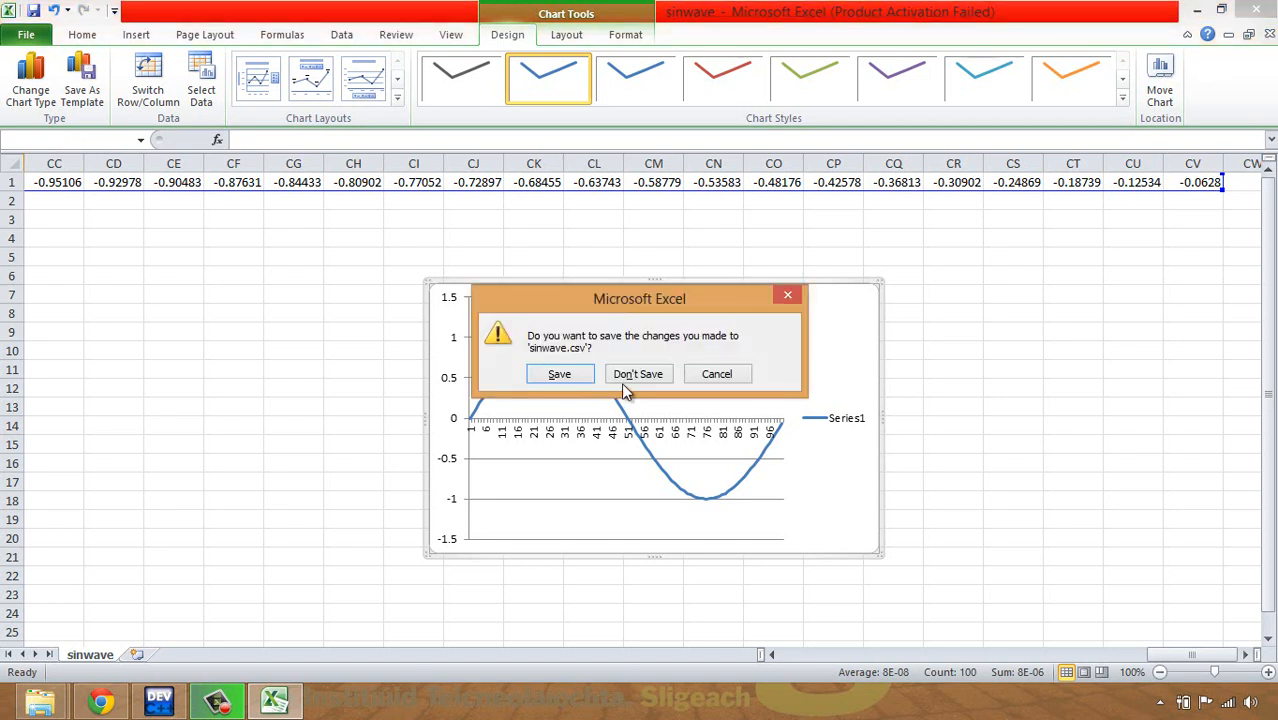
click(638, 373)
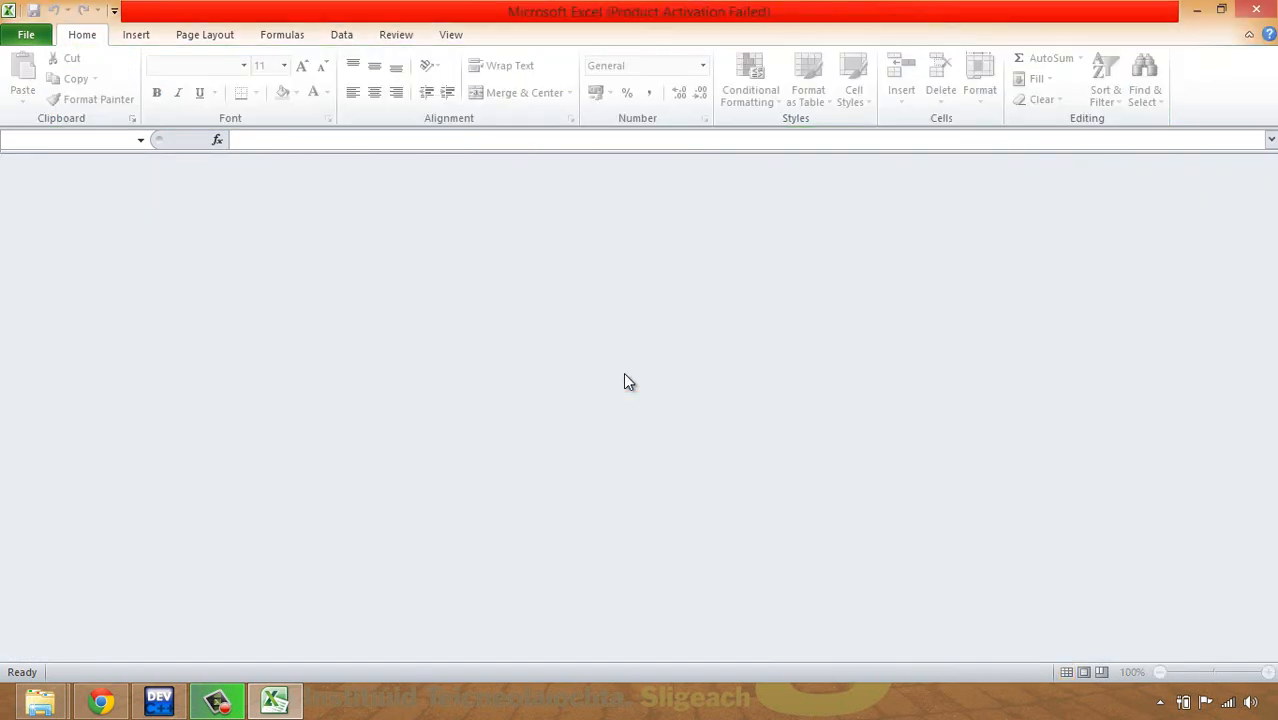
mouse_move(158, 698)
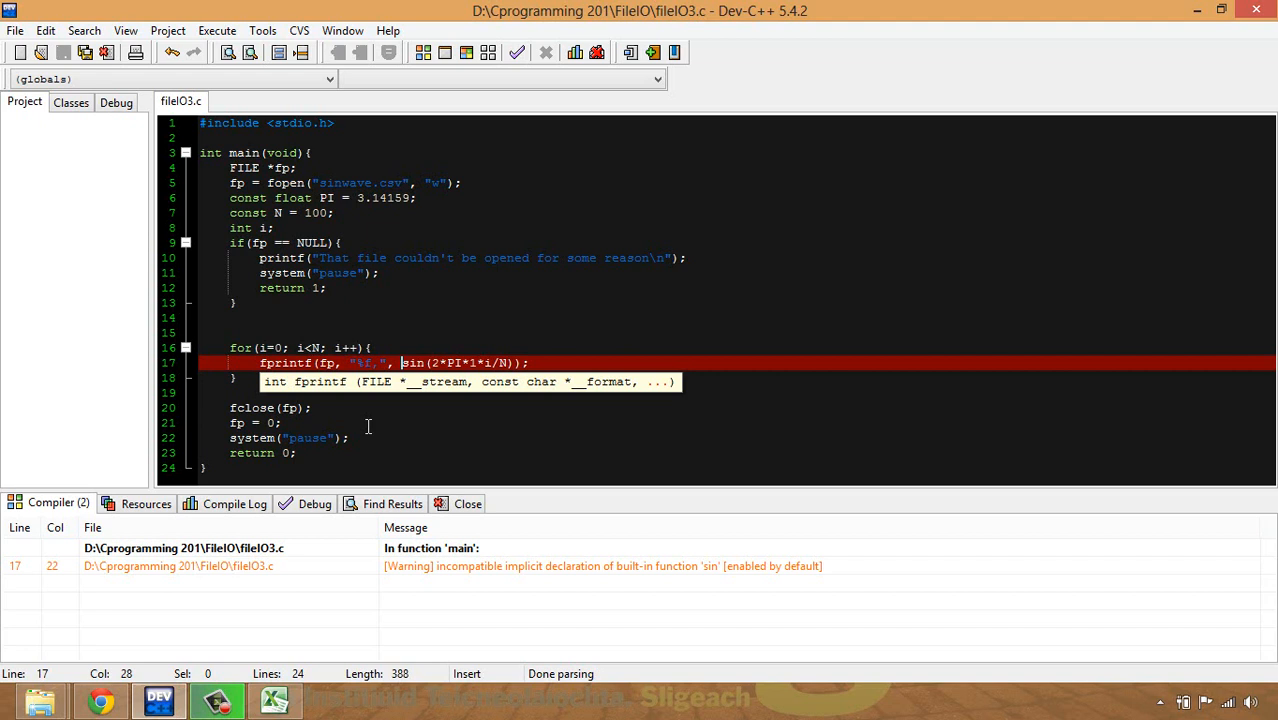
Scale the output to 3*sin(2*PI*1*i/N), save, rebuild, run, and reopen sinwave.csv.
text(3*)
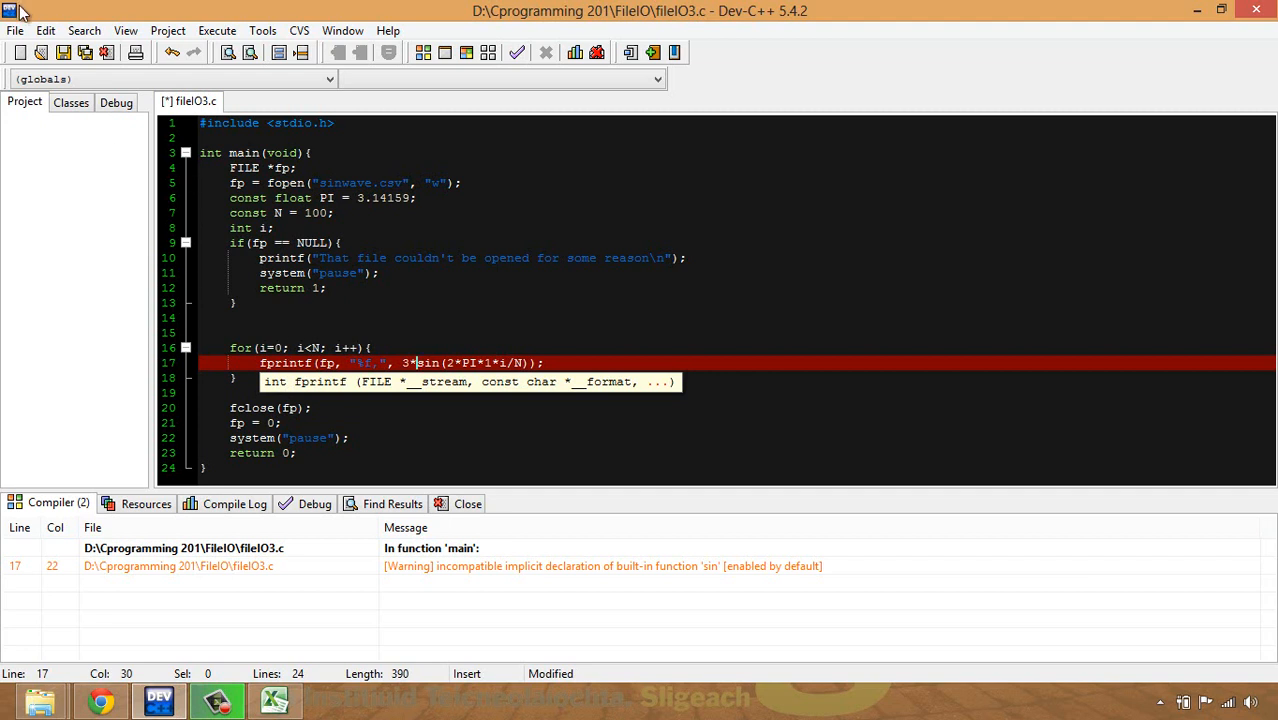
click(62, 52)
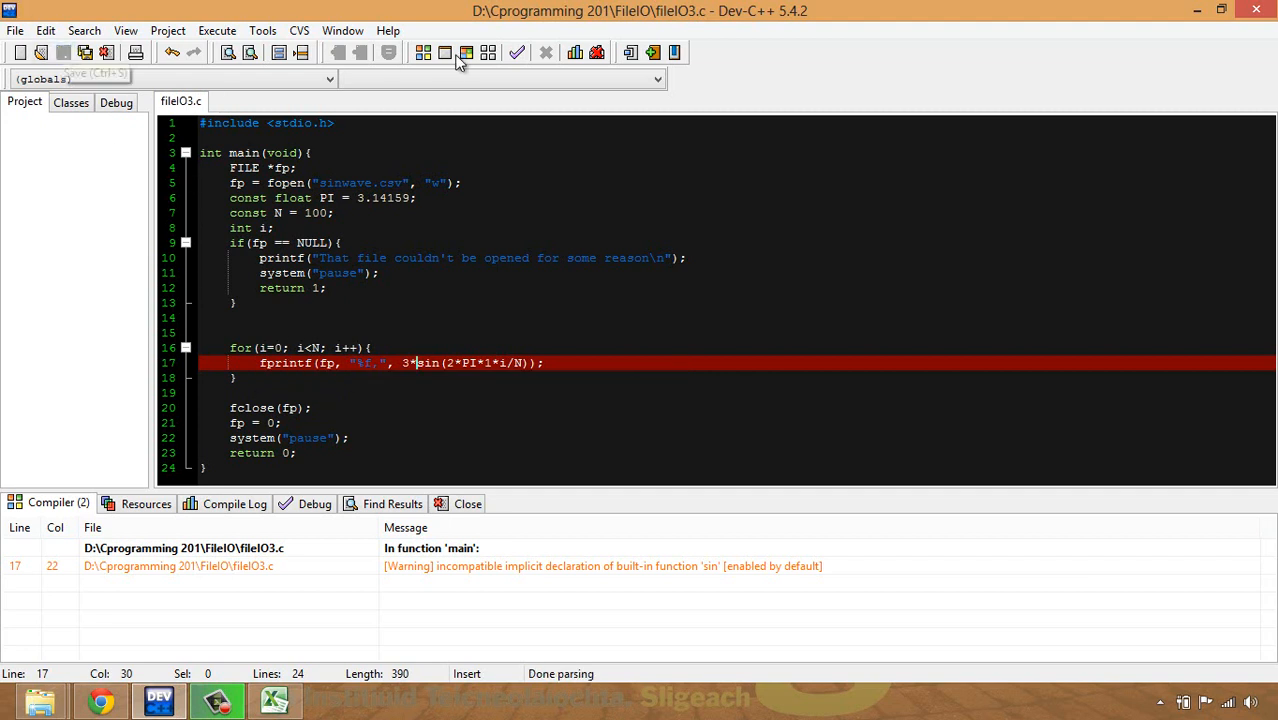
click(467, 53)
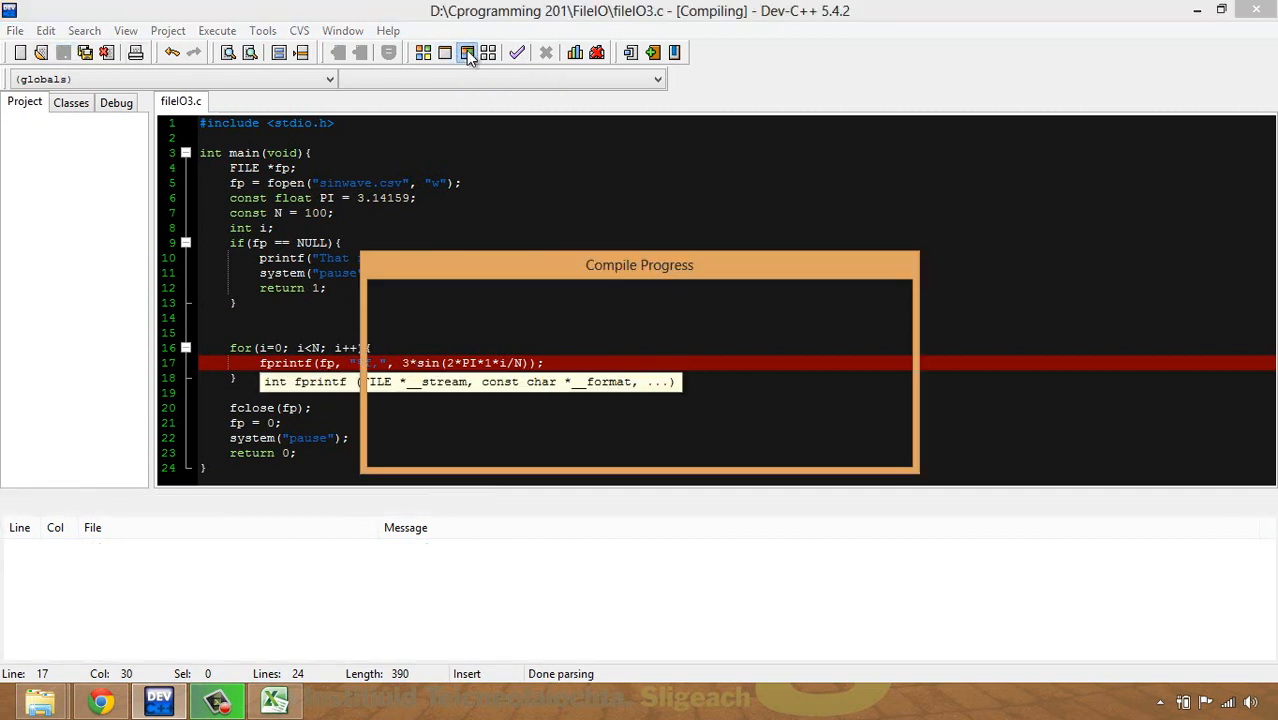
click(467, 52)
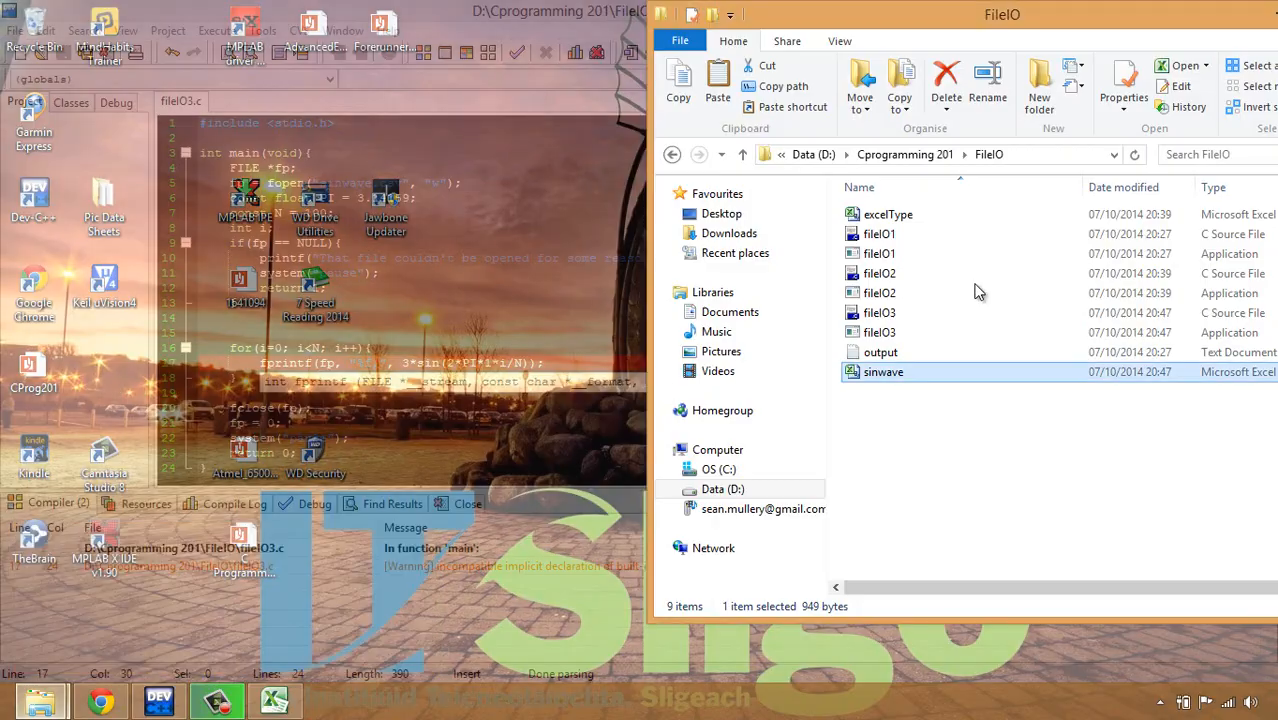
double_click(883, 371)
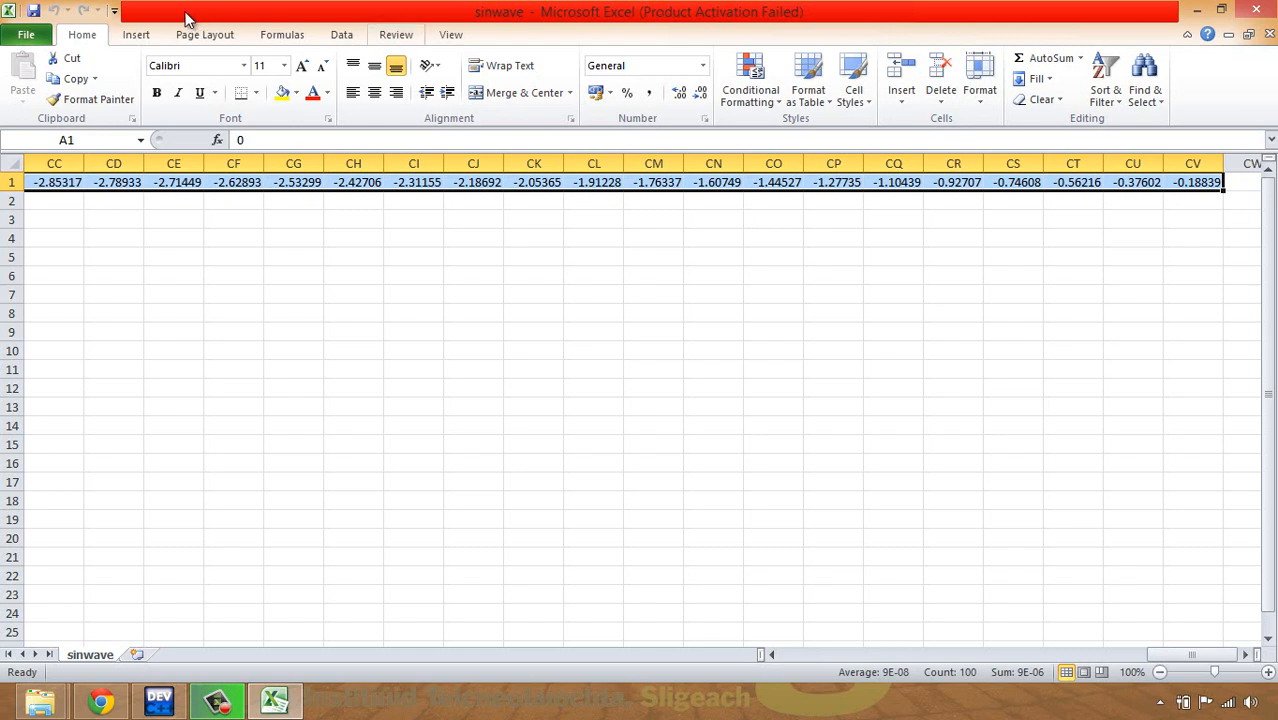
Open the 2-D Line chart options from the Insert tab to chart row 1.
click(135, 34)
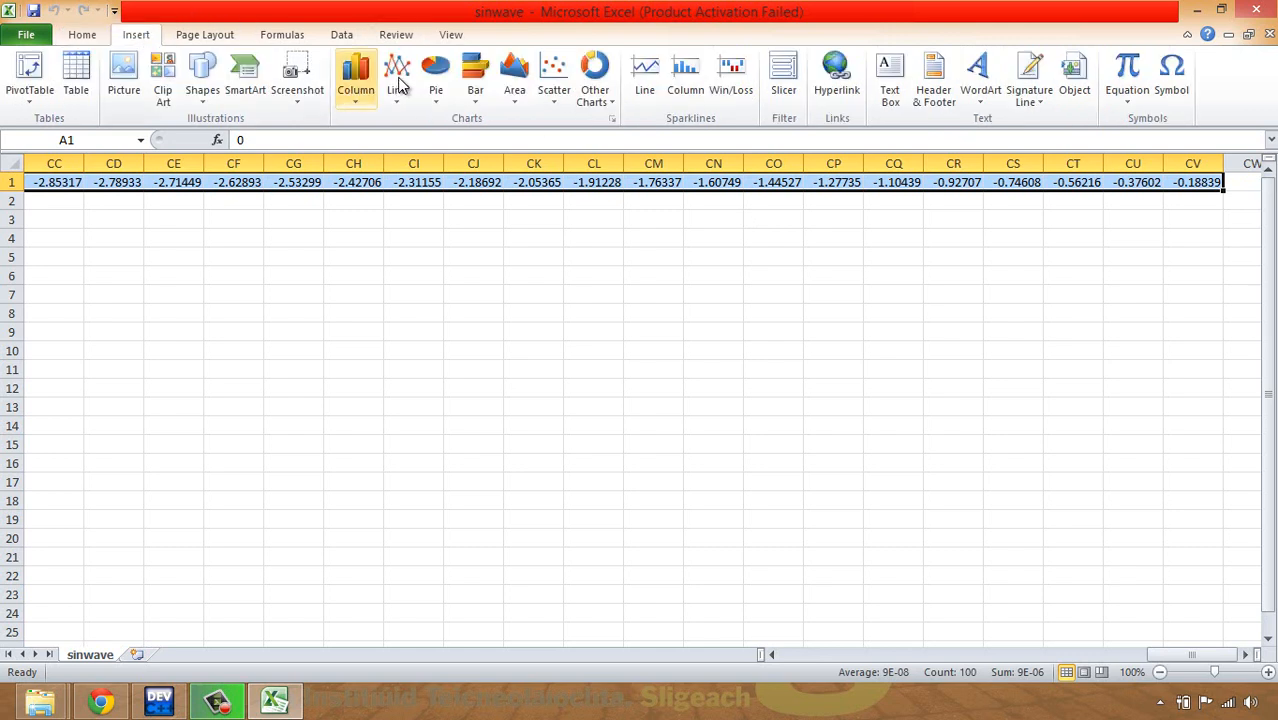
click(396, 75)
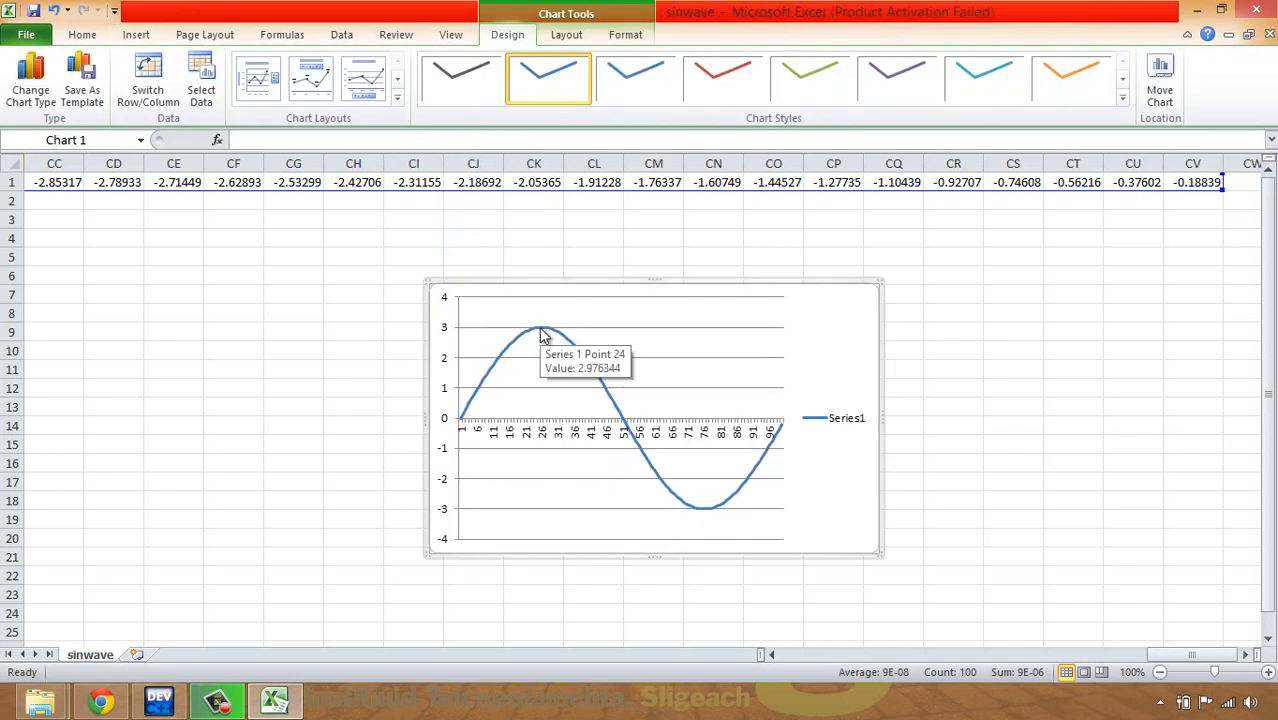
mouse_move(699, 513)
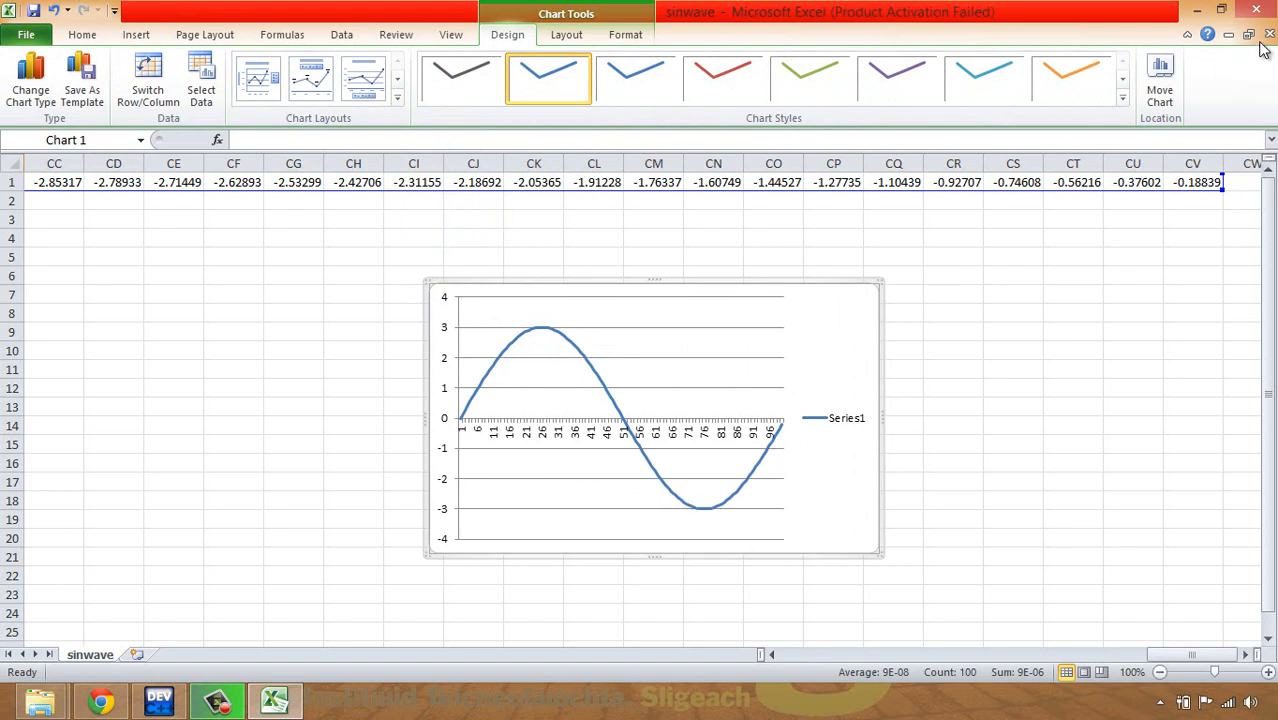
mouse_move(1268, 36)
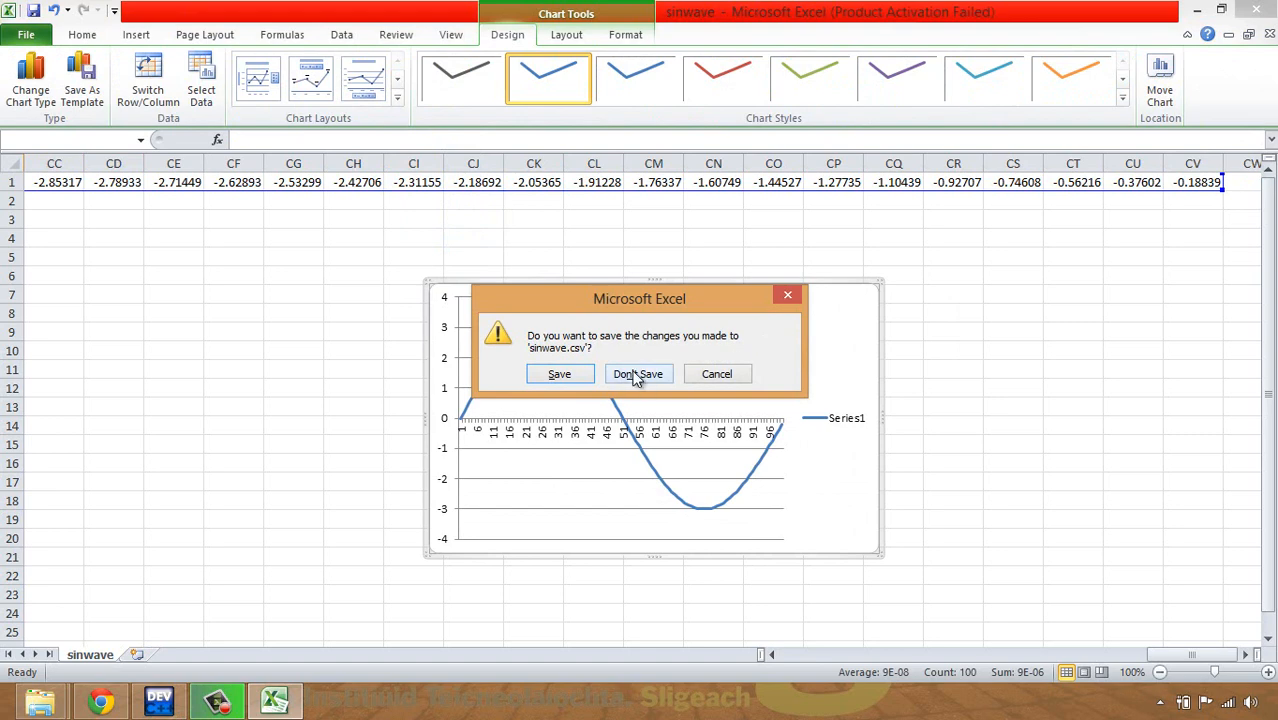
Discard the chart with Don't Save and switch back to fileIO3.c in Dev-C++.
click(638, 373)
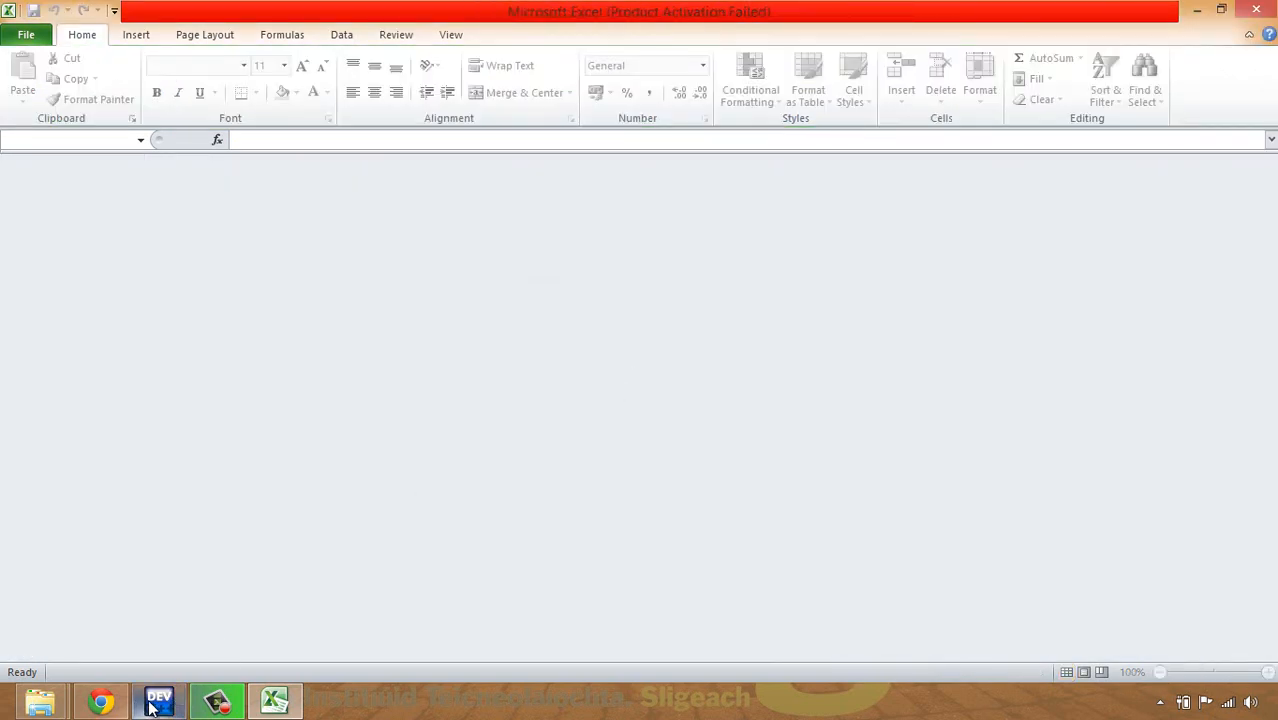
click(158, 699)
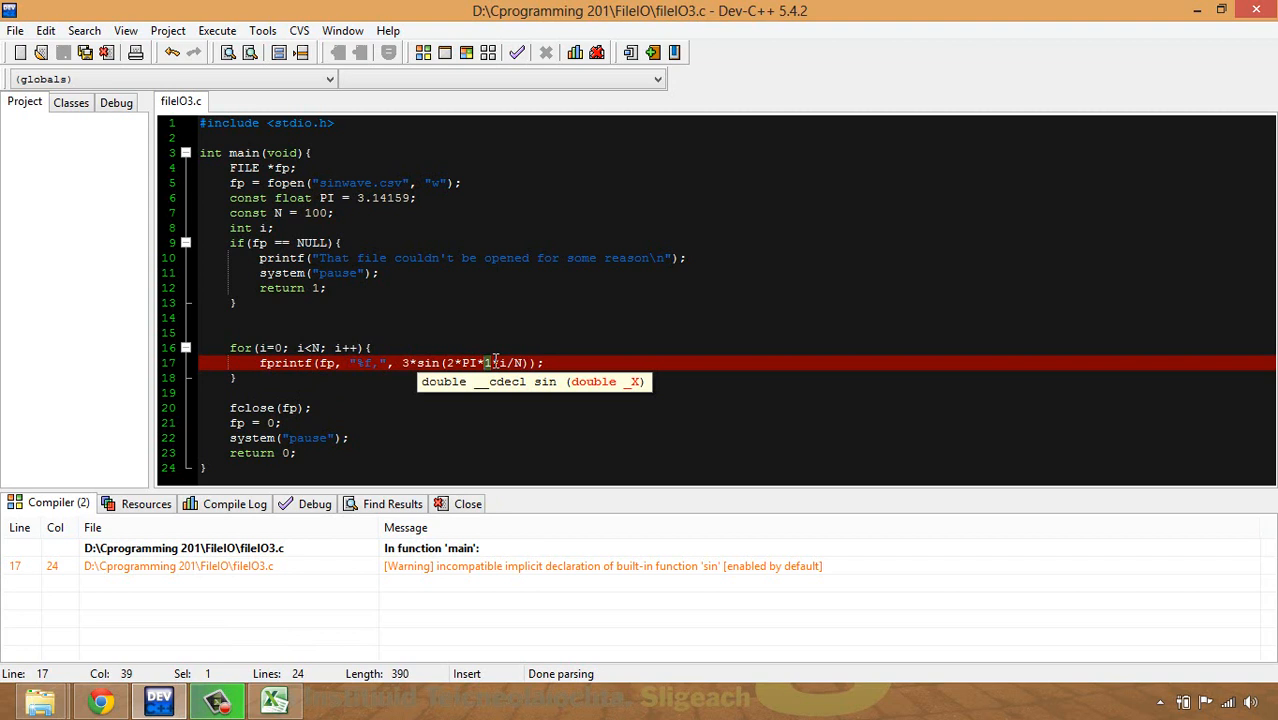
Change the sine to 3*sin(2*PI*4*i/N) and compile and run the program.
text(4)
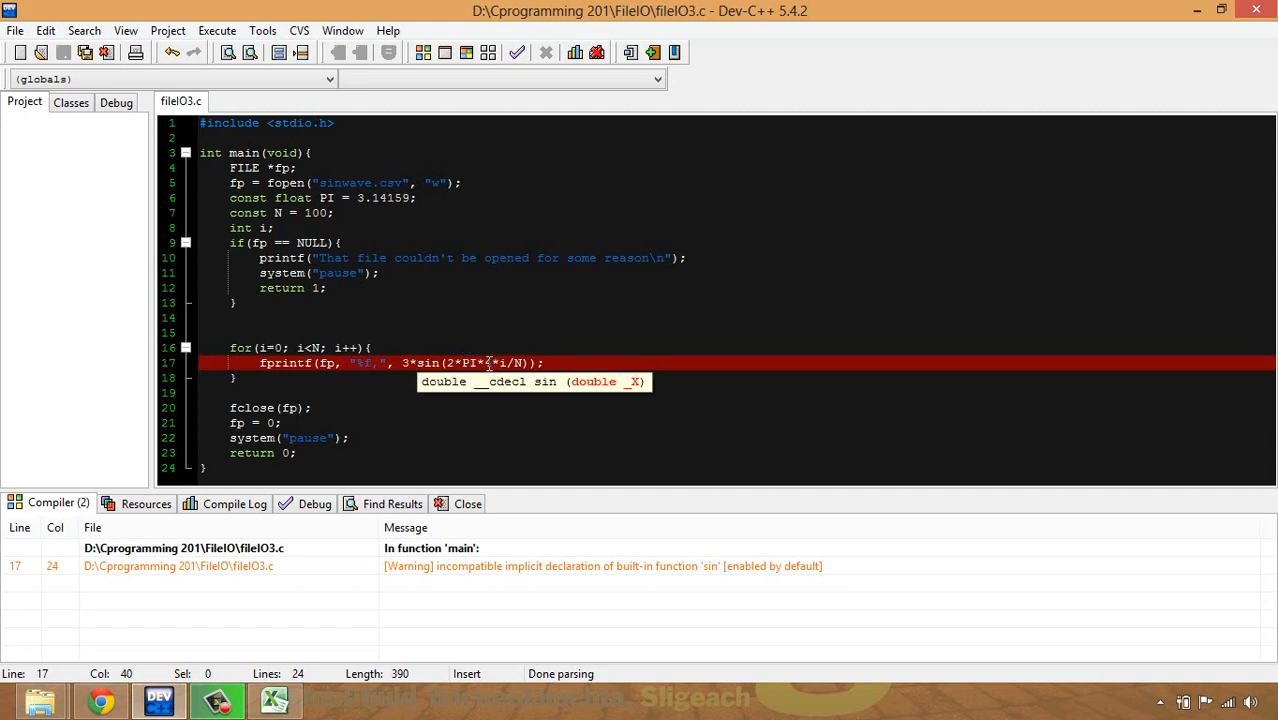
text(4)
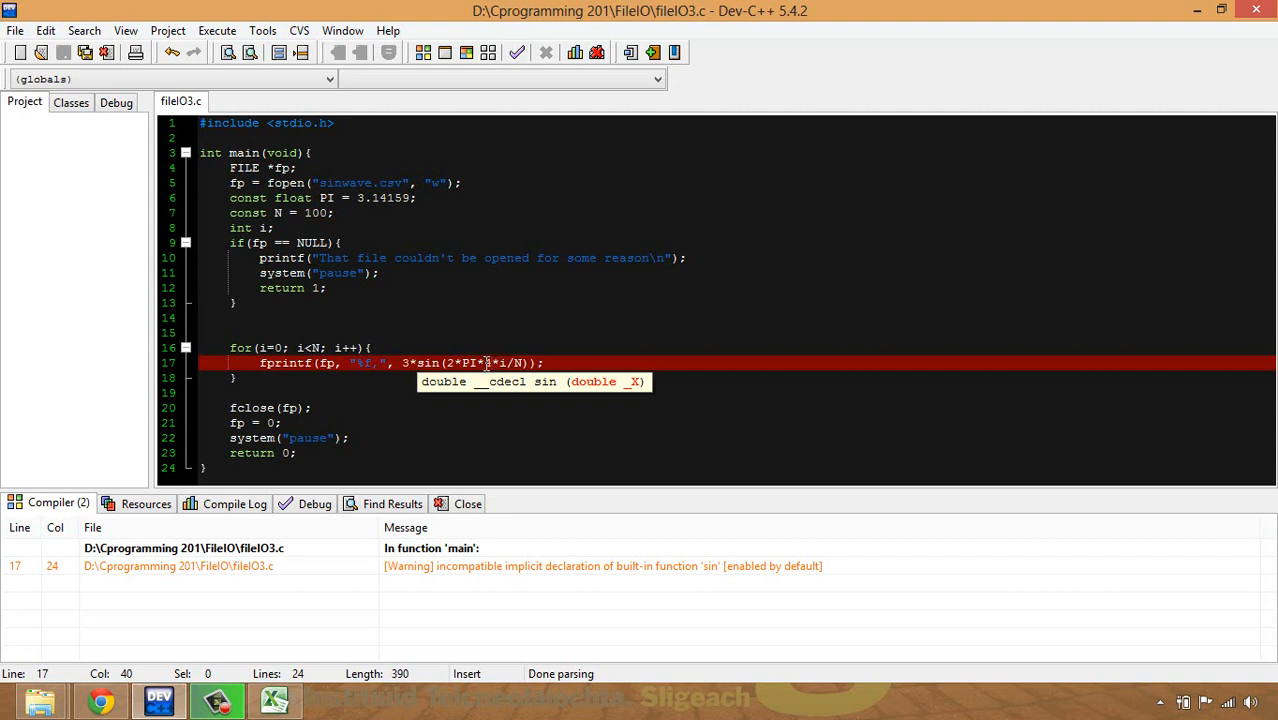
text(4)
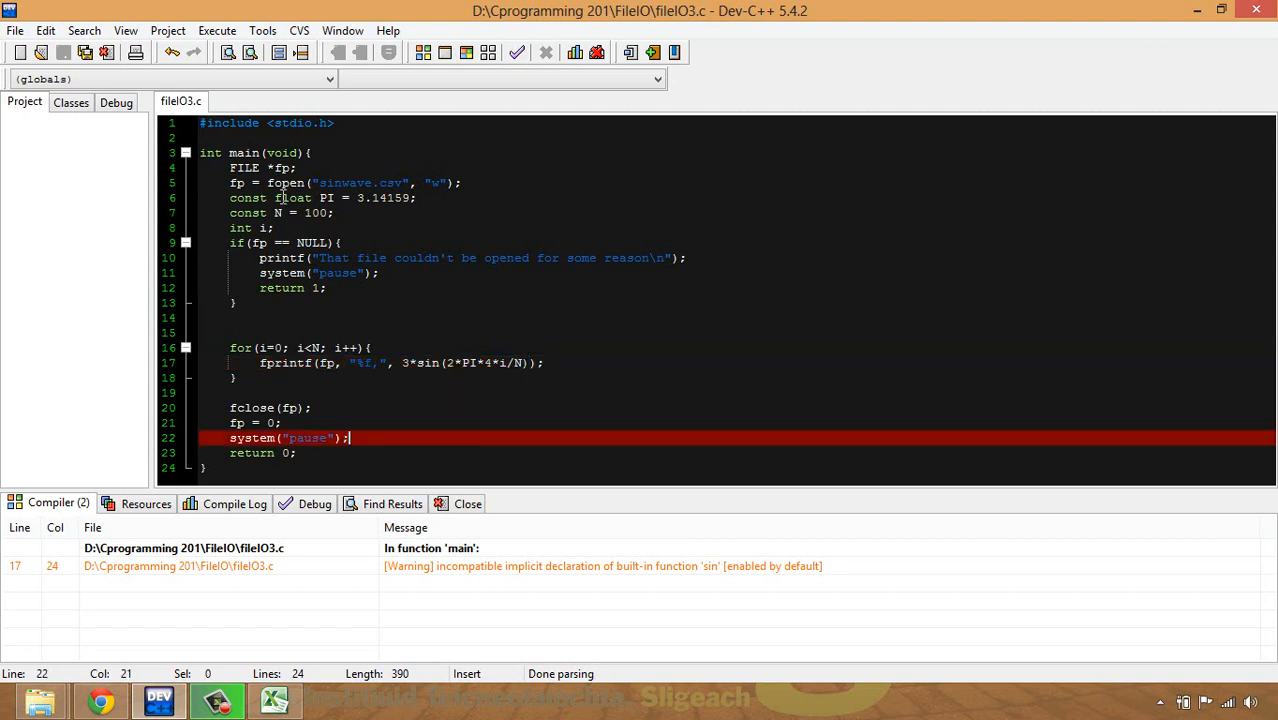
mouse_move(466, 52)
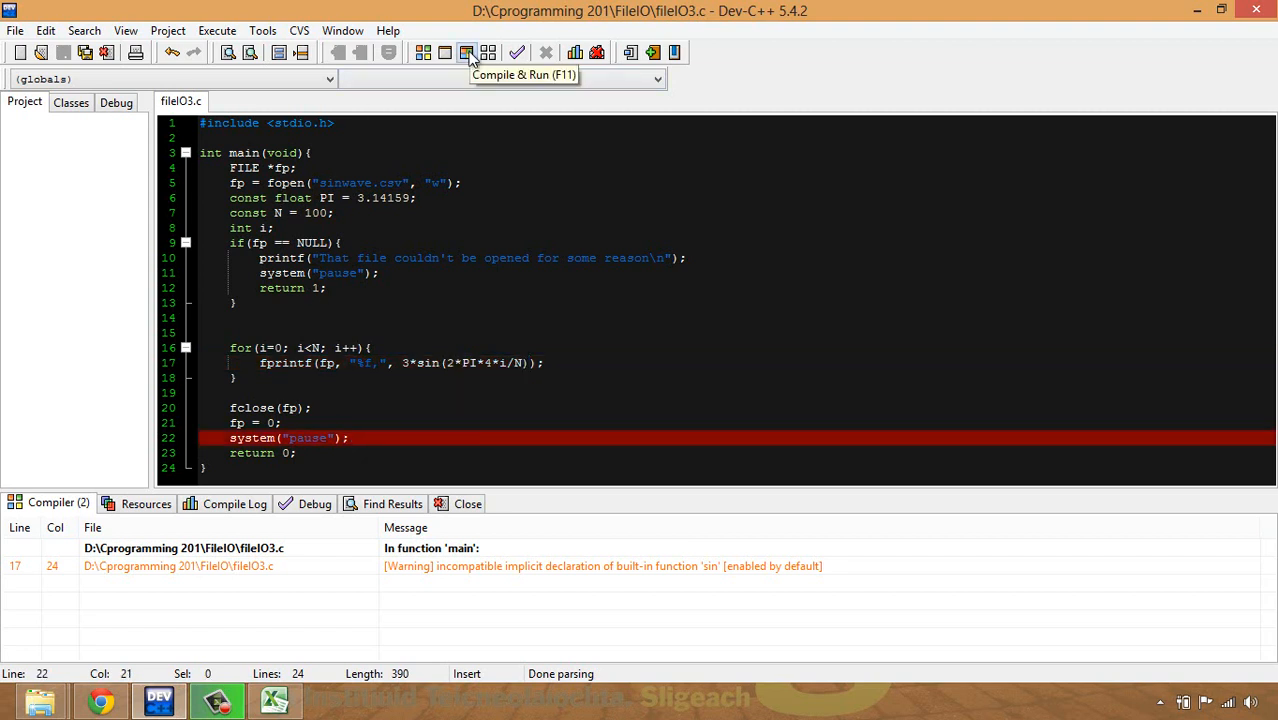
click(466, 52)
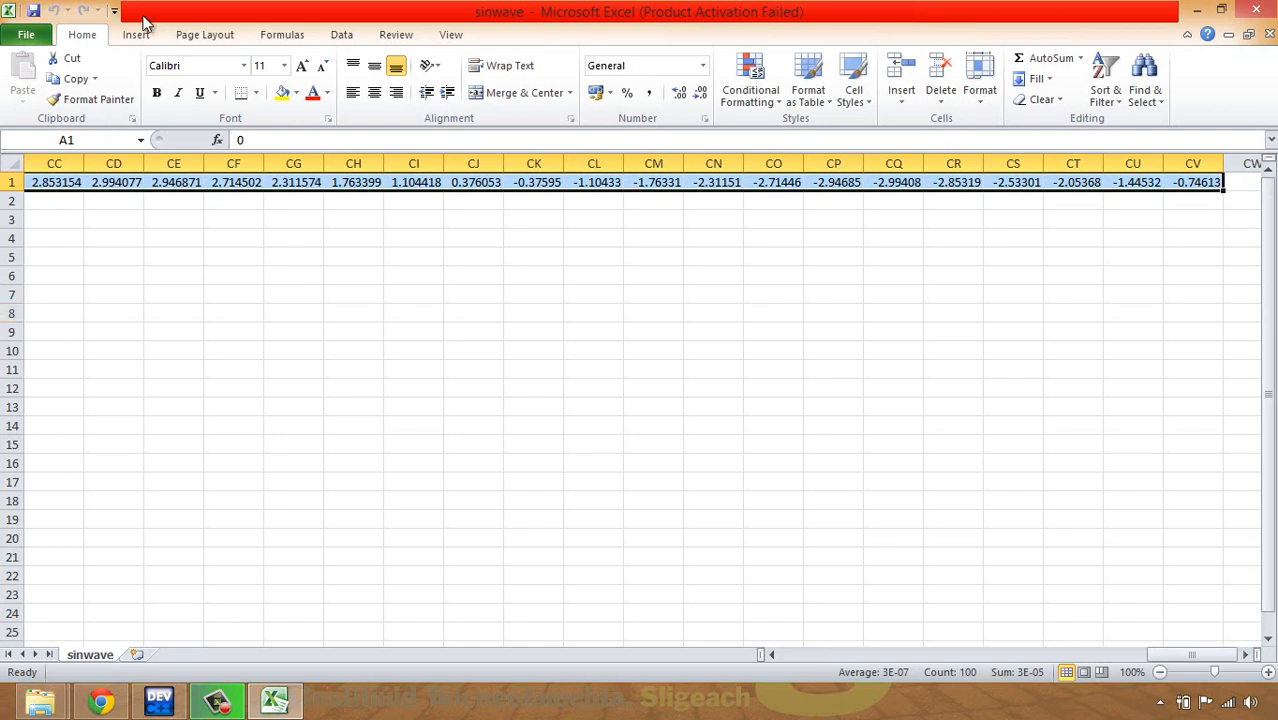
Insert a basic 2-D line chart of the four-cycle, amplitude-3 data.
click(135, 34)
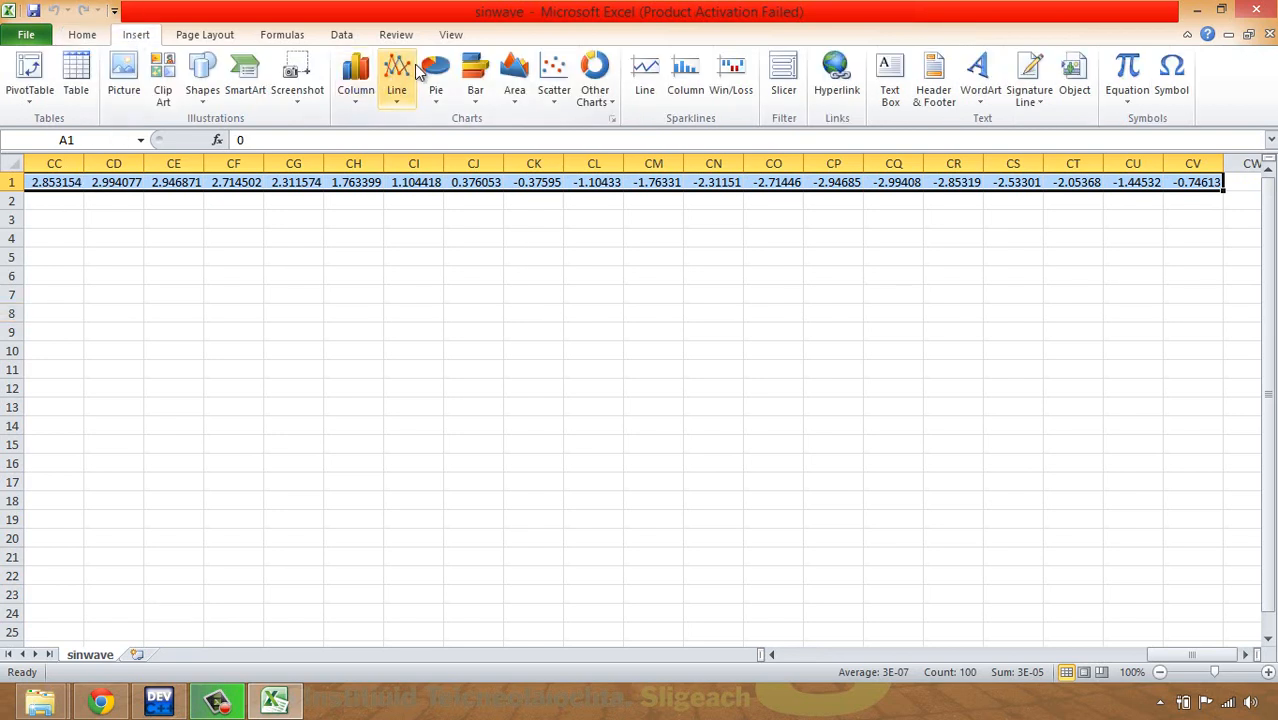
click(396, 75)
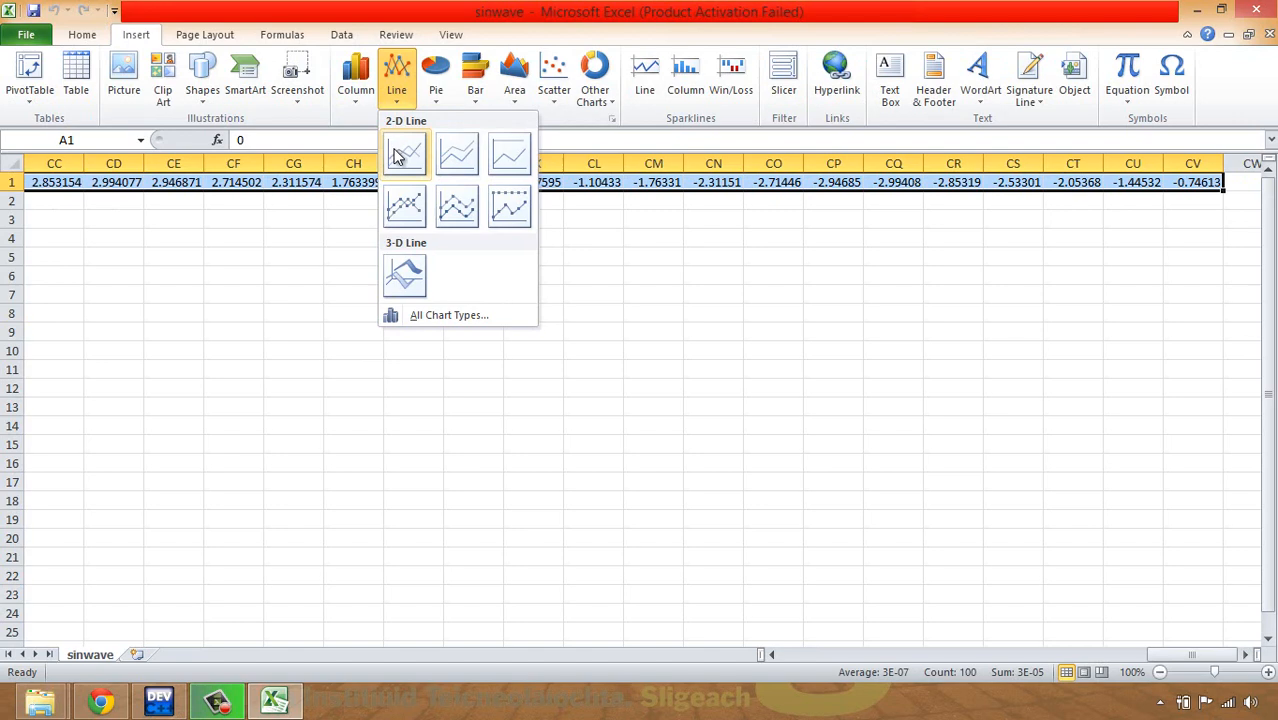
click(405, 153)
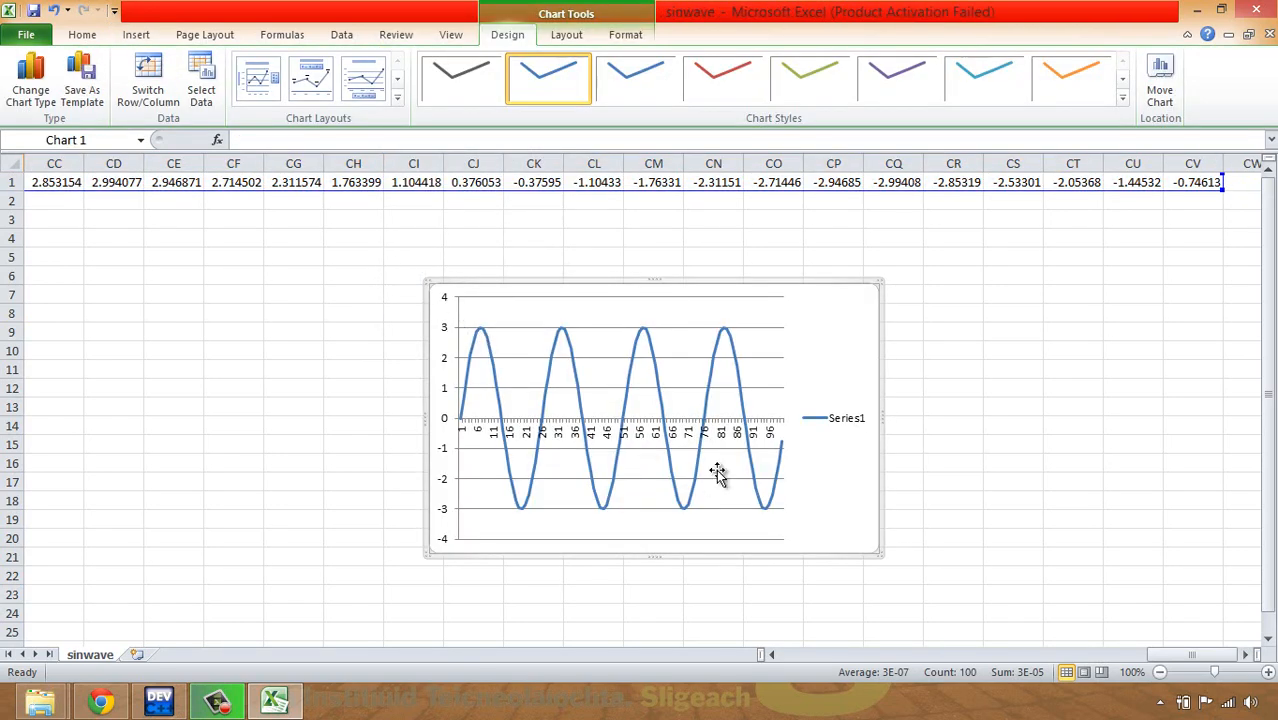
mouse_move(783, 448)
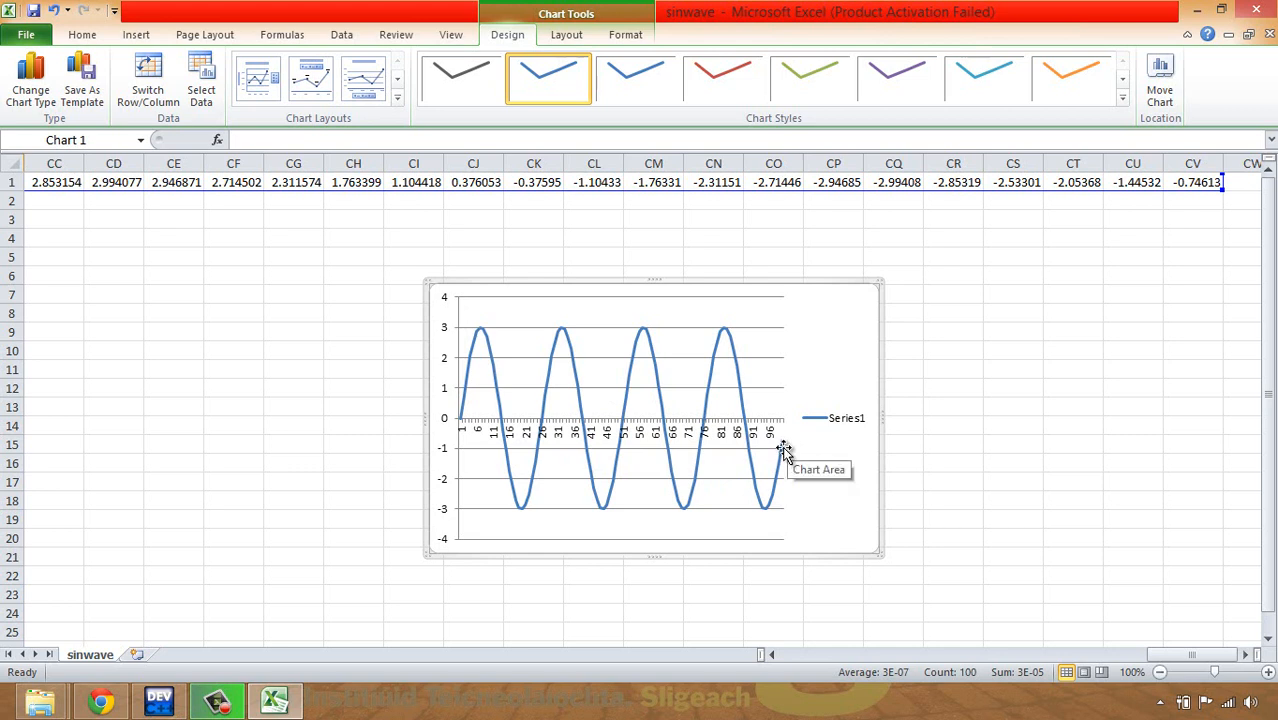
mouse_move(785, 438)
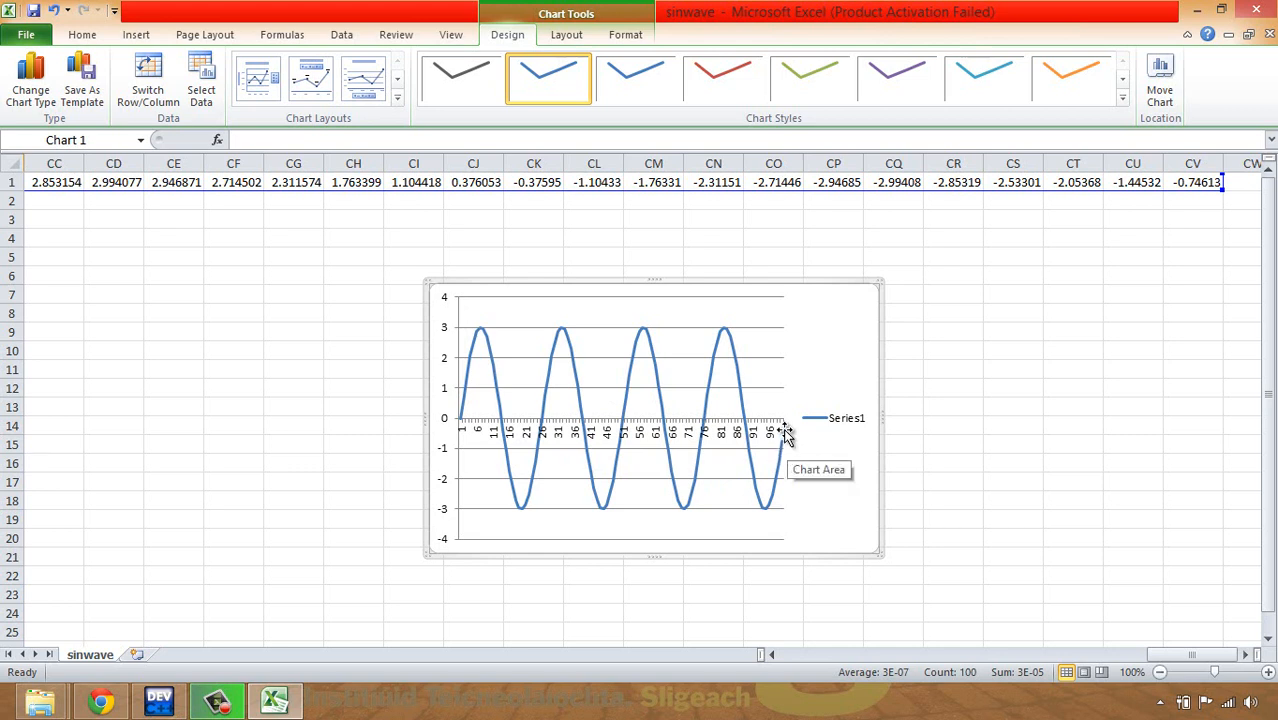
mouse_move(785, 428)
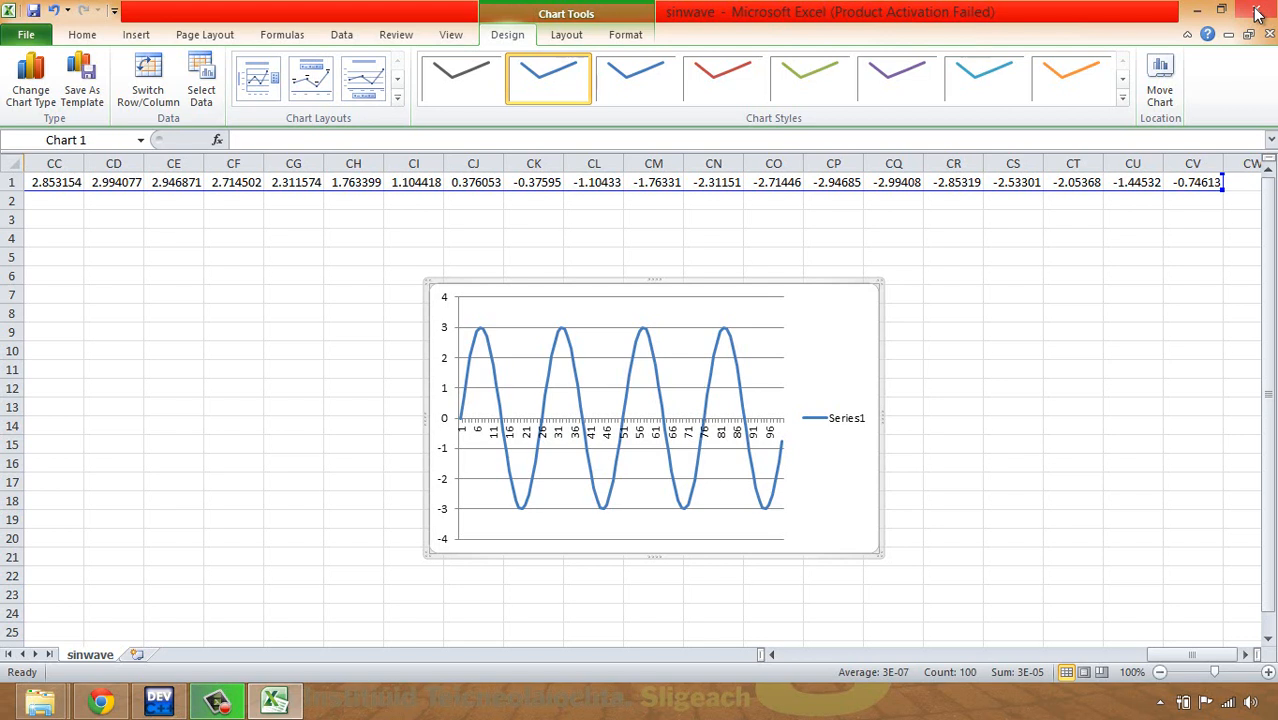
Close the sinwave.csv window with its four-cycle chart, bringing up the save prompt.
click(1257, 11)
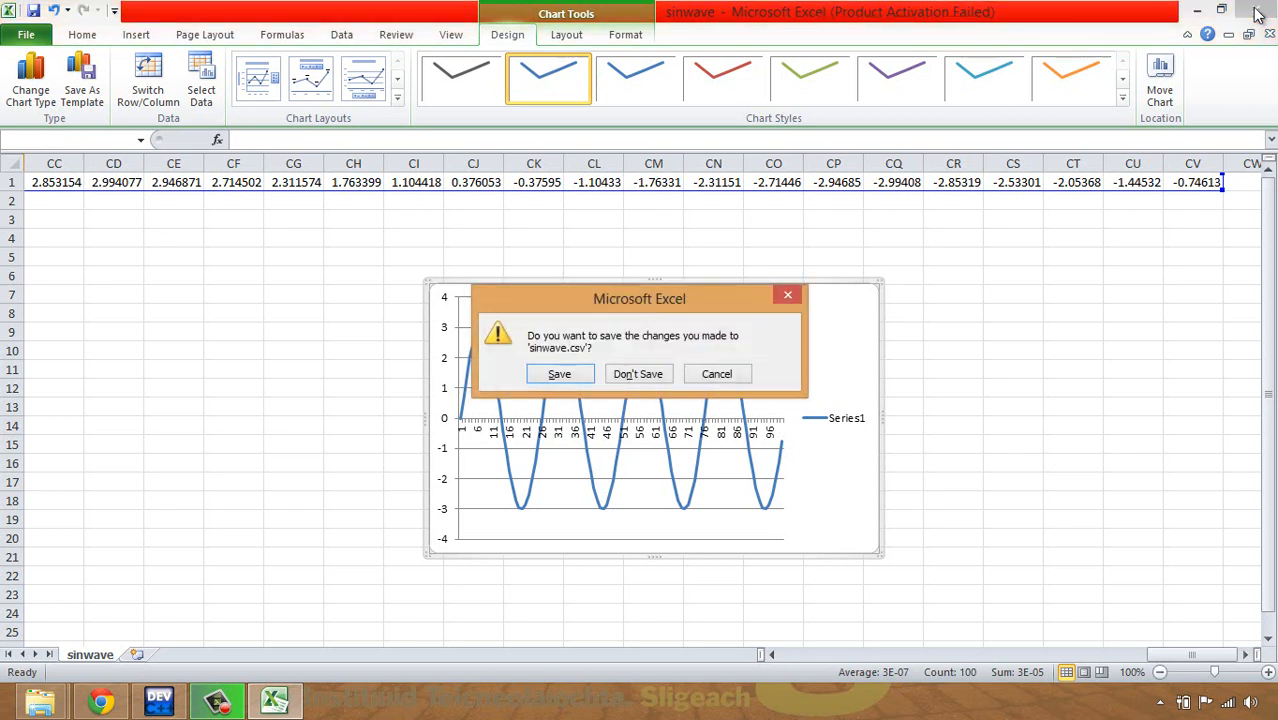